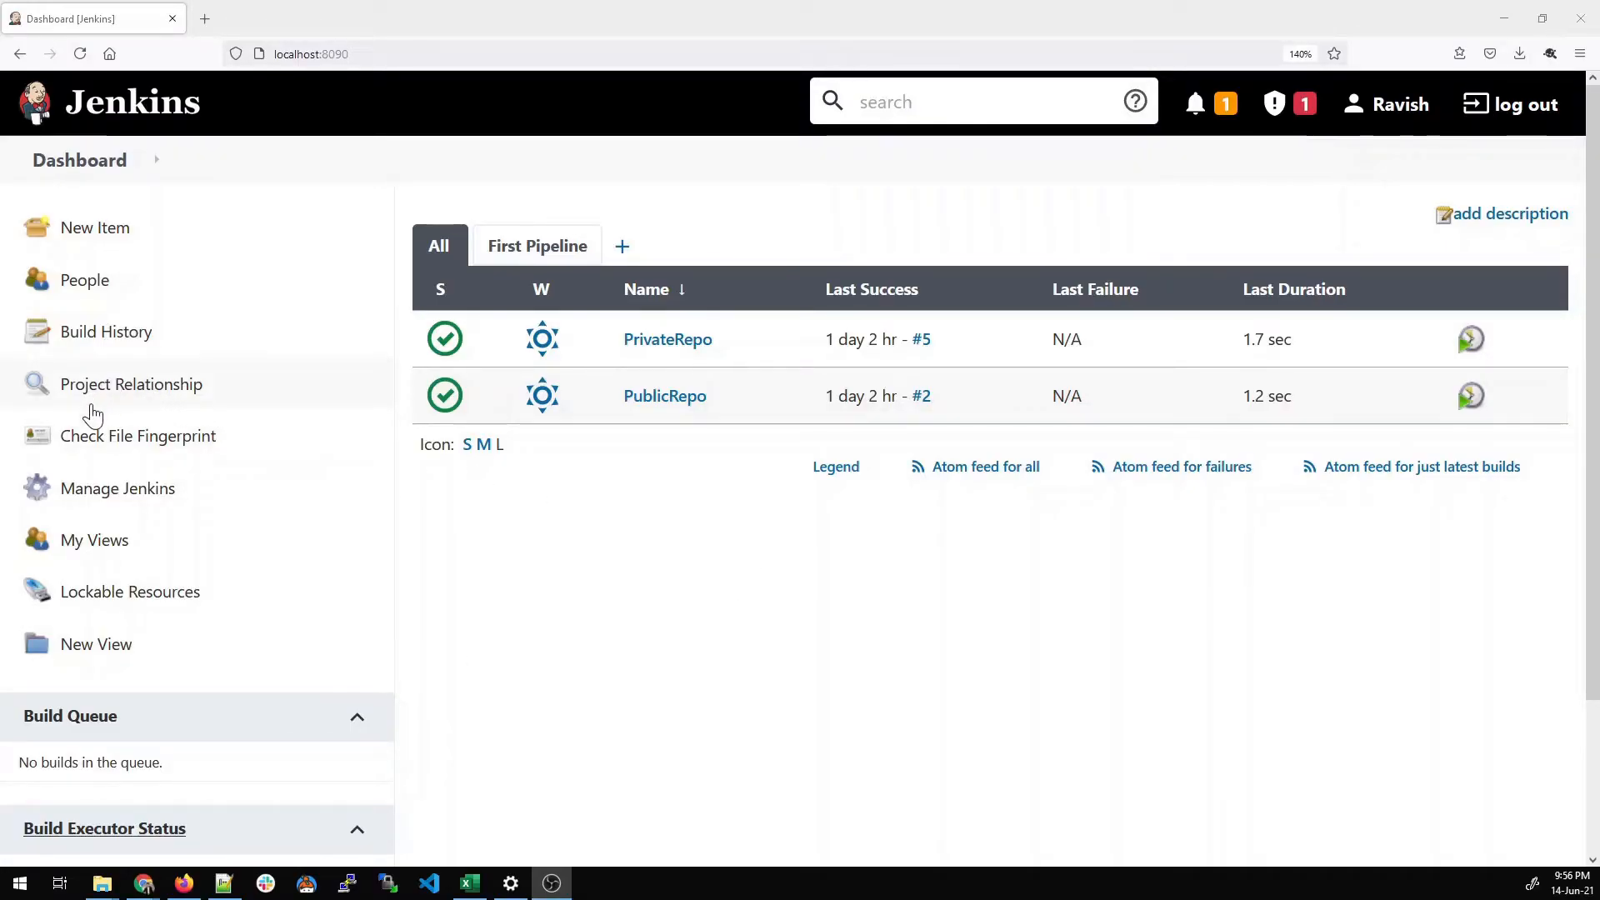
Go to Manage Jenkins and open the Plugin Manager from System Configuration
click(117, 488)
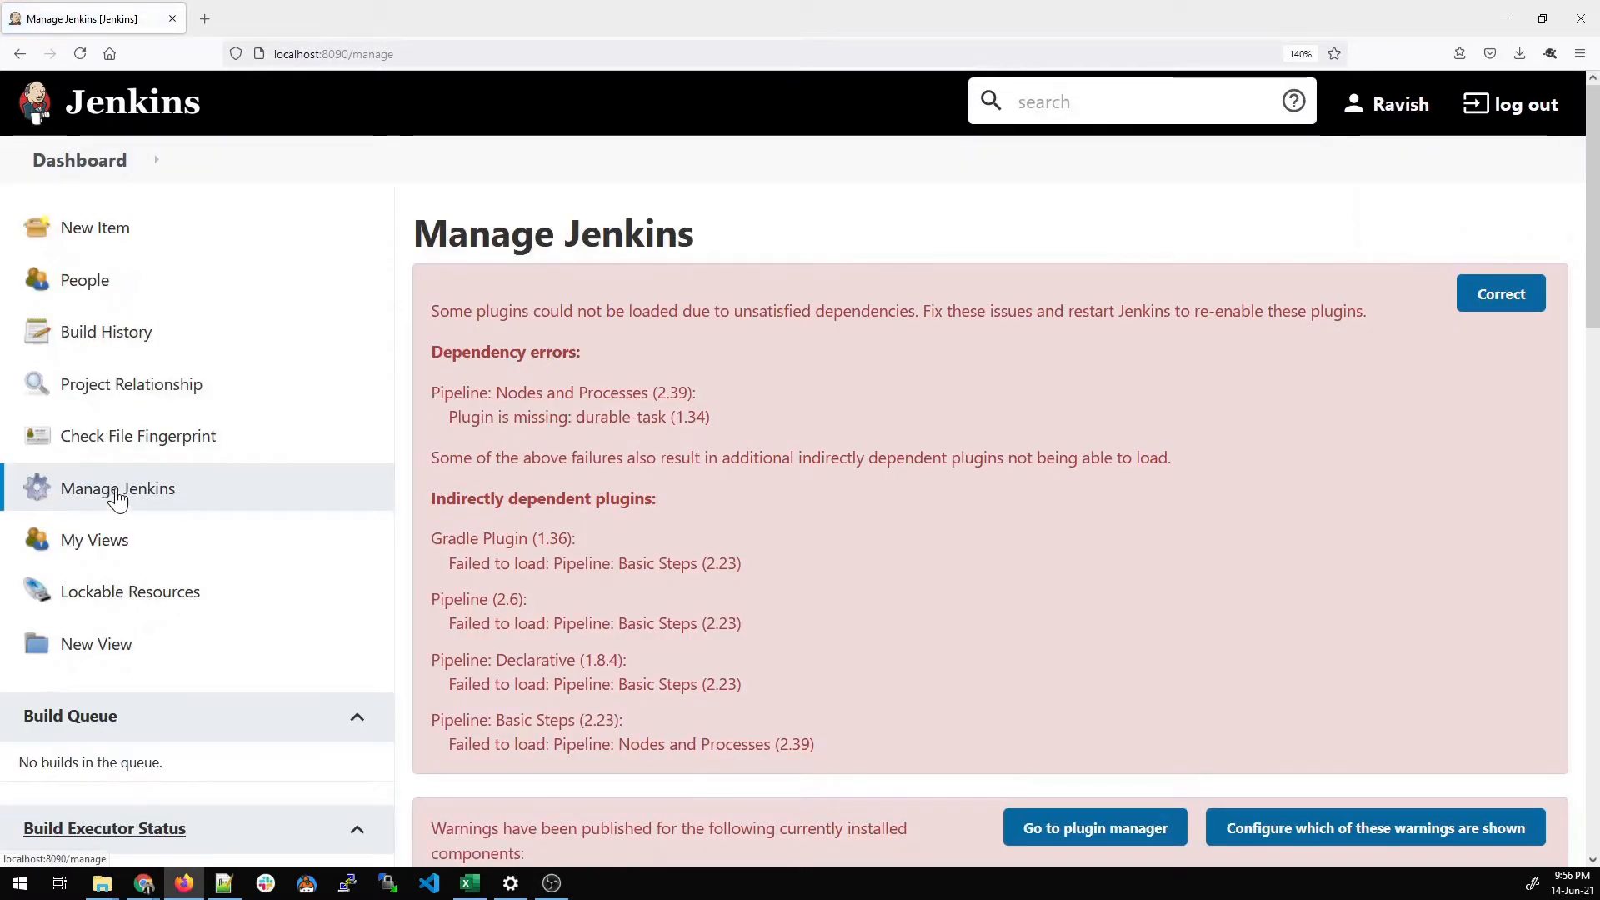
scroll(down, 3)
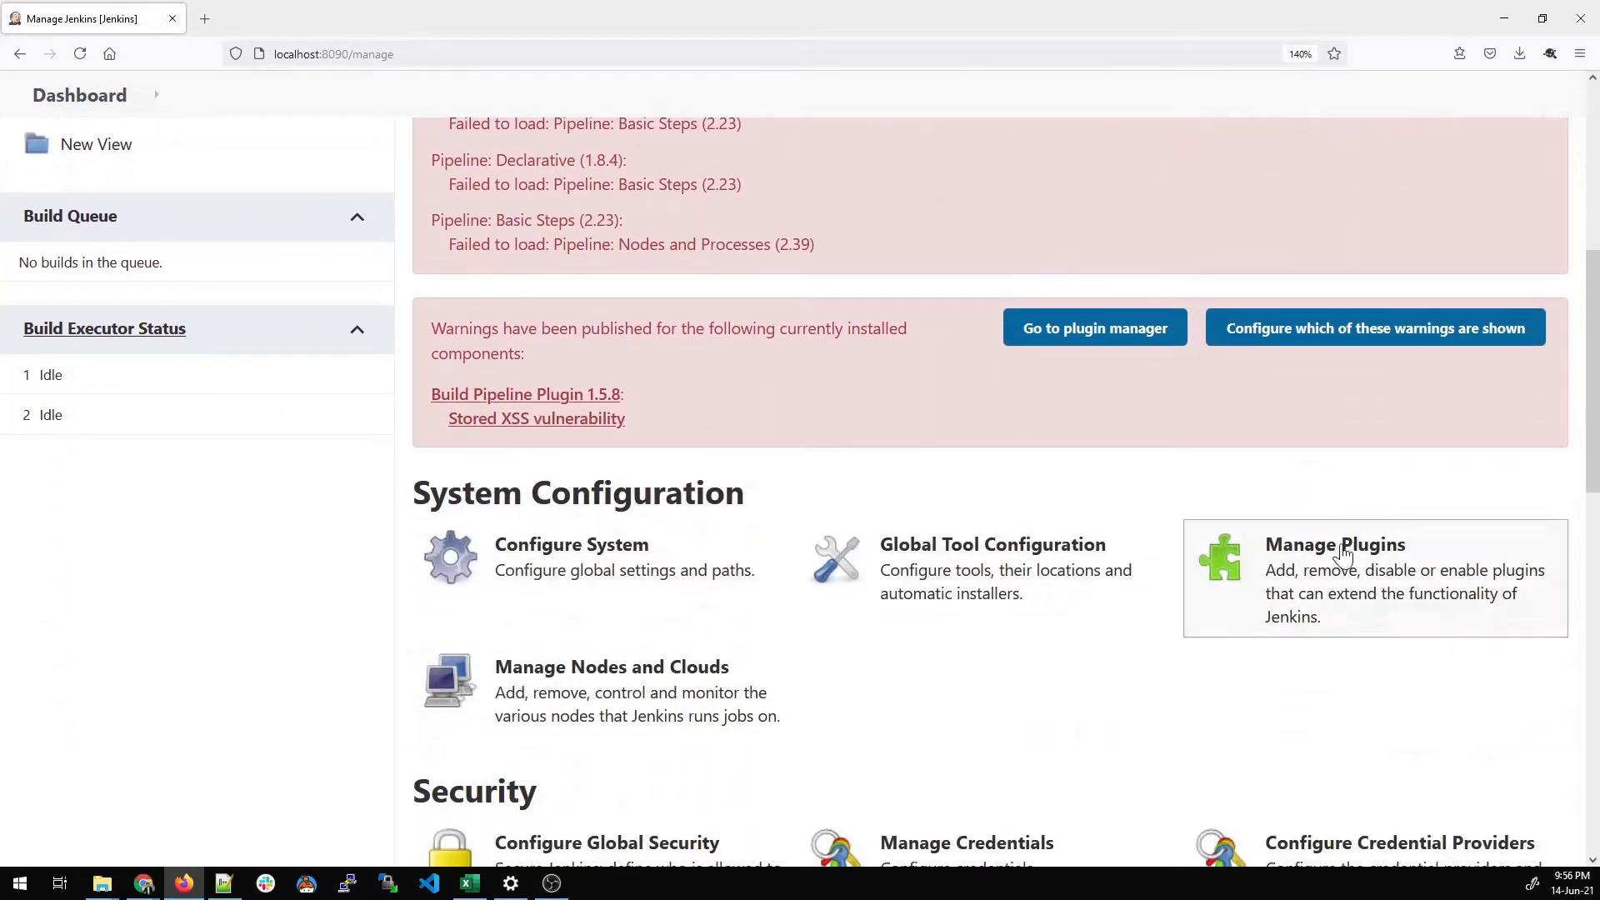
click(1333, 543)
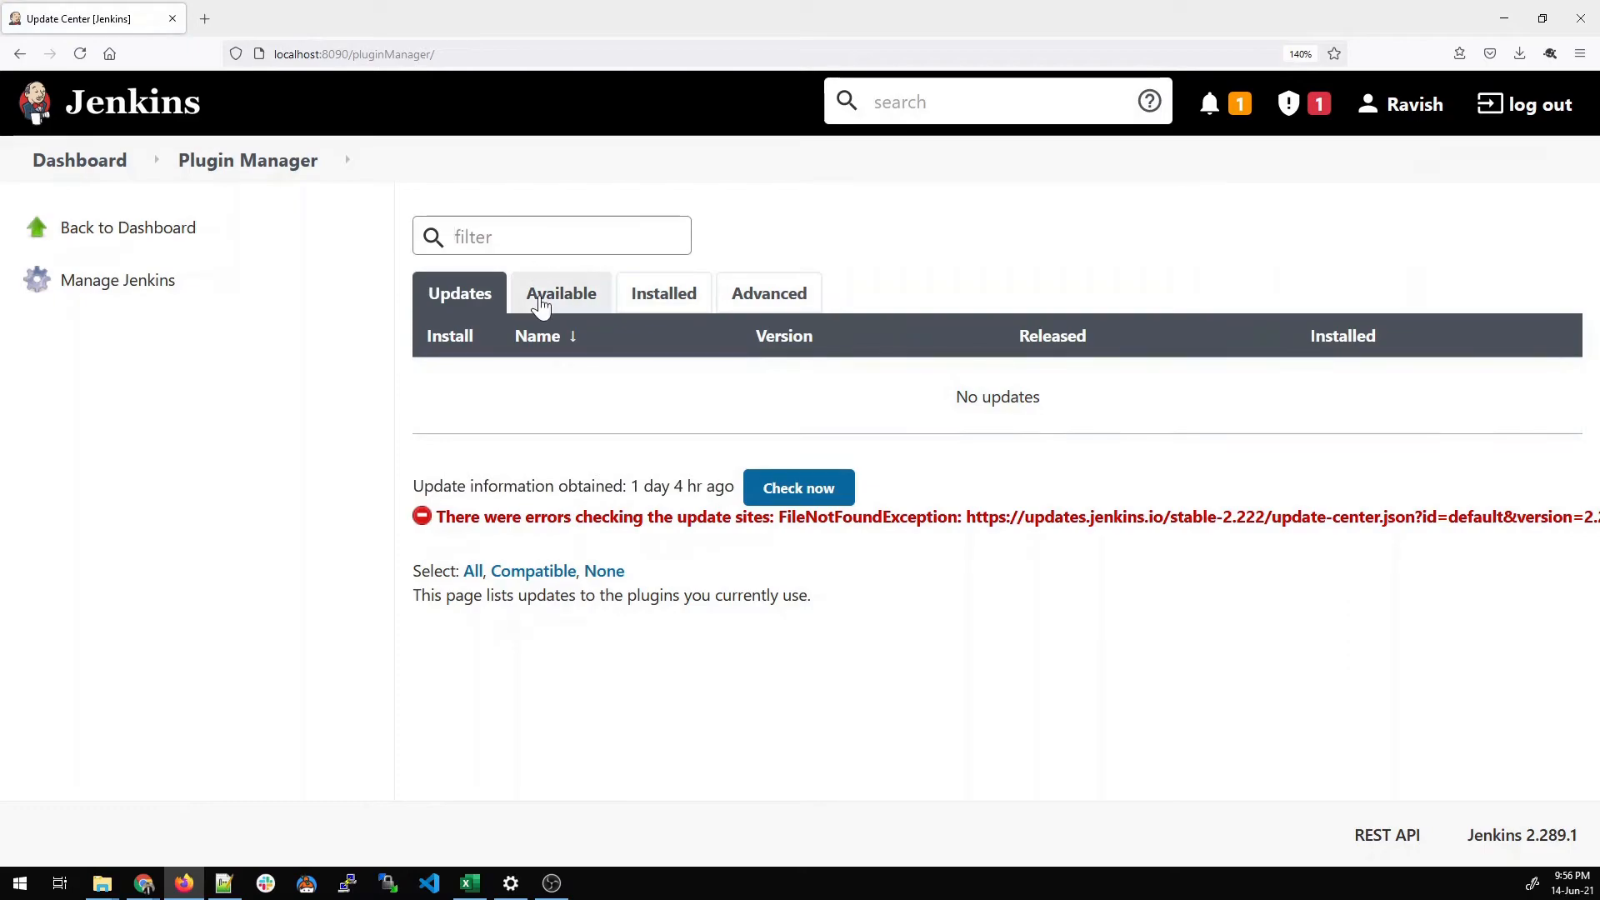
Search the Available plugins for 'blue ocean' and tick Blue Ocean
click(560, 293)
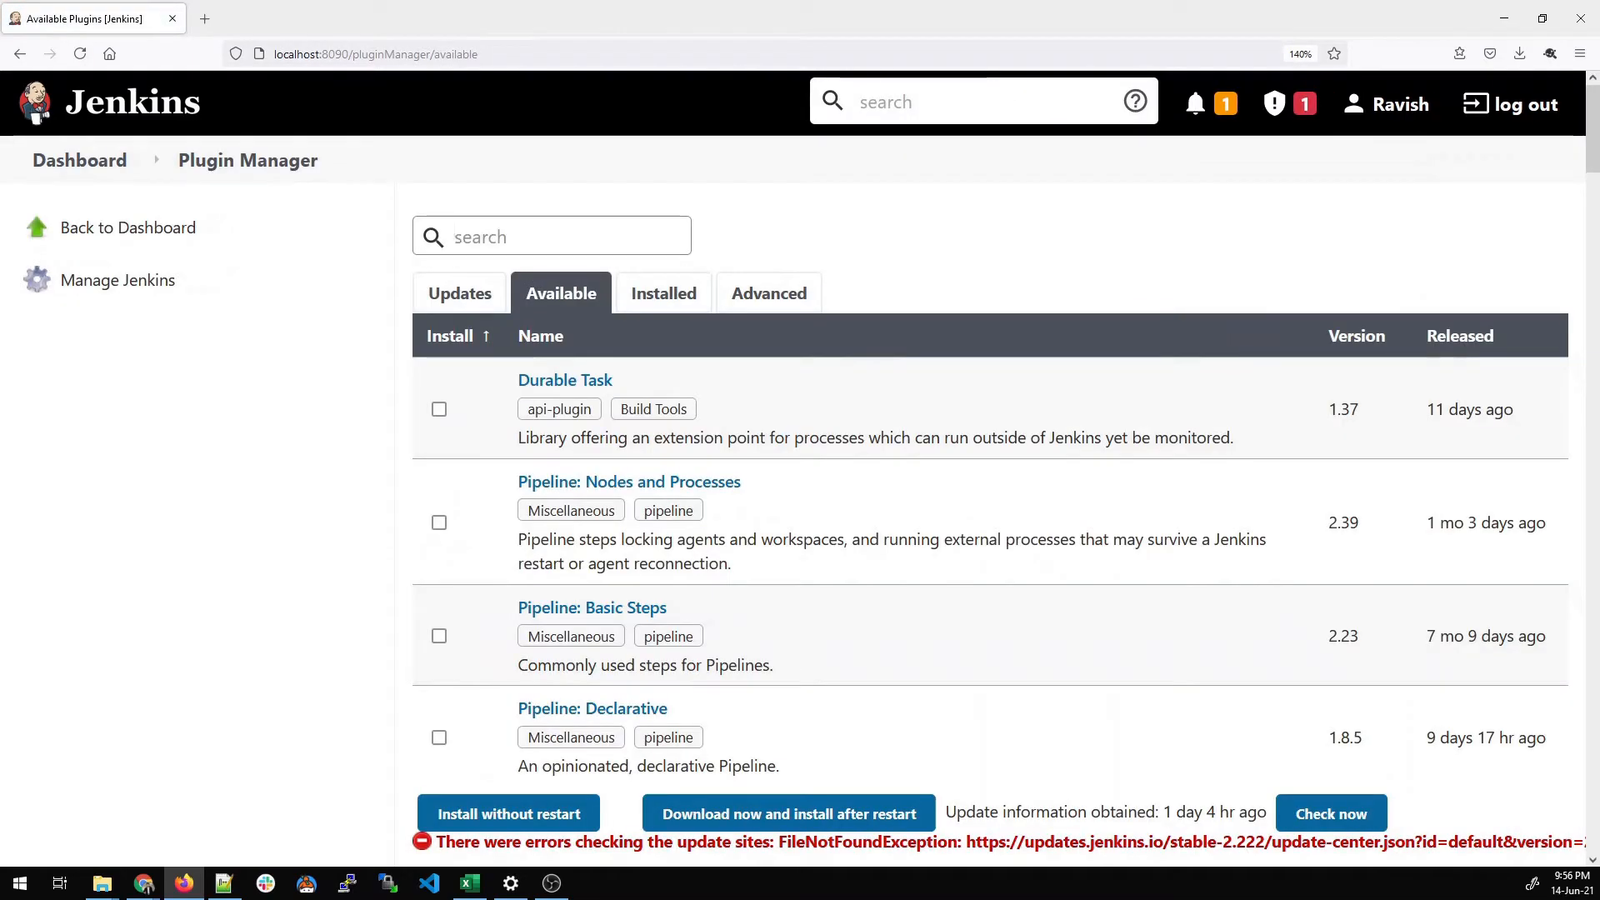
text(blue oce)
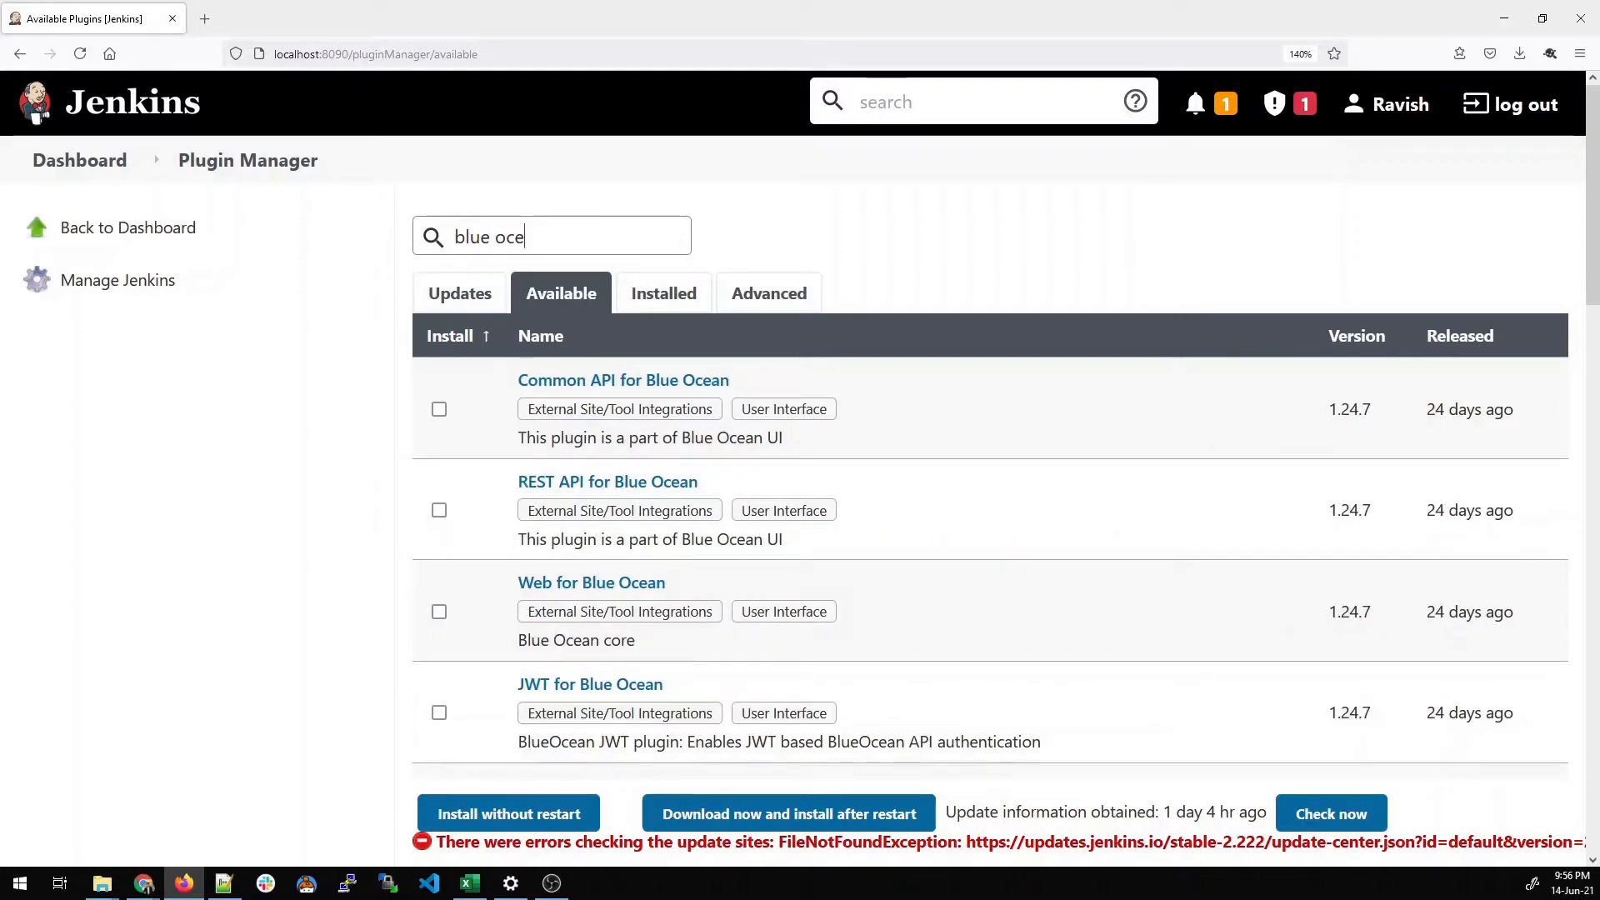
text(an)
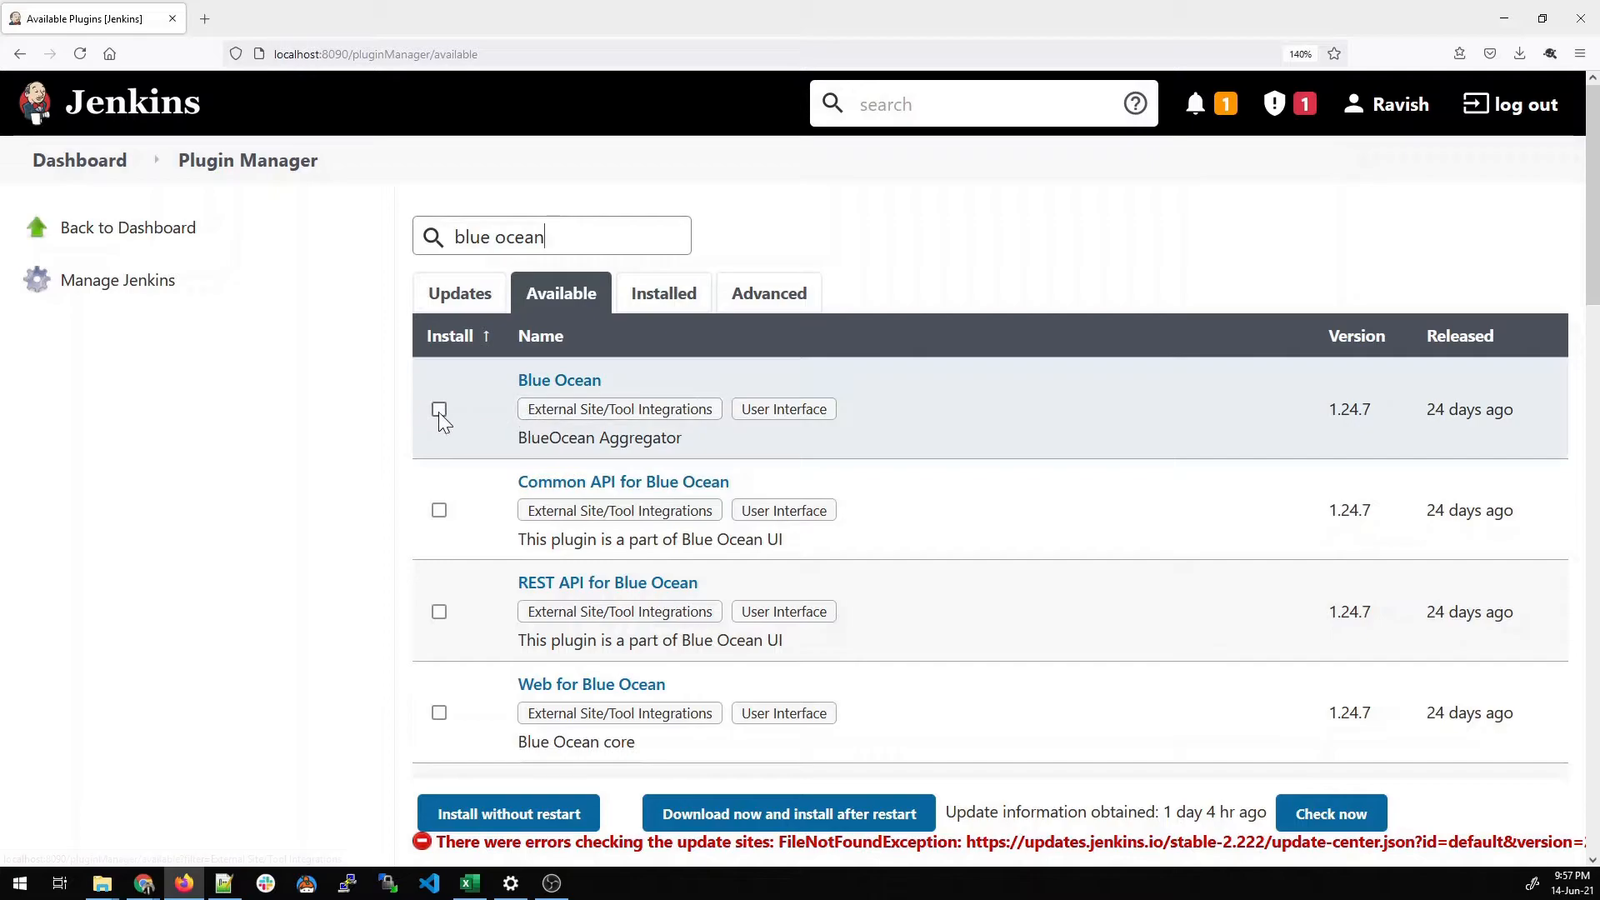
click(438, 410)
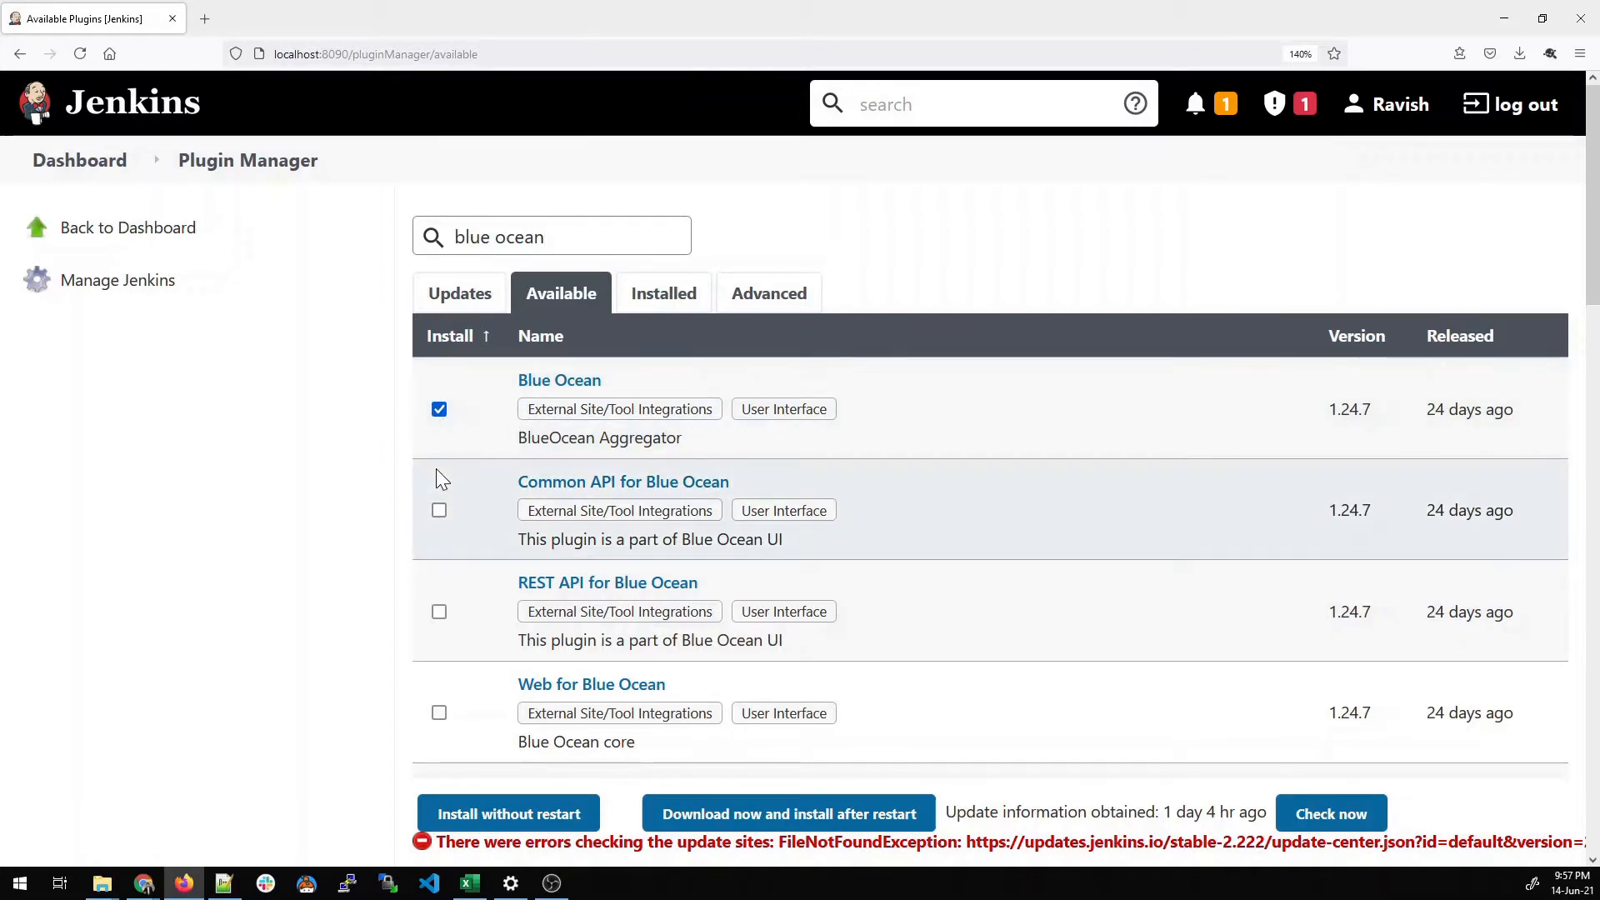
Tick Dashboard, Pipeline implementation, GitHub and Git Pipeline for Blue Ocean and install without restart
scroll(down, 3)
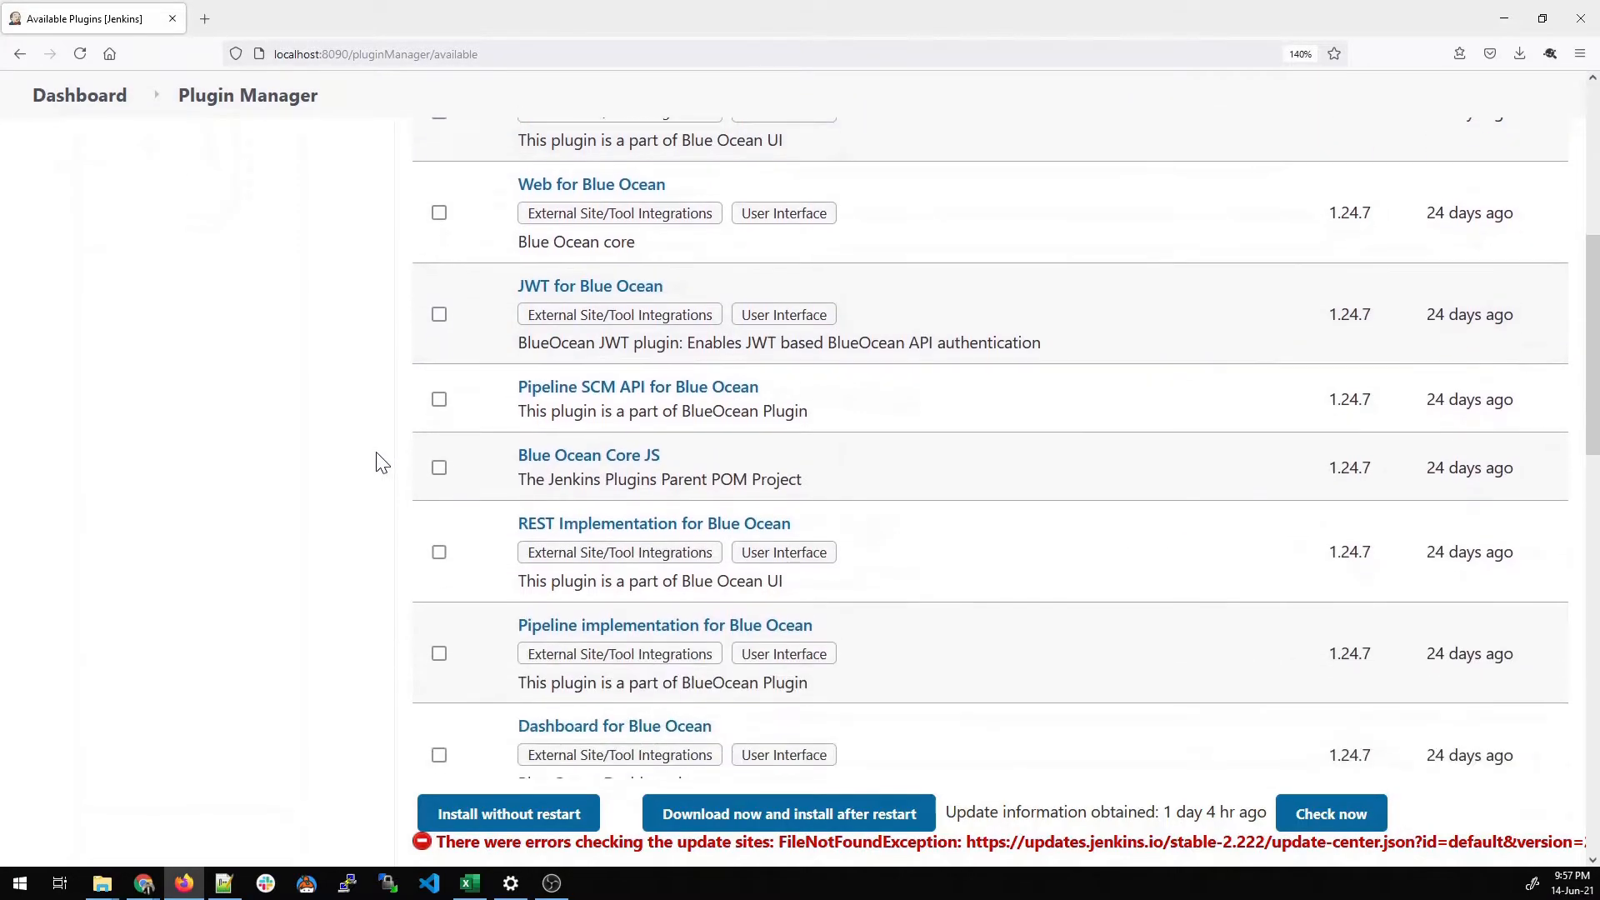
scroll(down, 3)
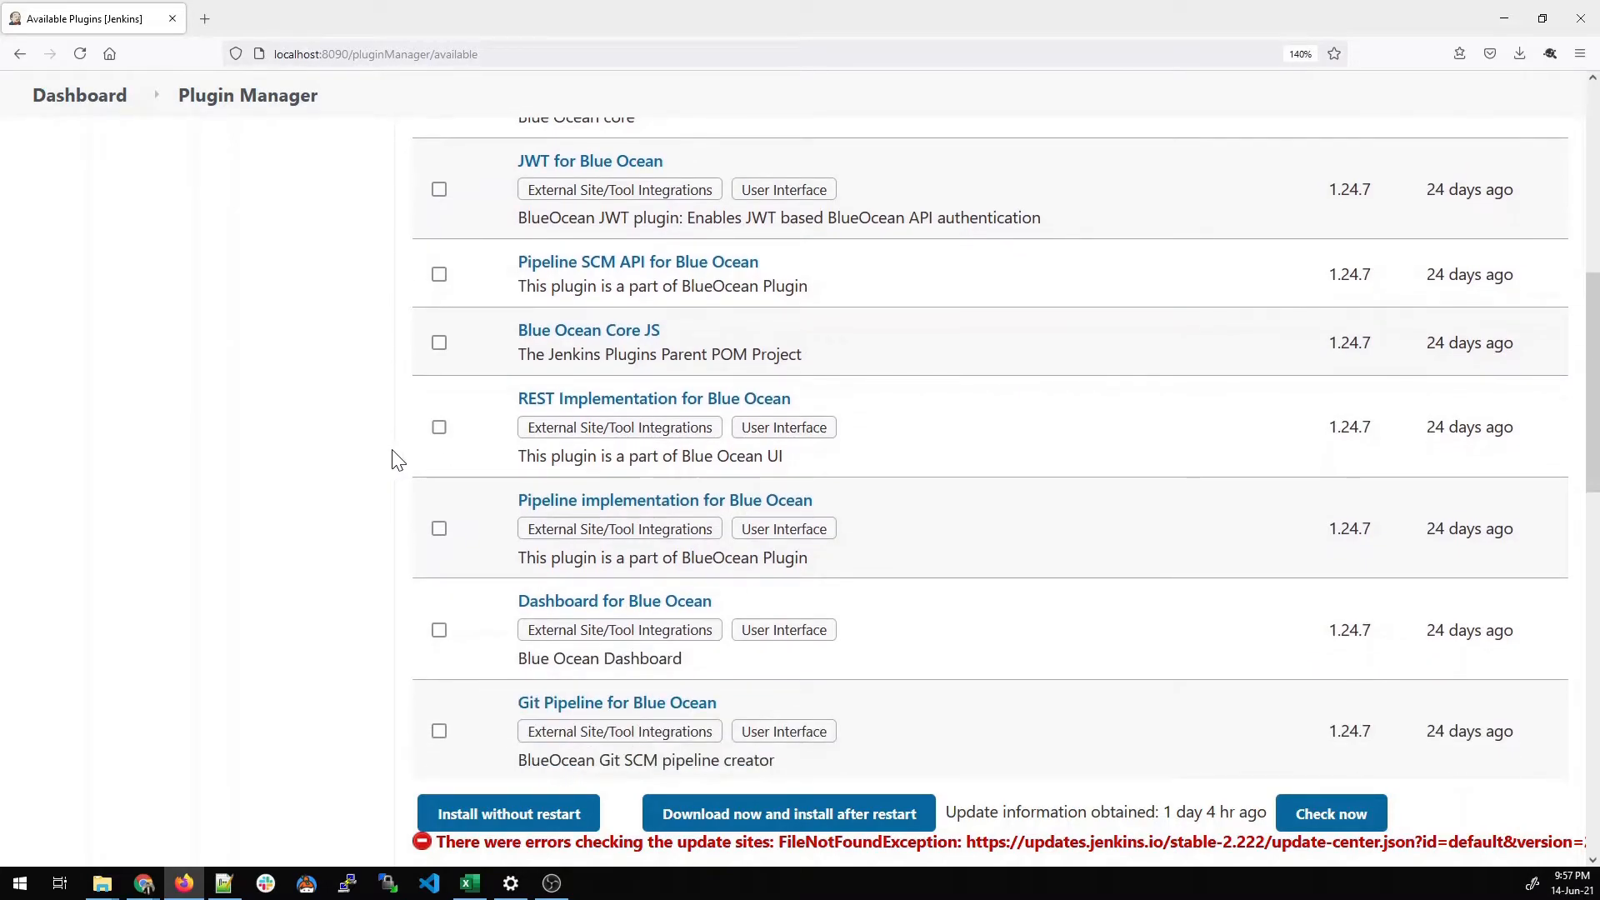
click(439, 629)
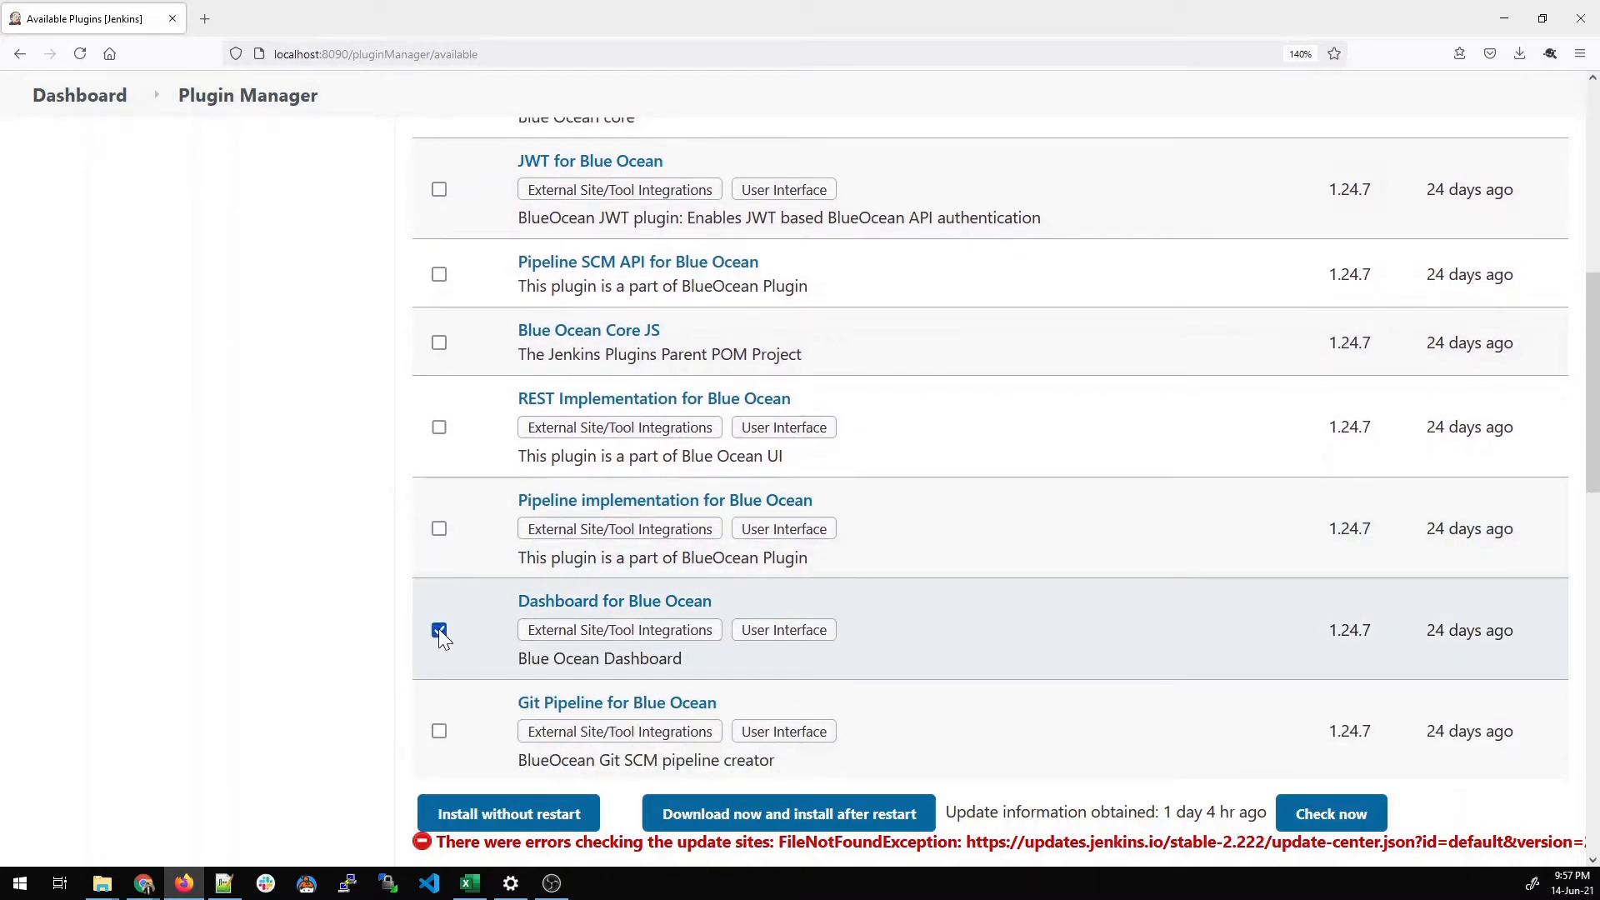
click(438, 528)
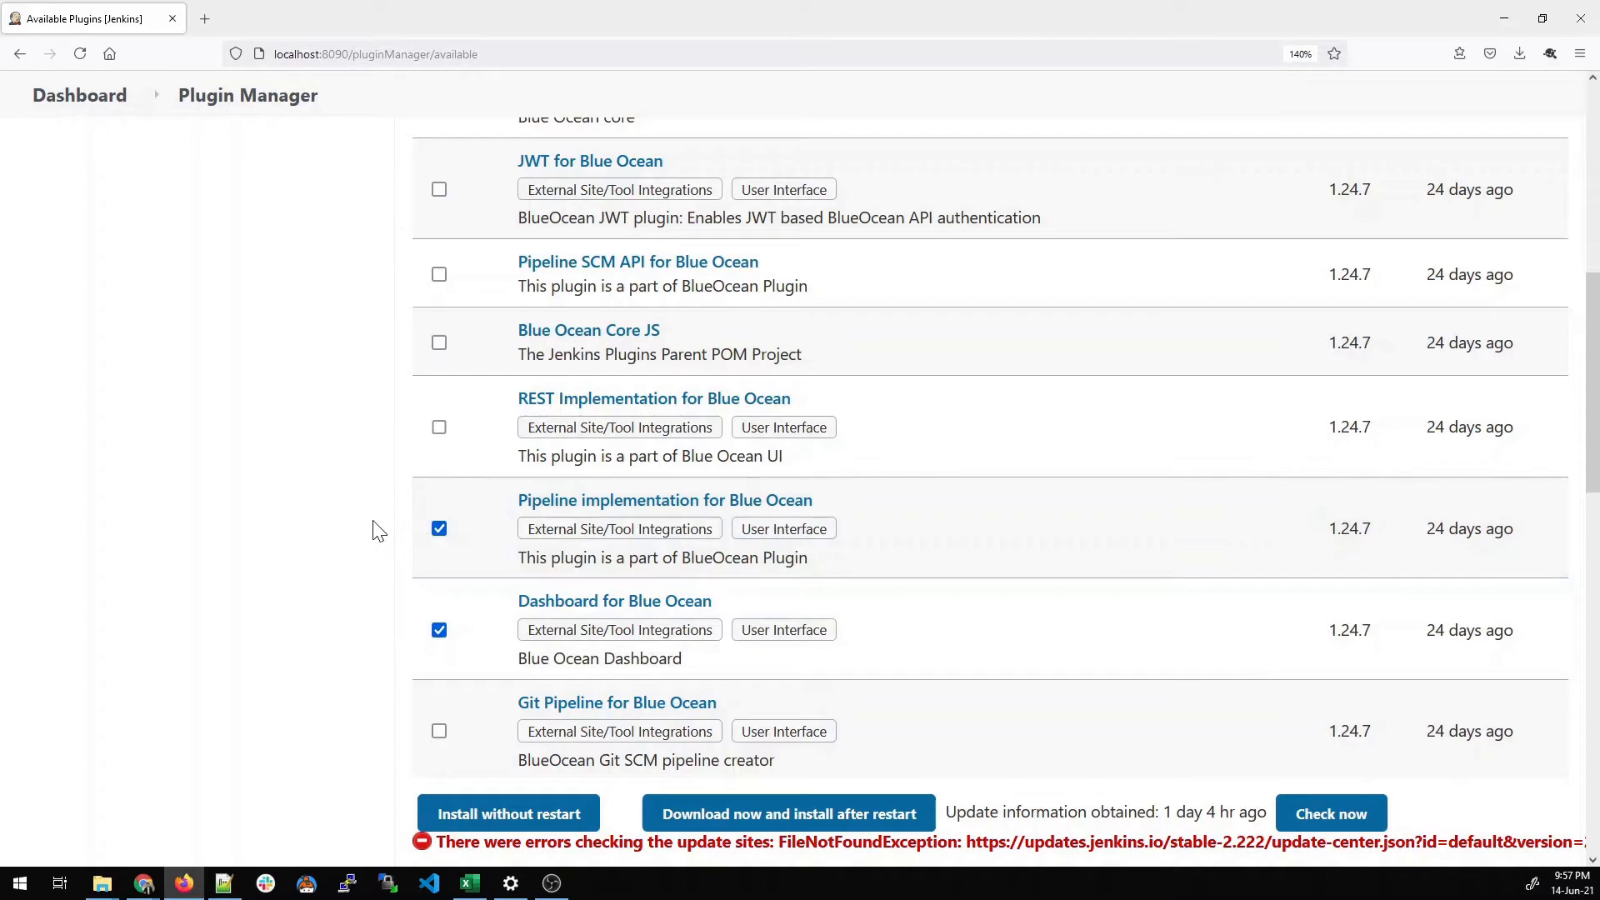
scroll(down, 3)
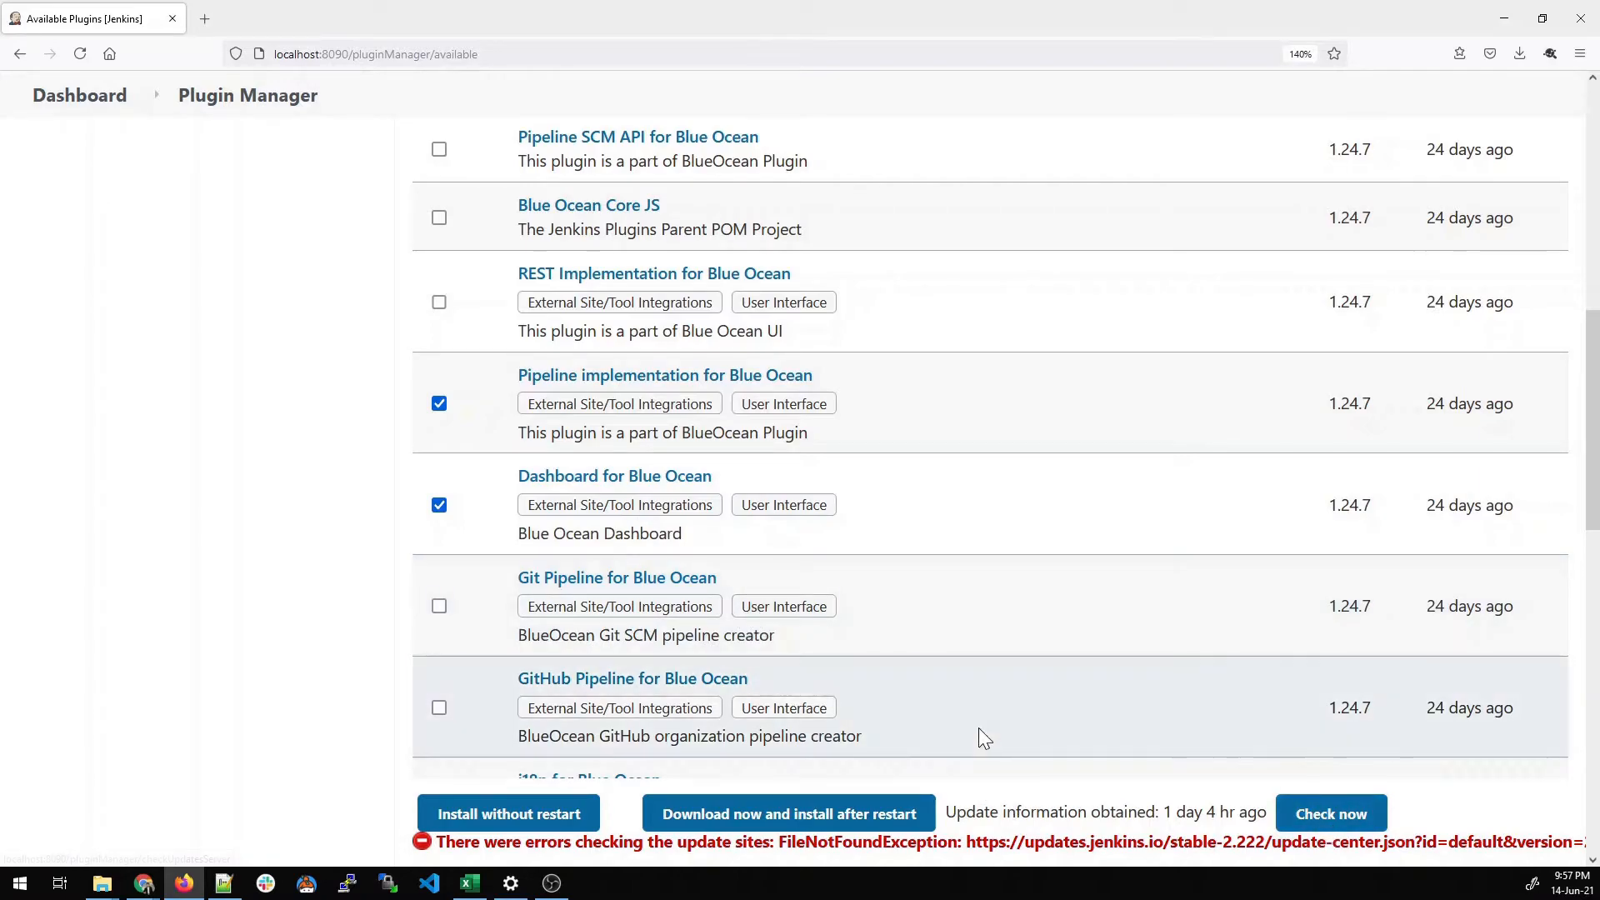
scroll(down, 3)
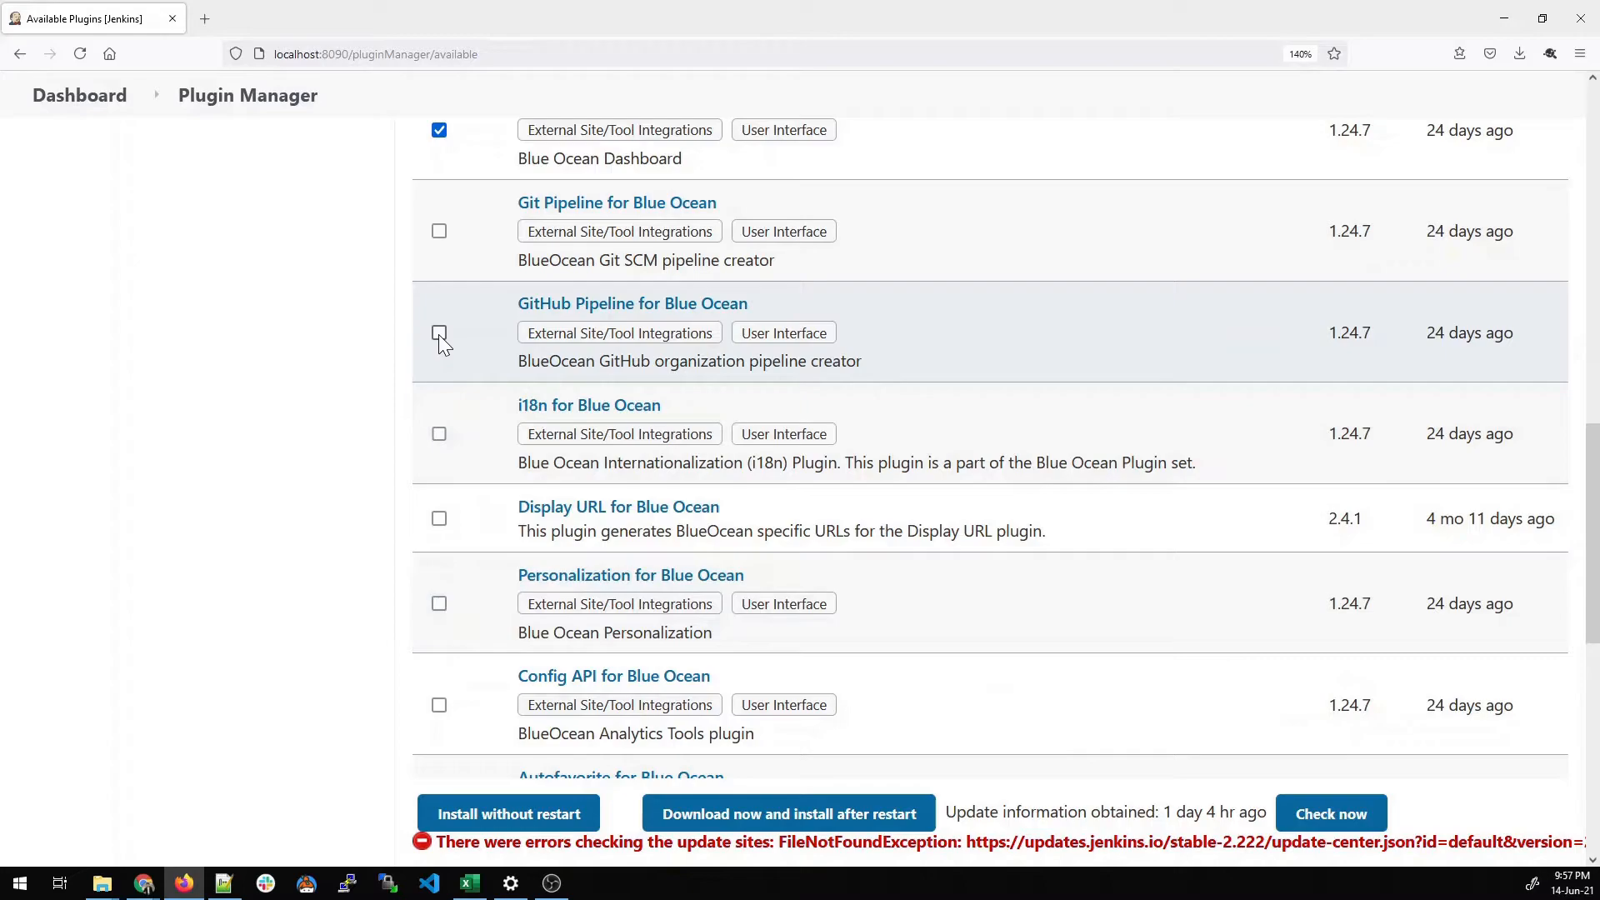
click(438, 333)
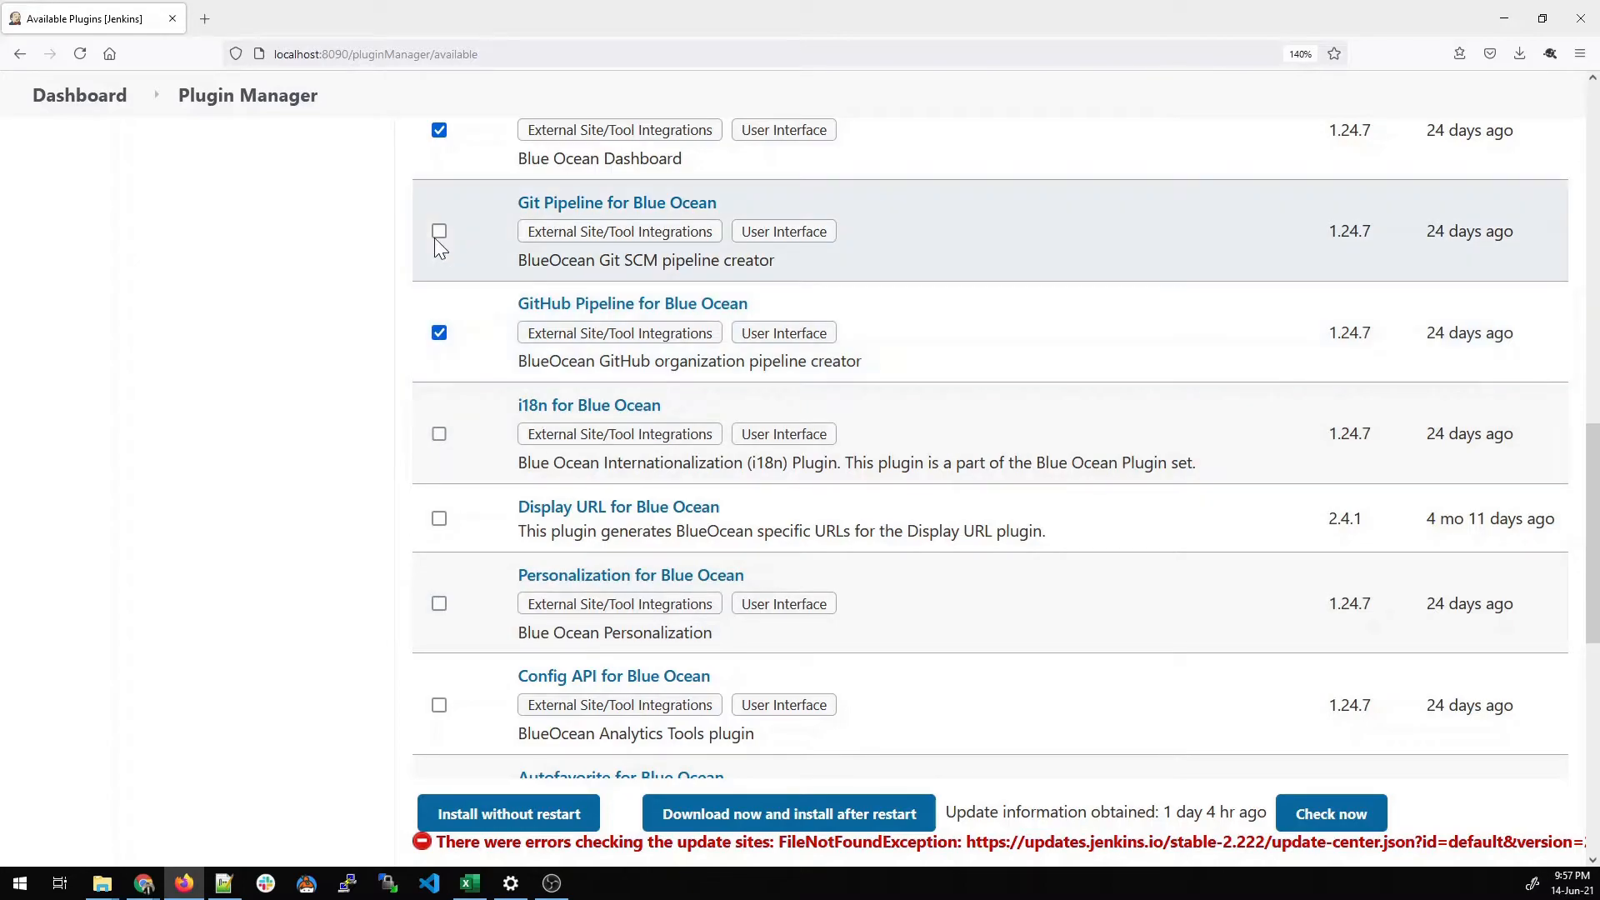
click(438, 232)
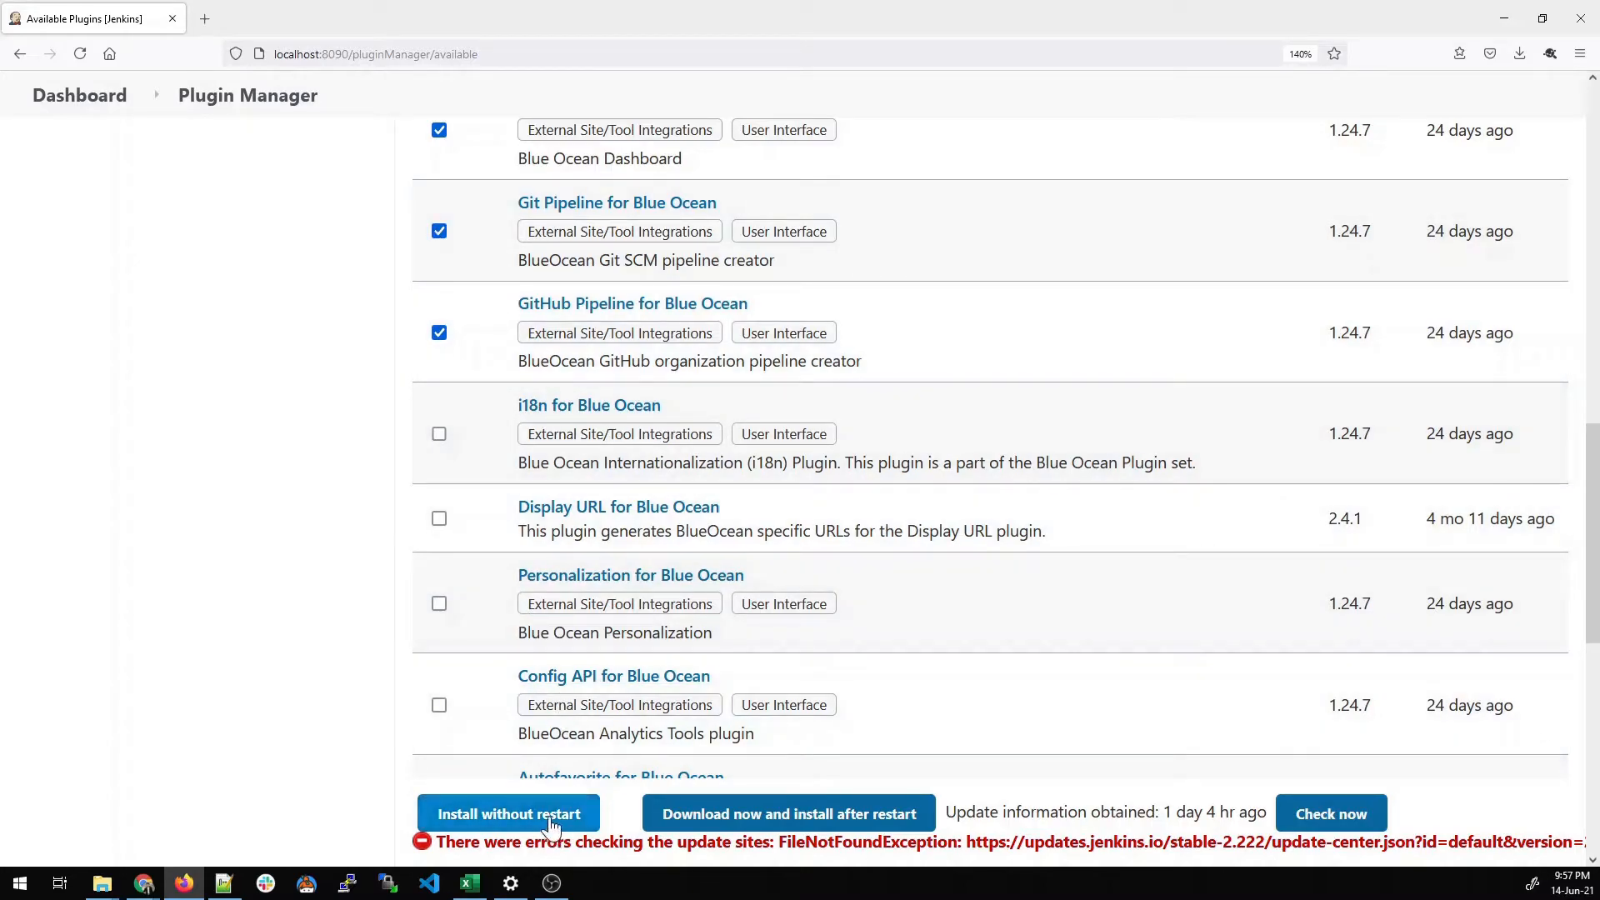
click(508, 813)
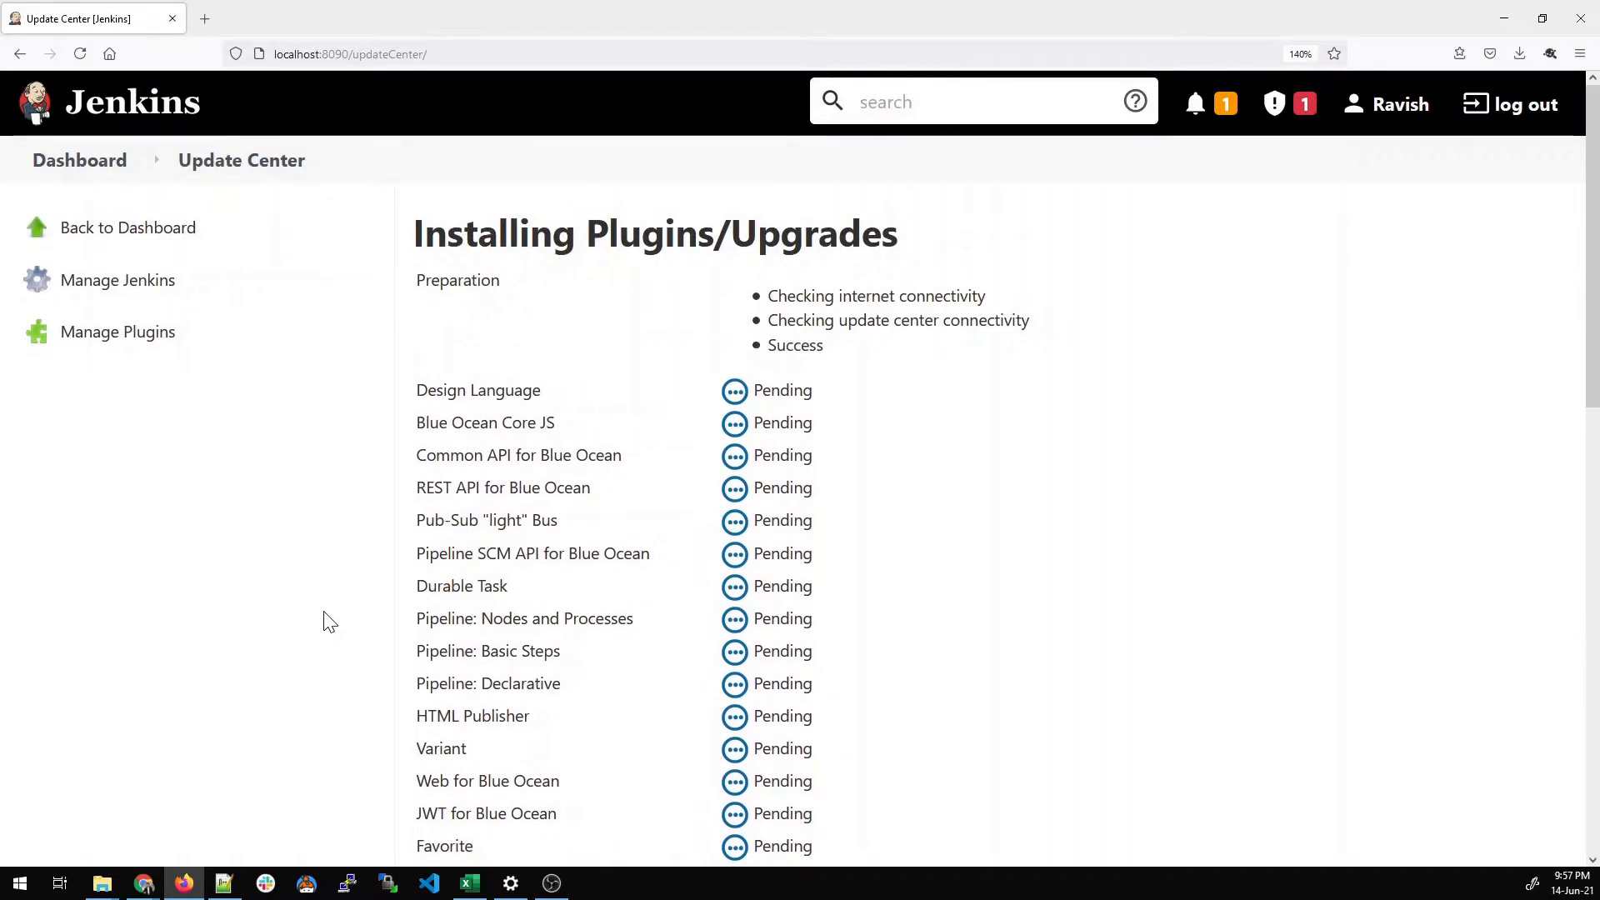
Enable restarting Jenkins when installation is complete and no jobs are running
scroll(down, 3)
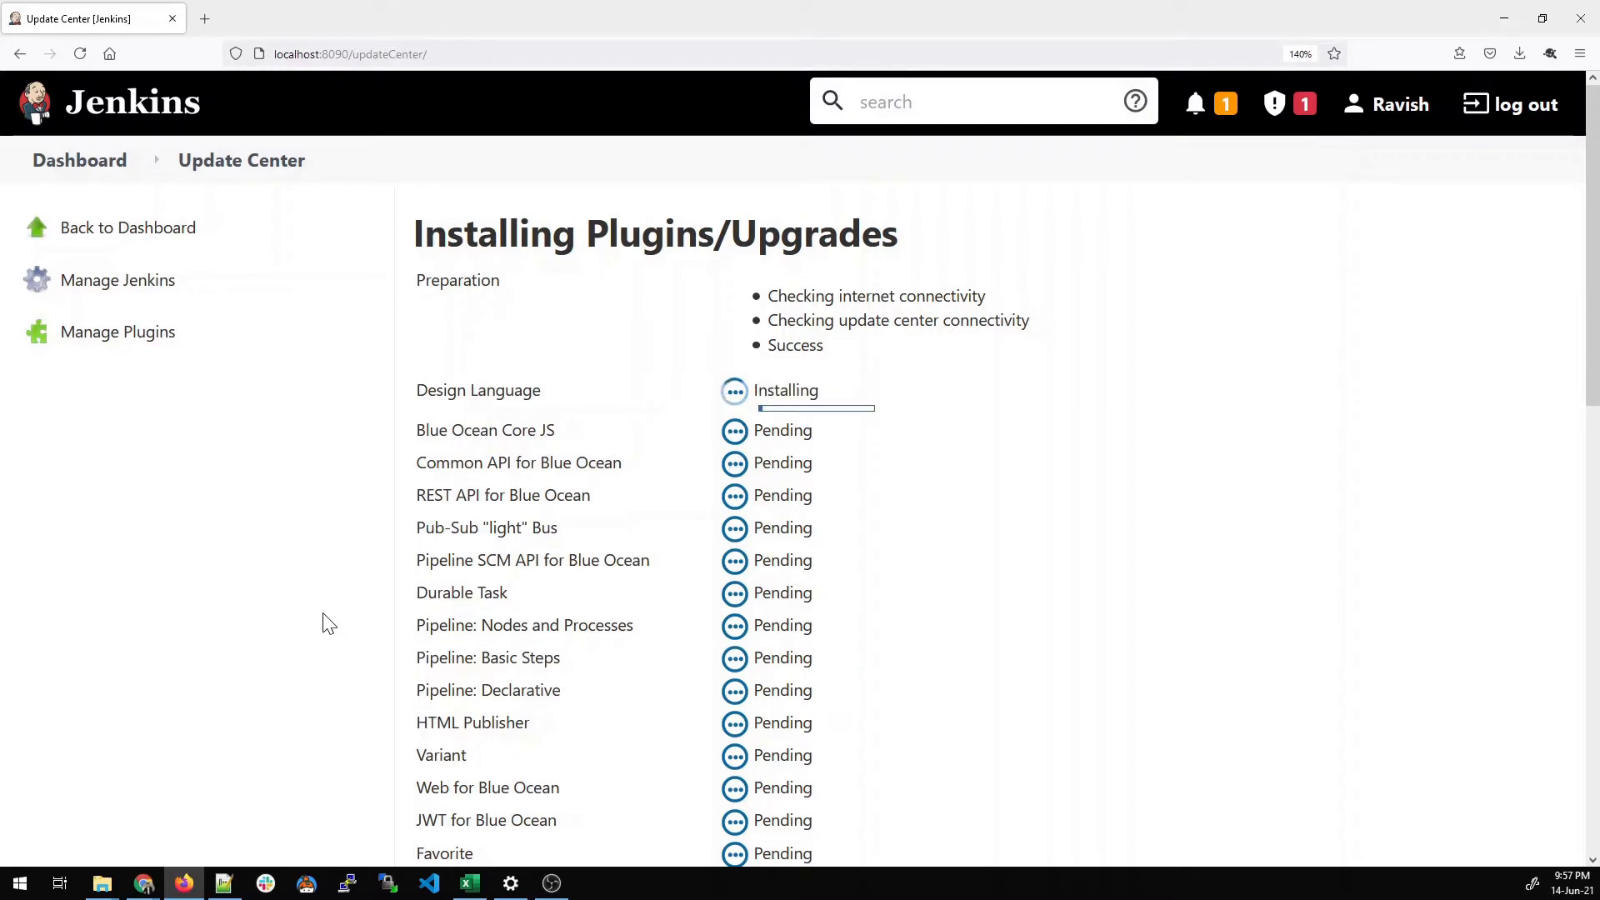
mouse_move(325, 635)
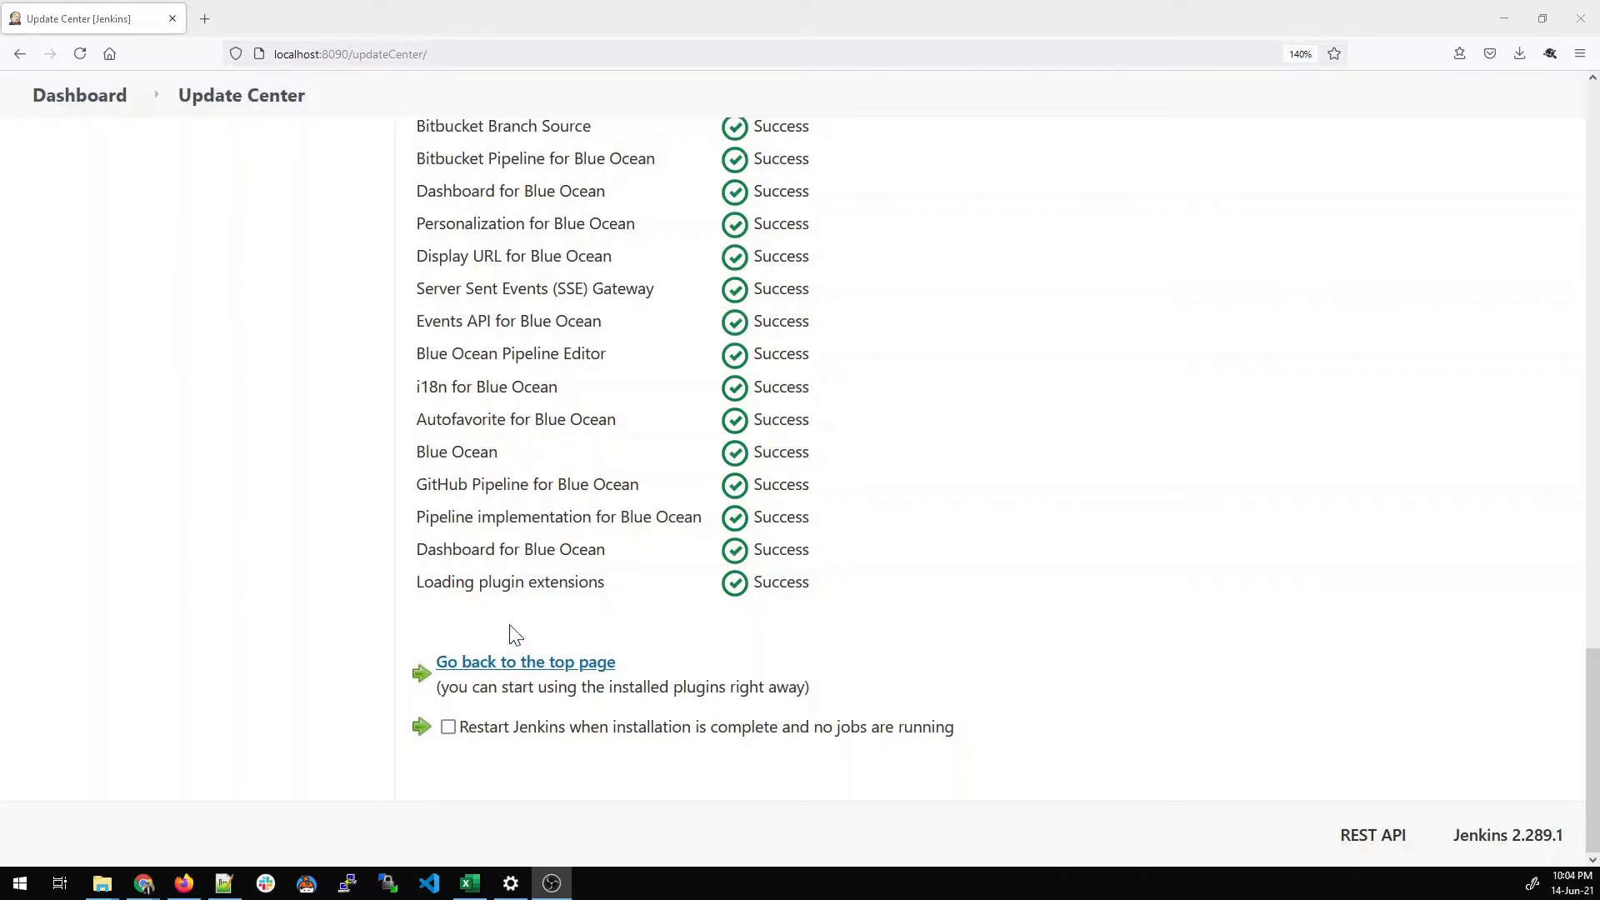
click(448, 727)
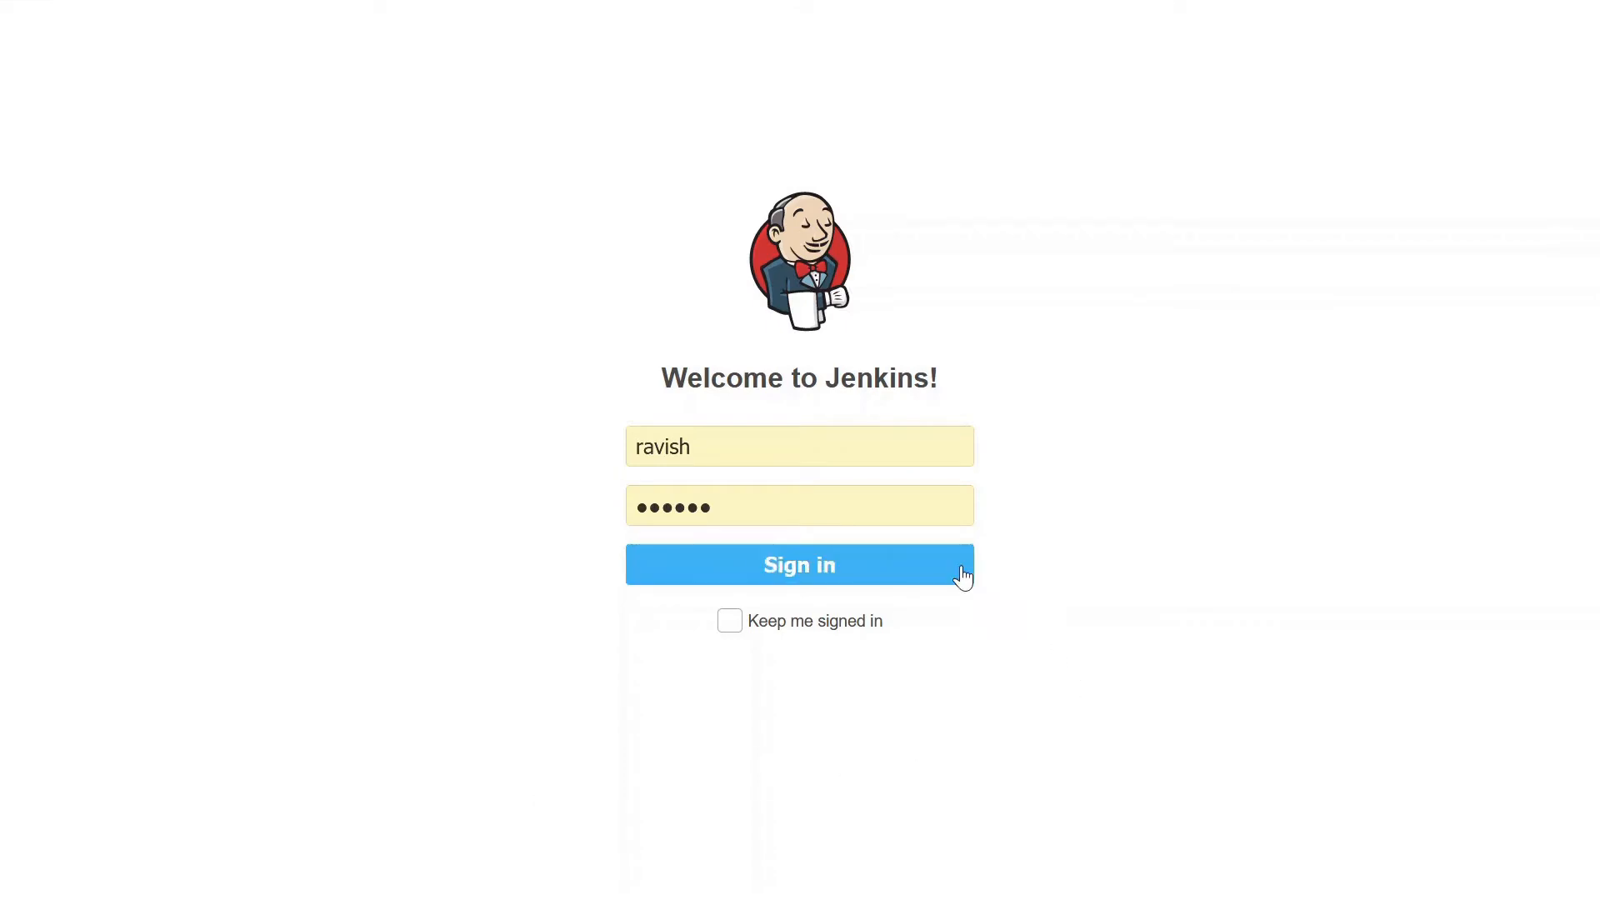
Sign in with the existing credentials to reach the dashboard
click(798, 565)
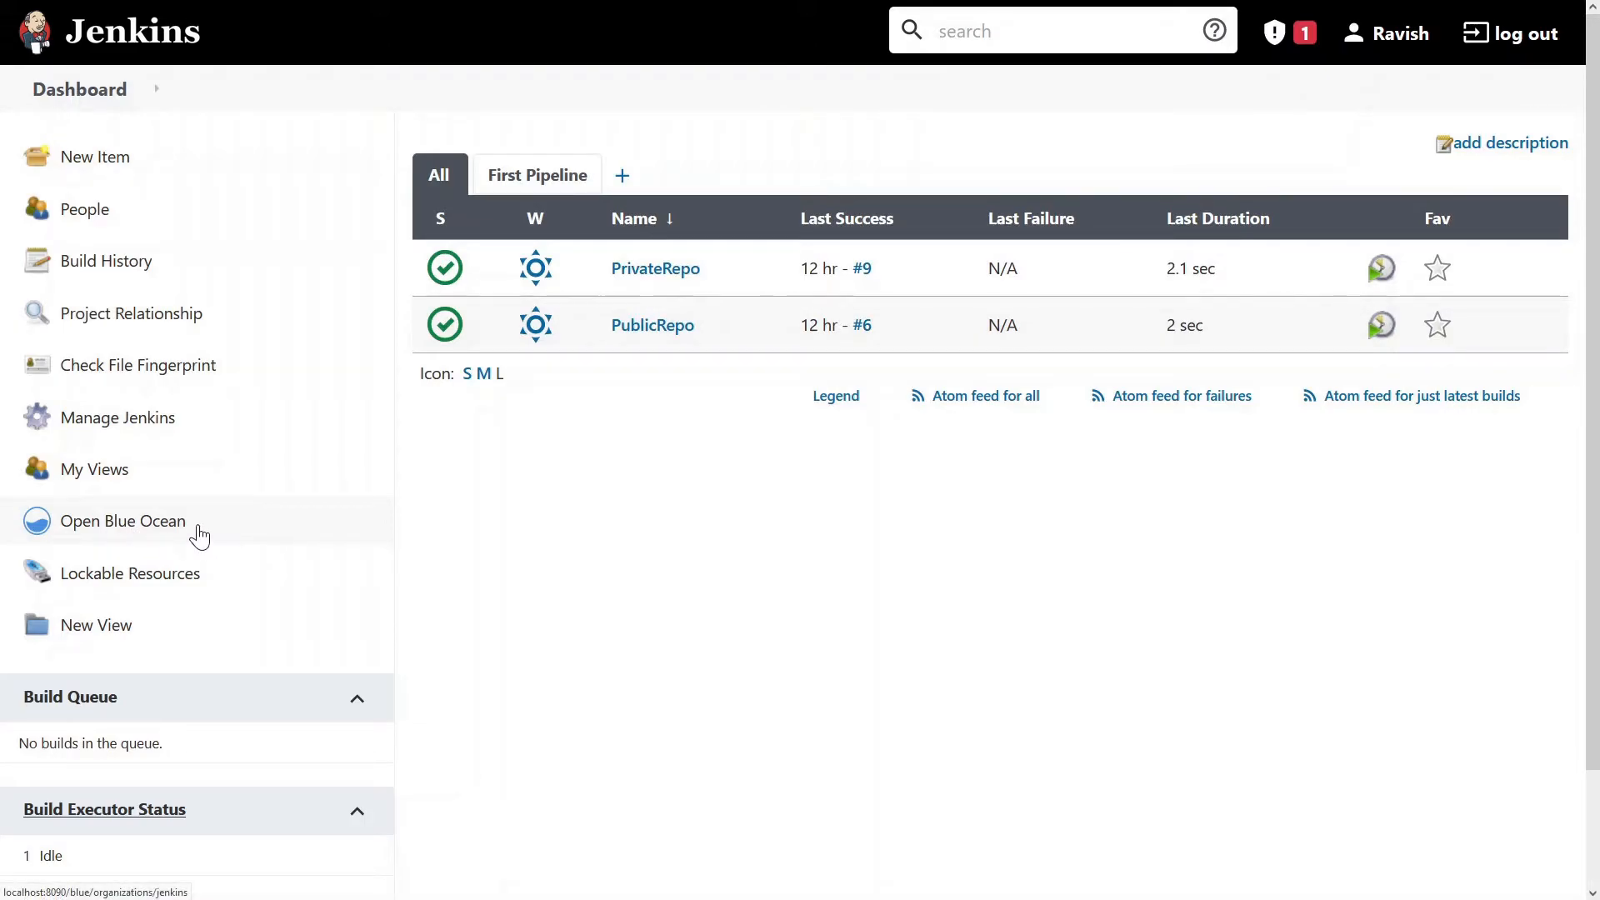
mouse_move(121, 520)
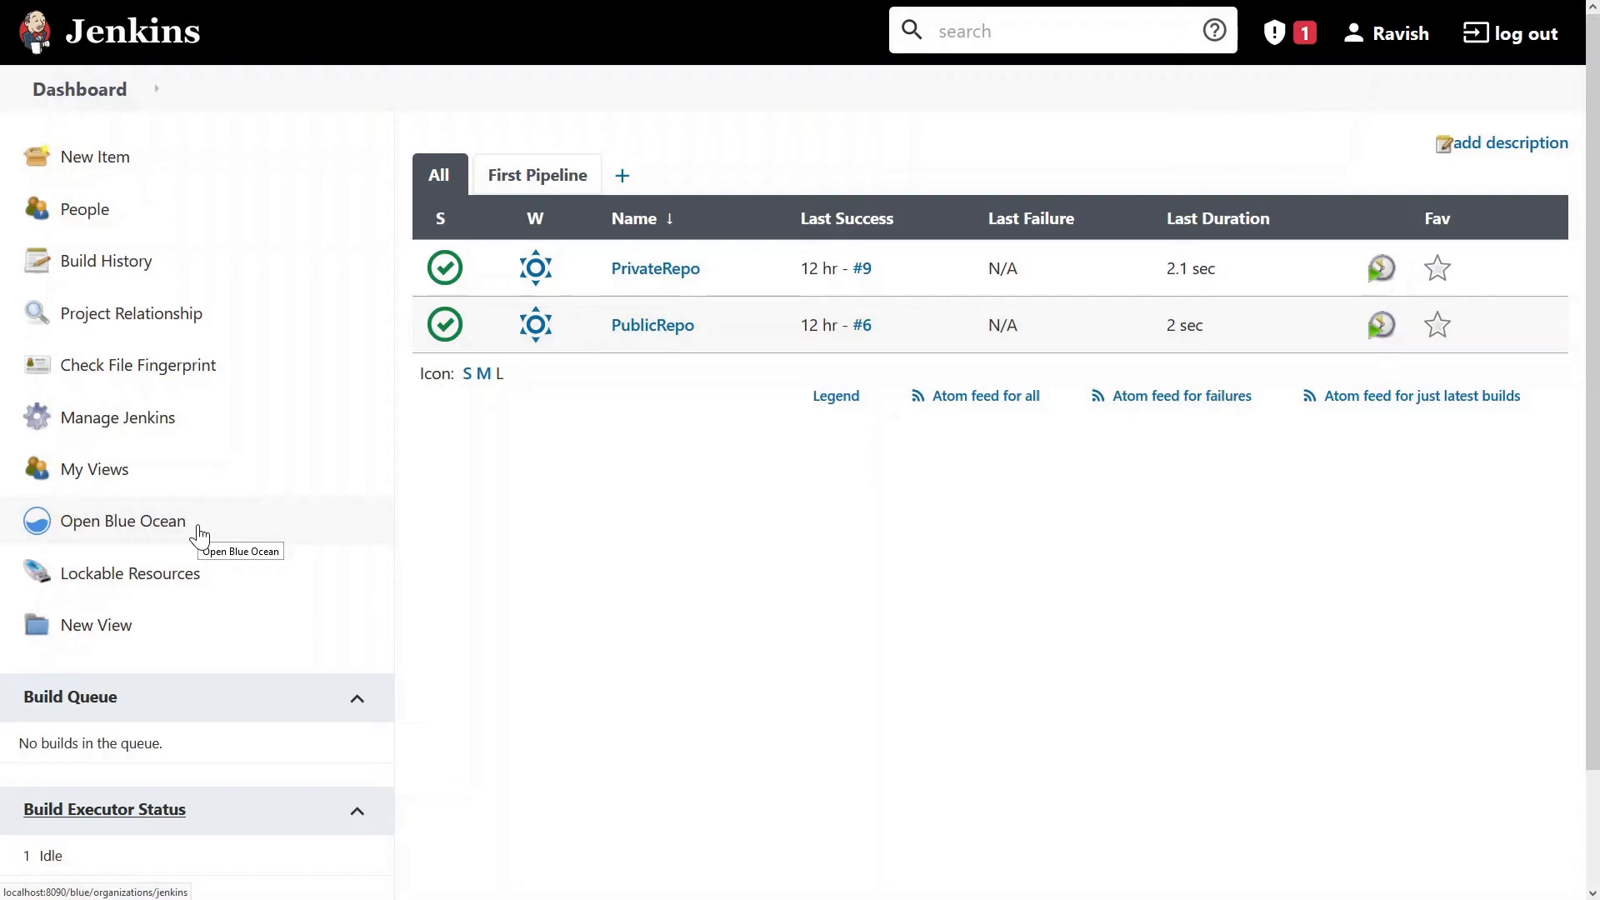
mouse_move(211, 543)
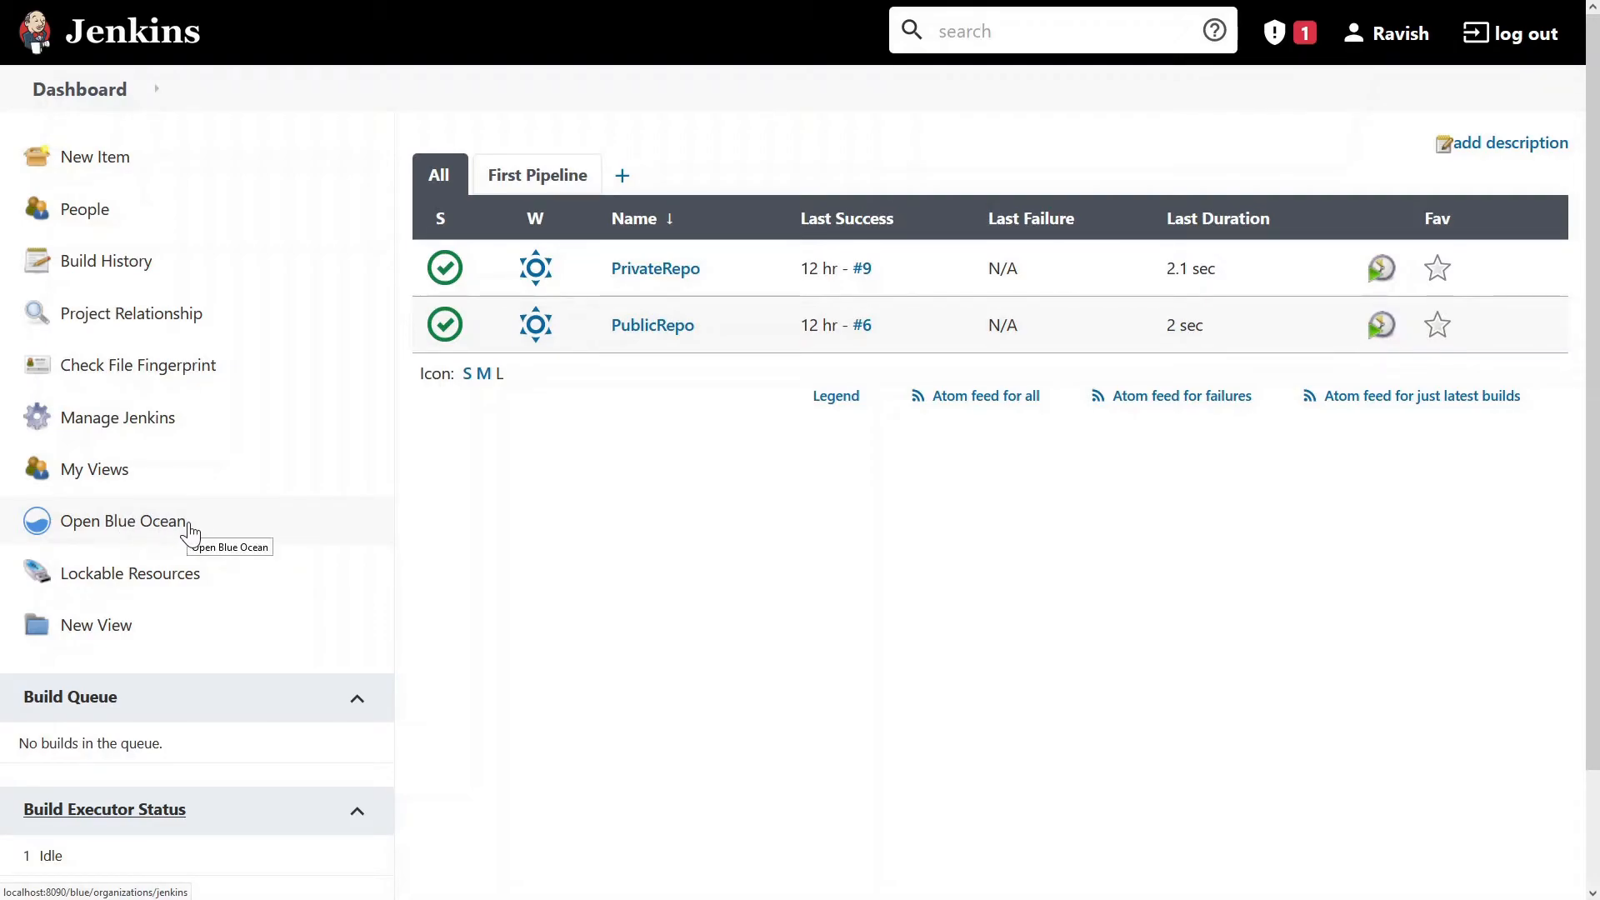
Create a new Pipeline item named DeclarativePipeline
click(94, 156)
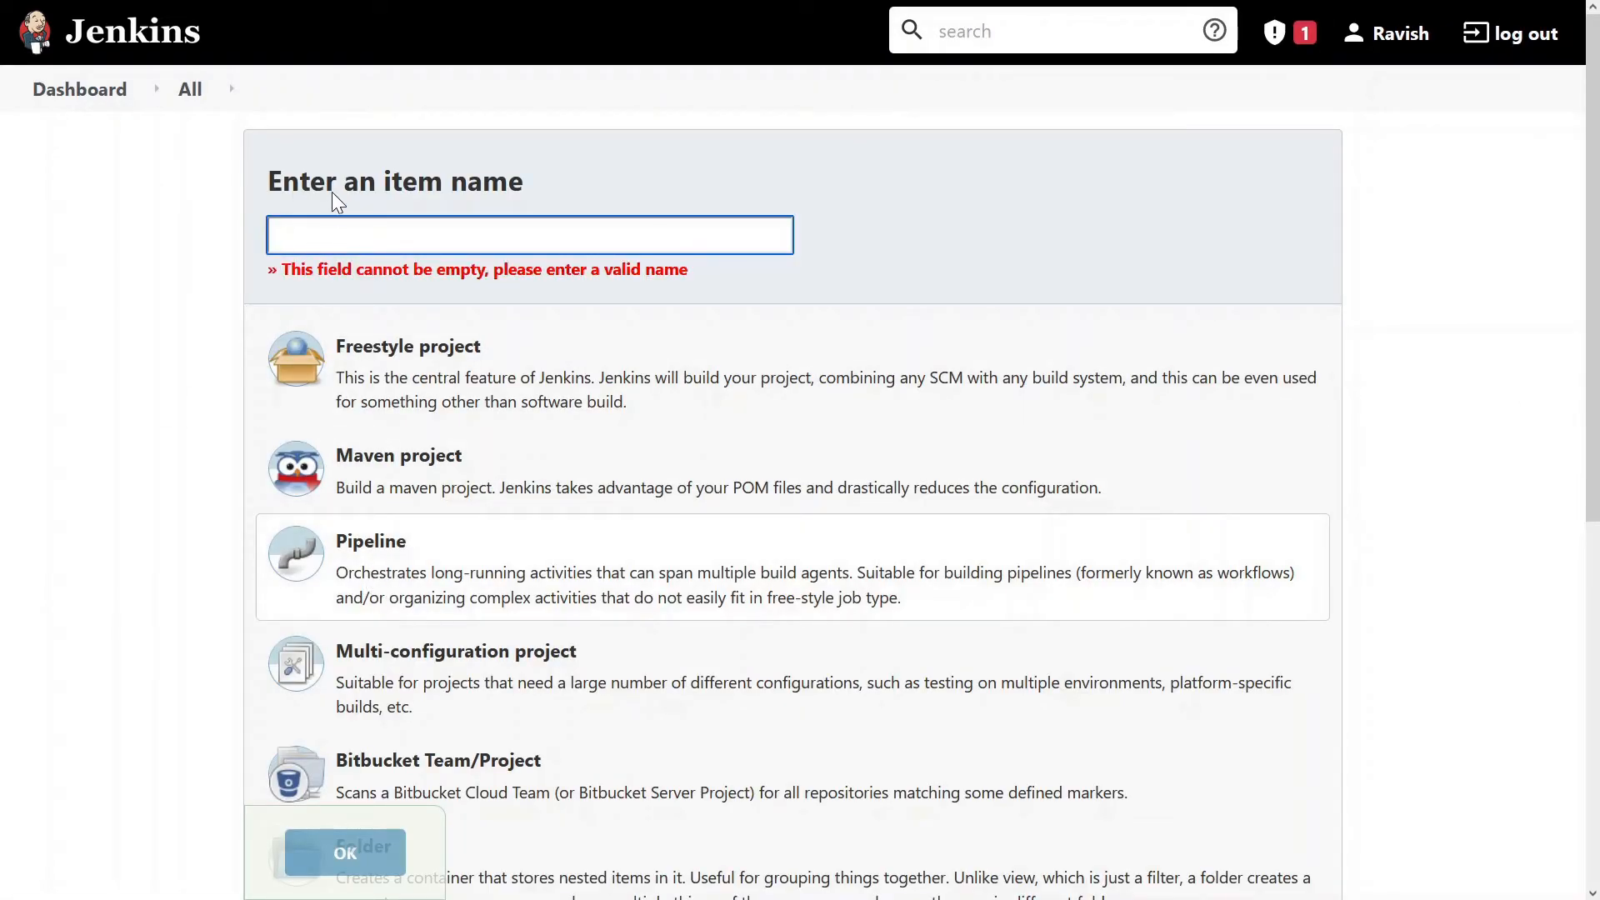
text(Declarat)
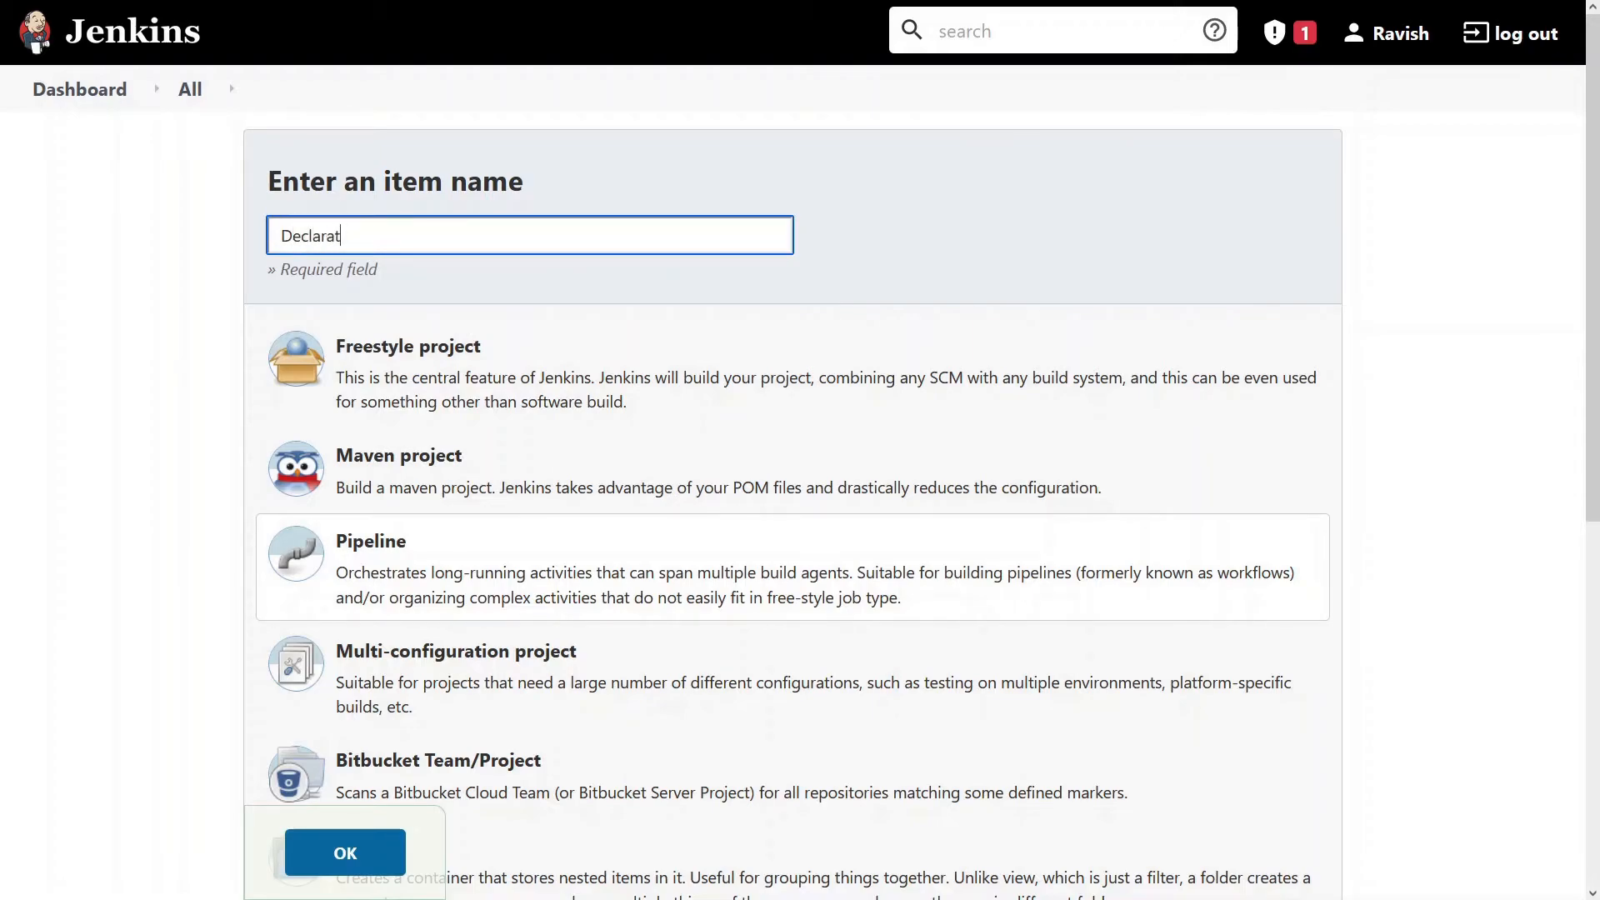
text(ive)
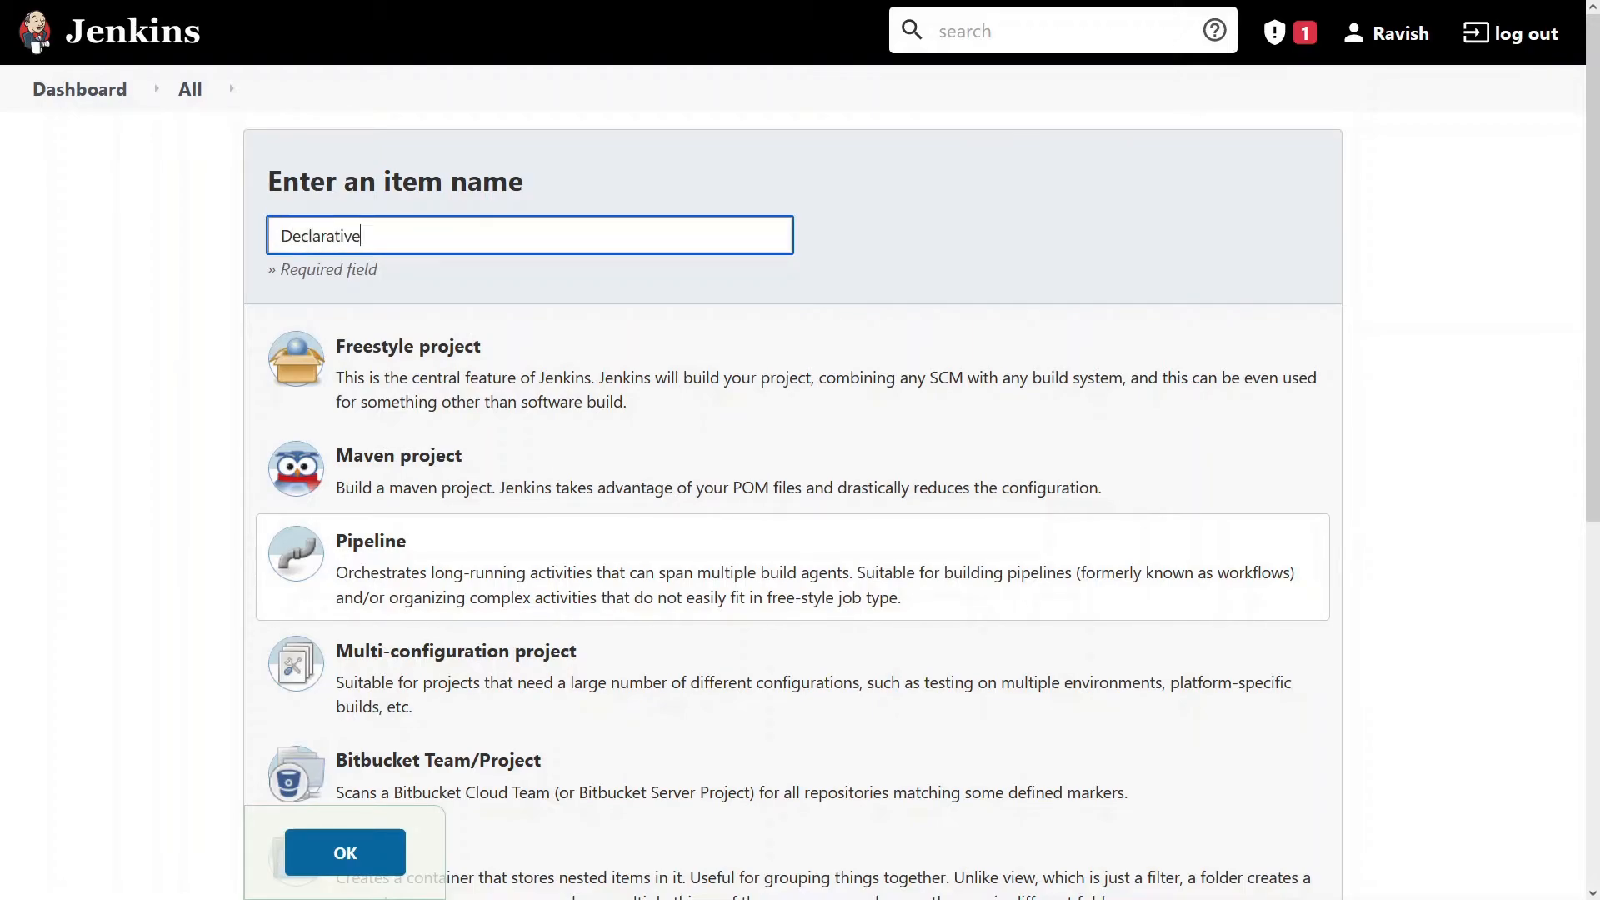
text(Pipe)
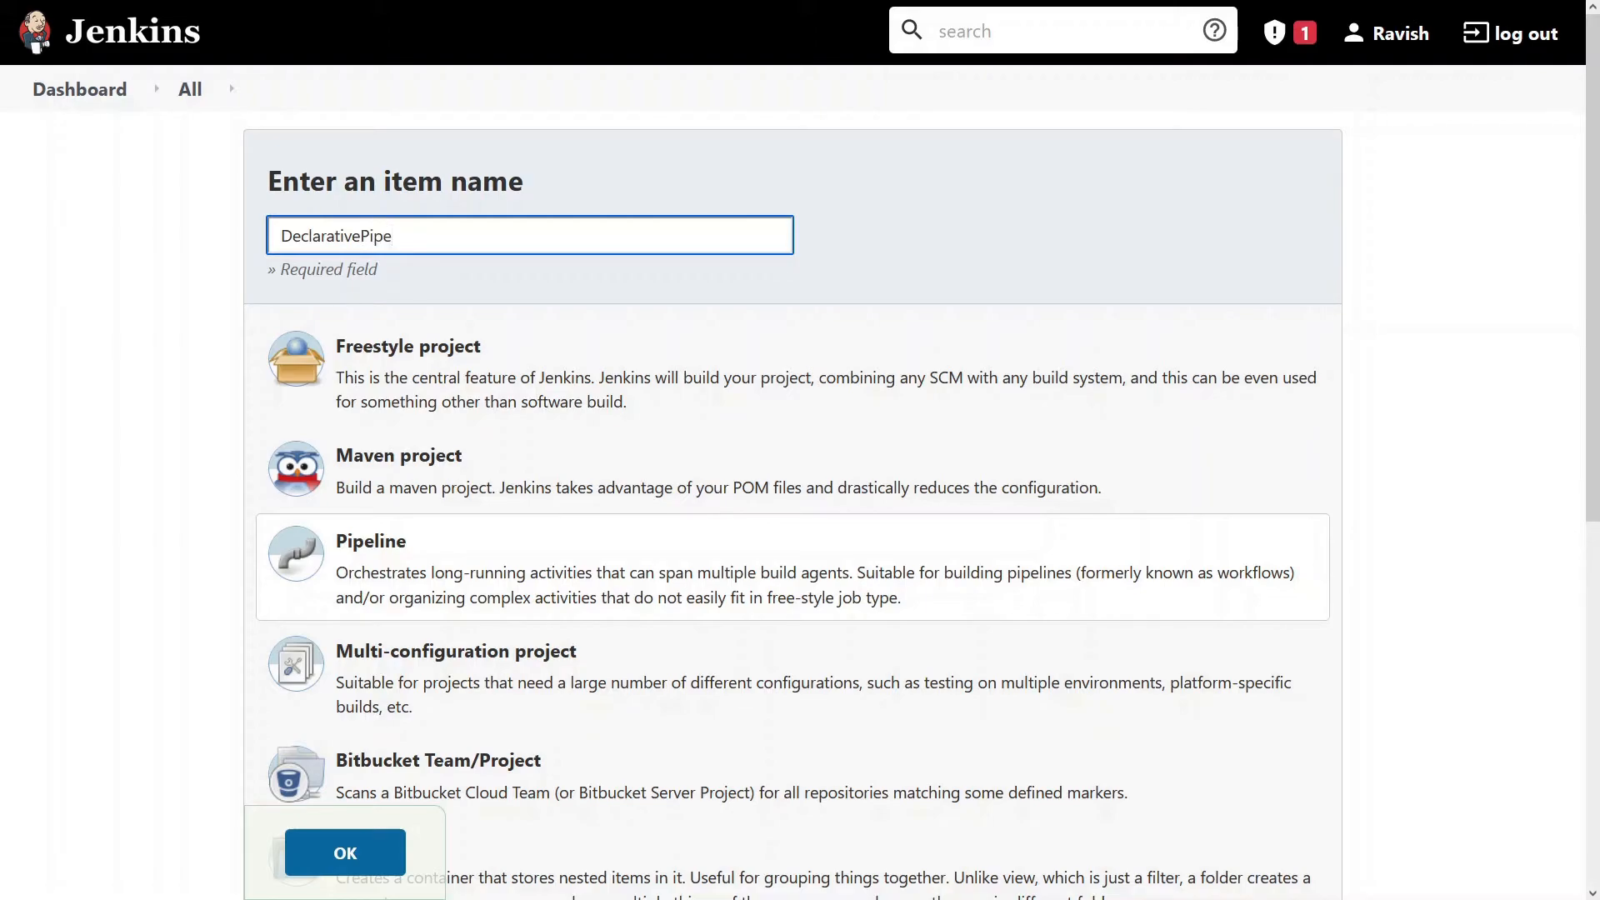
text(line)
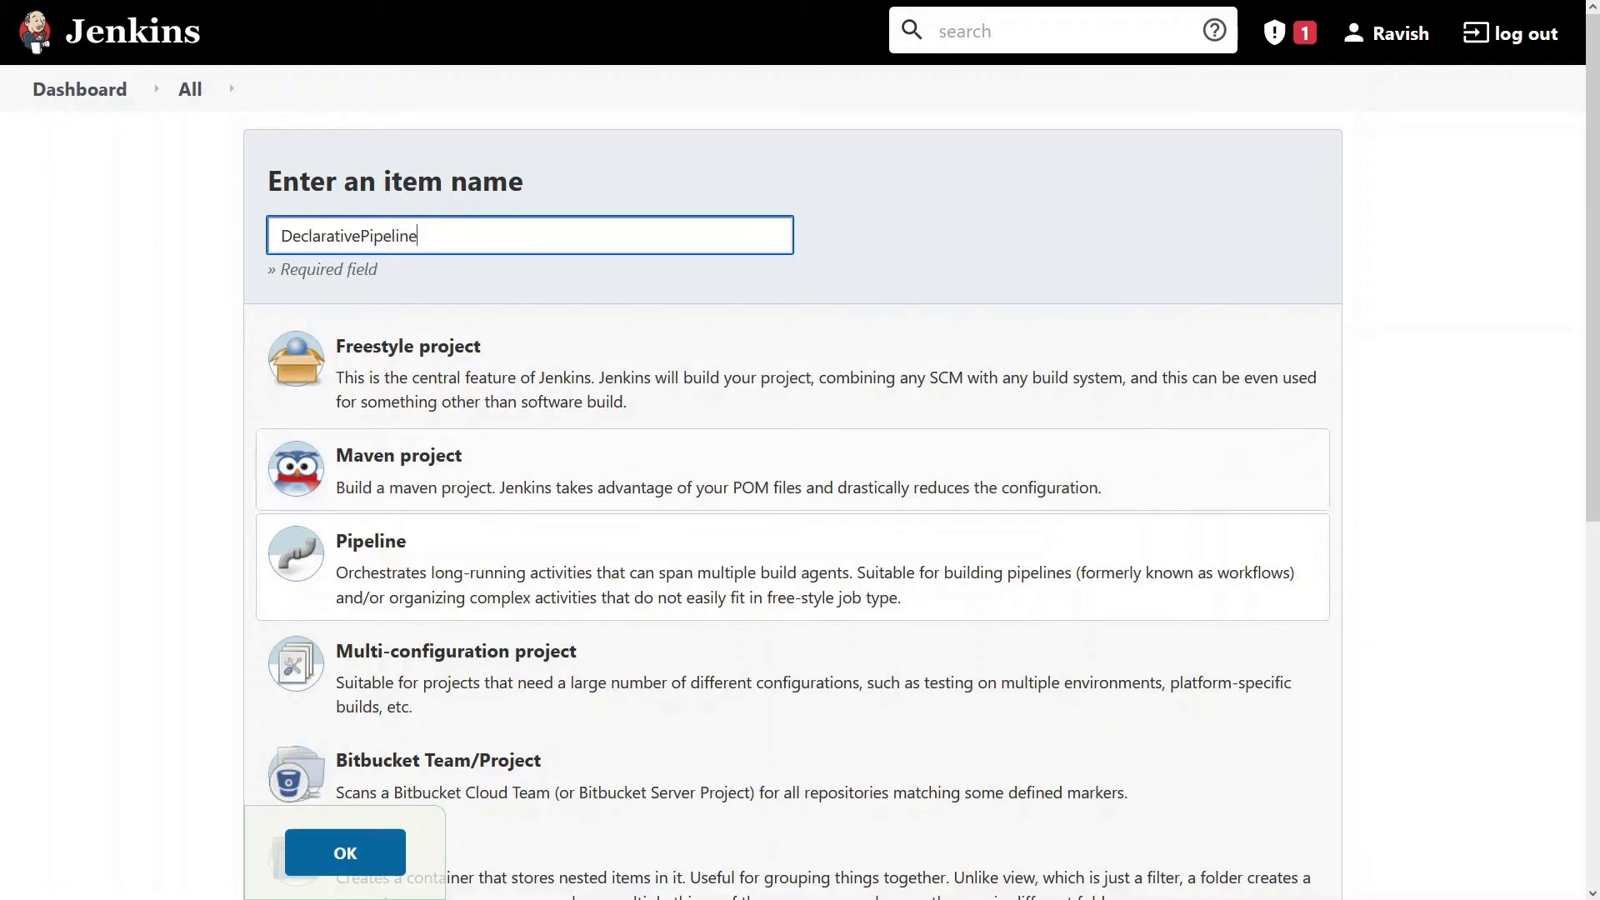
click(344, 851)
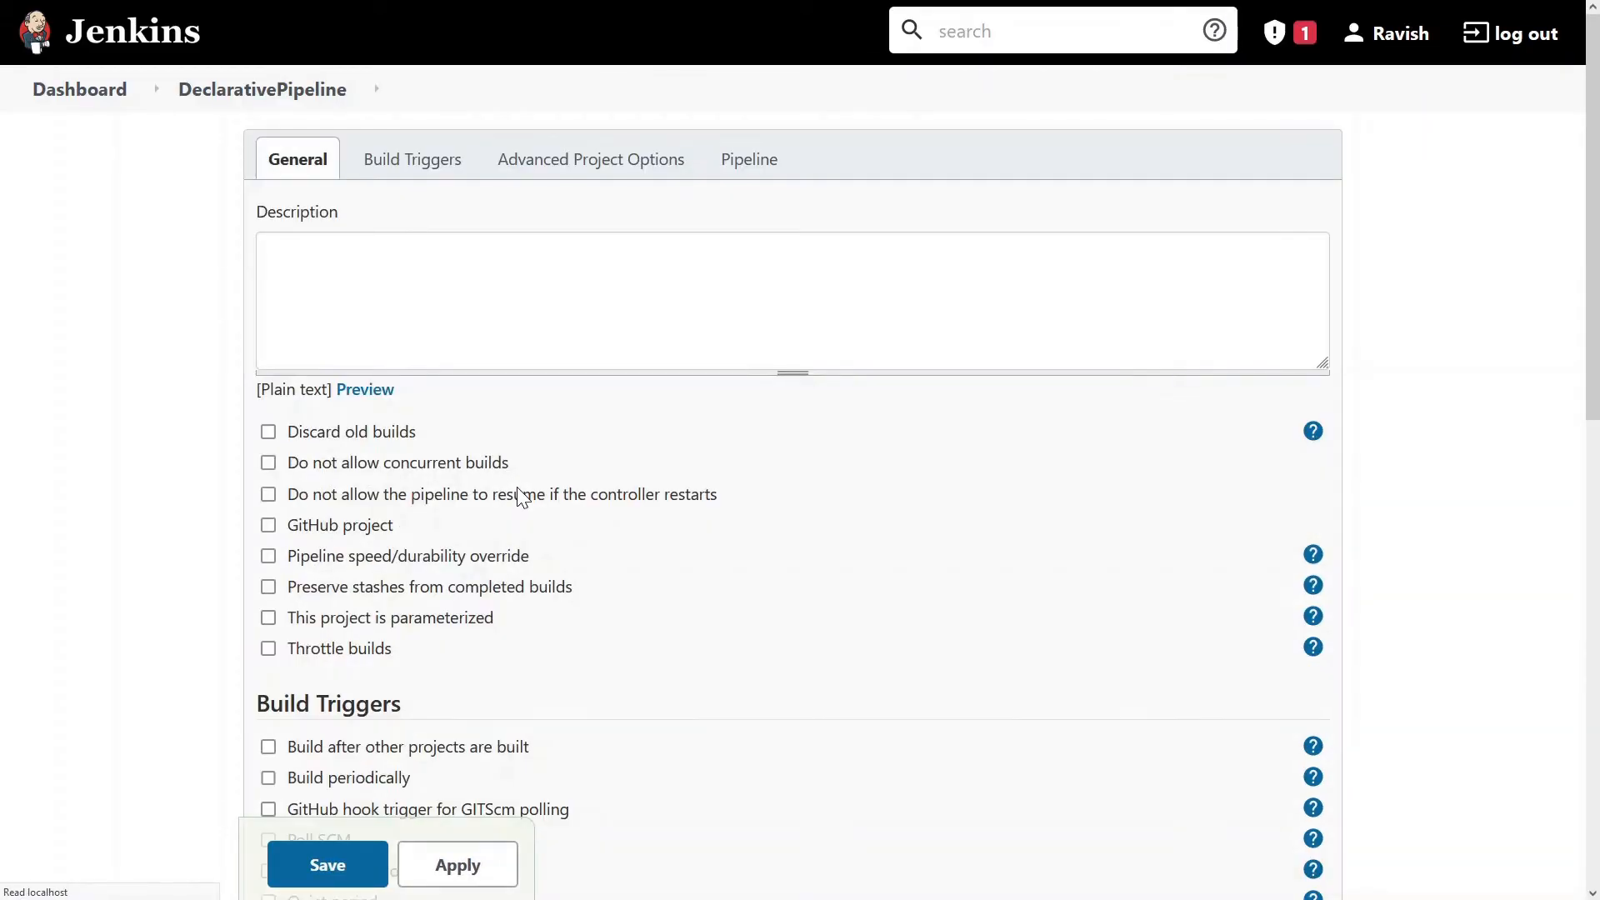
Enter the description 'This is a declarative pipeline' for the job
click(793, 300)
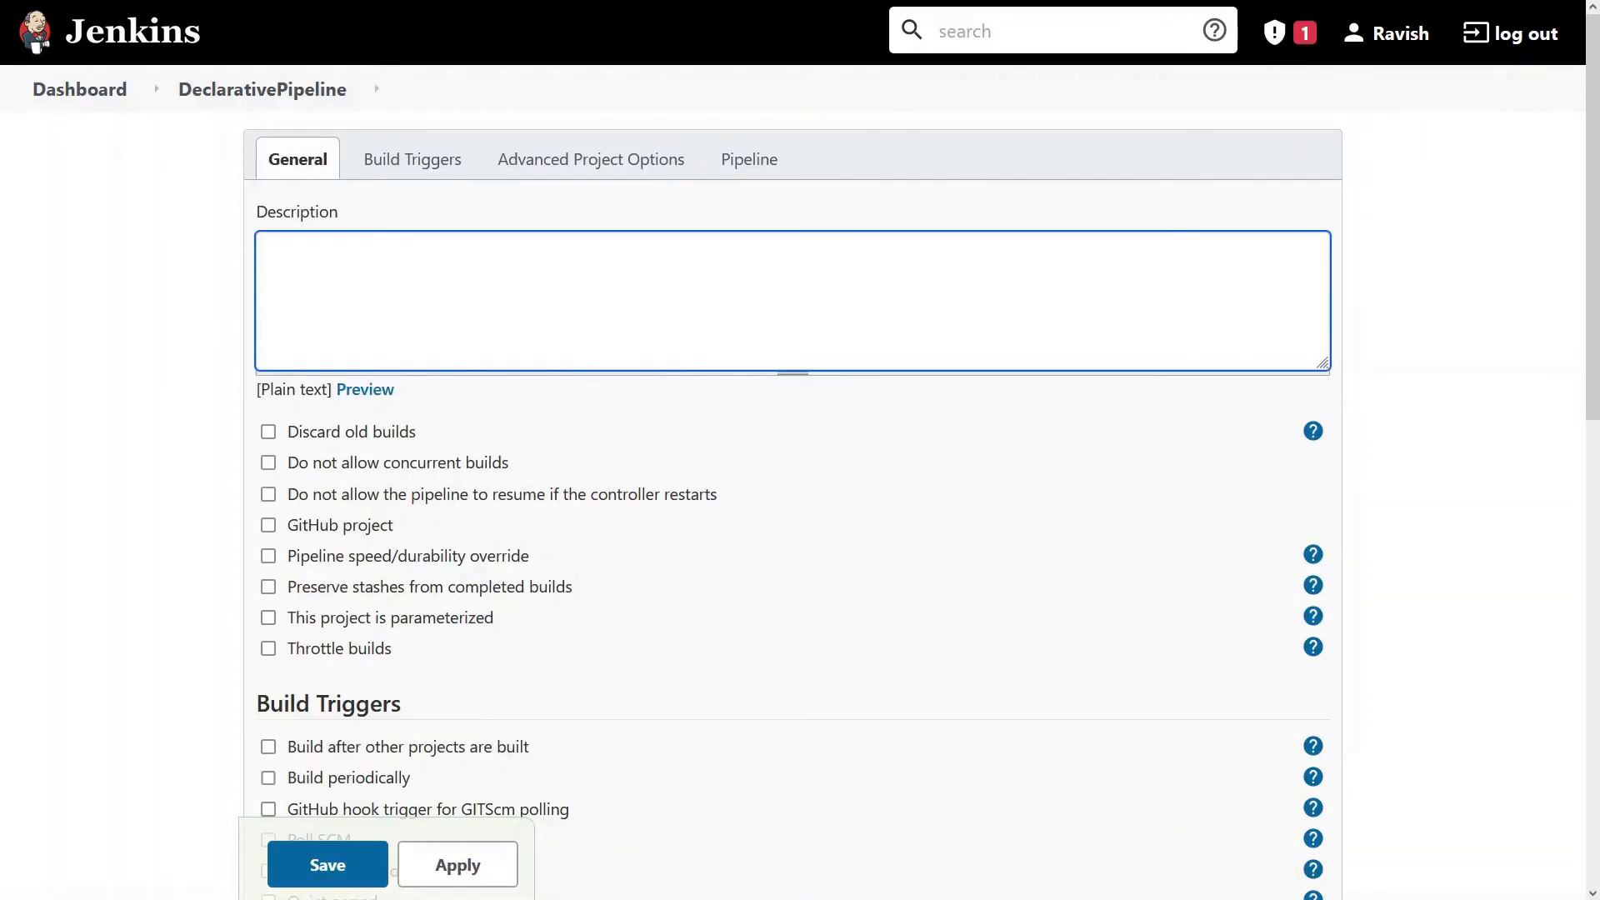
text(This is a)
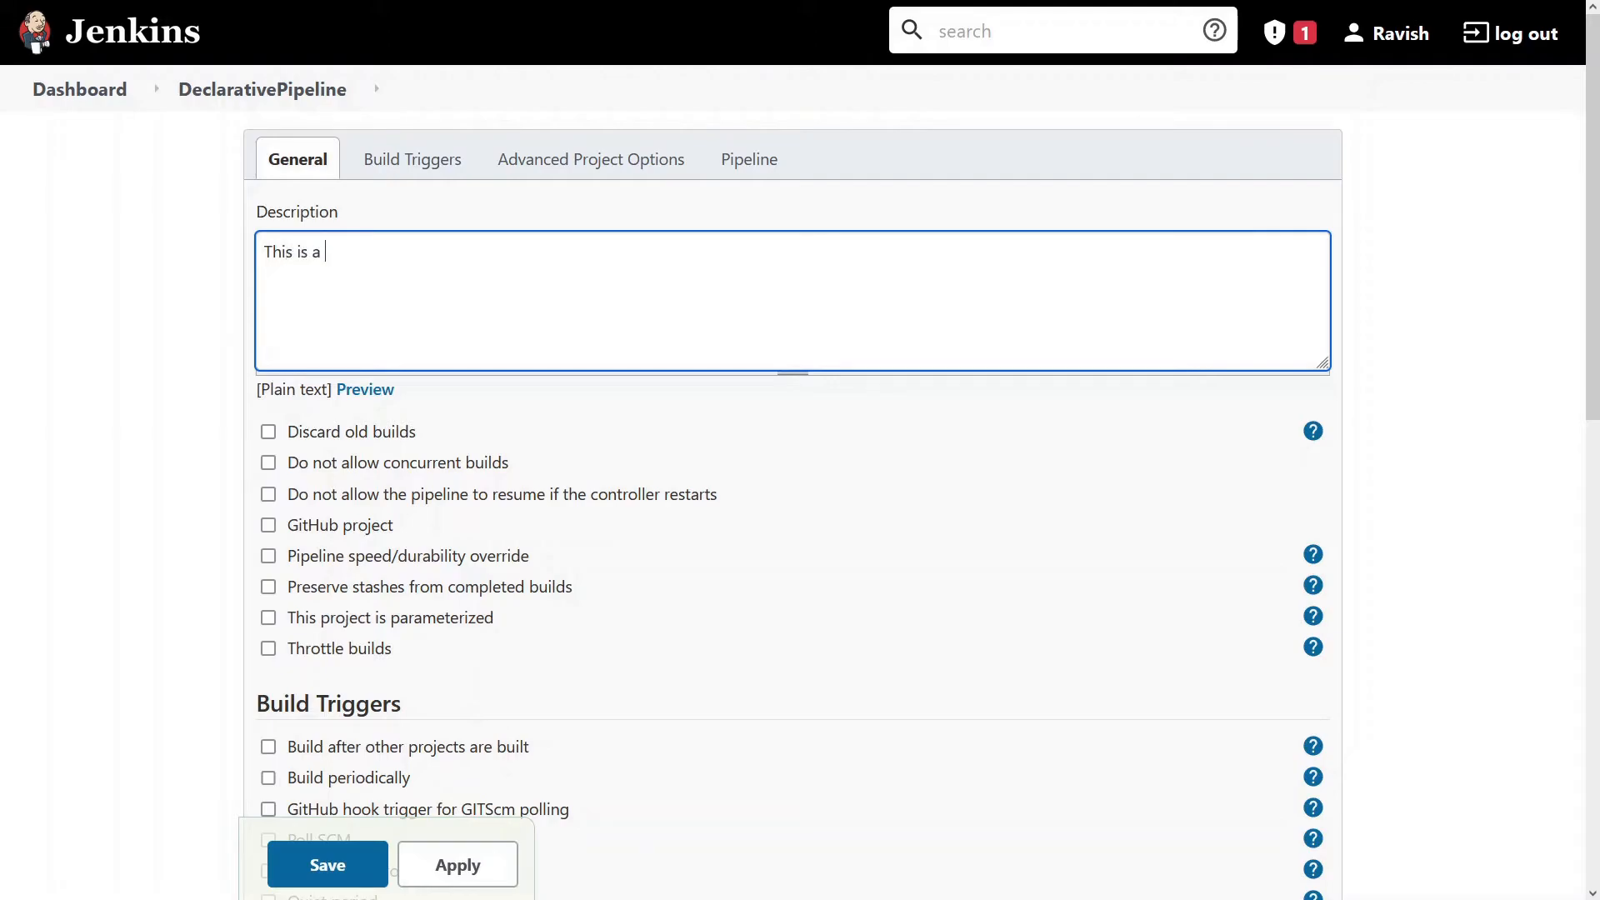
text(declarat)
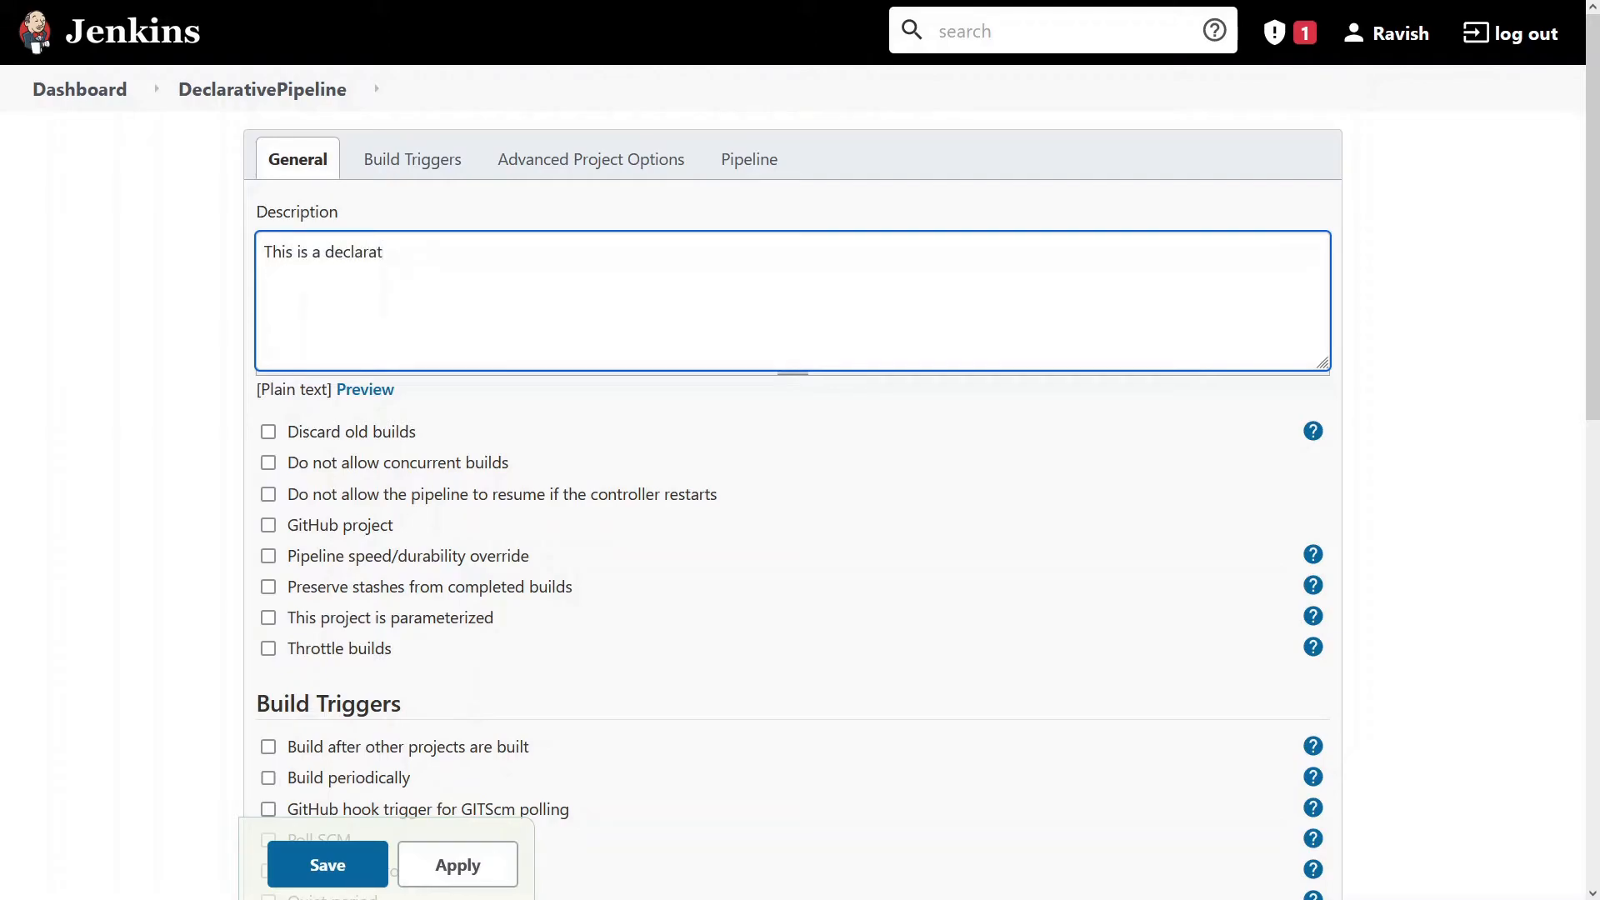
text(ive pipel)
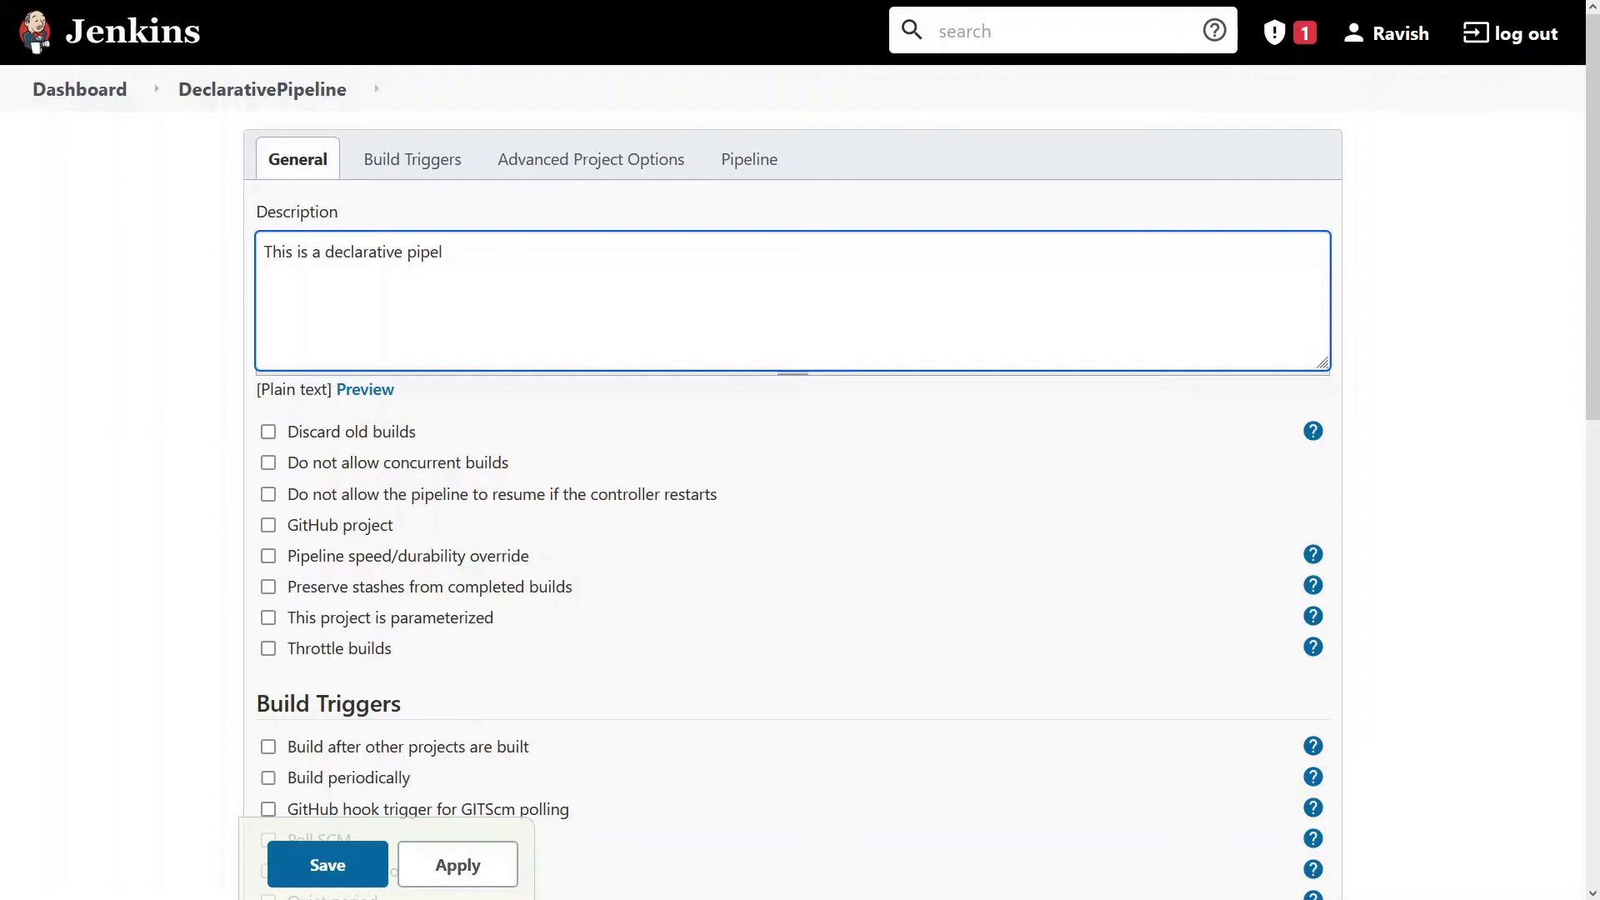
text(ine)
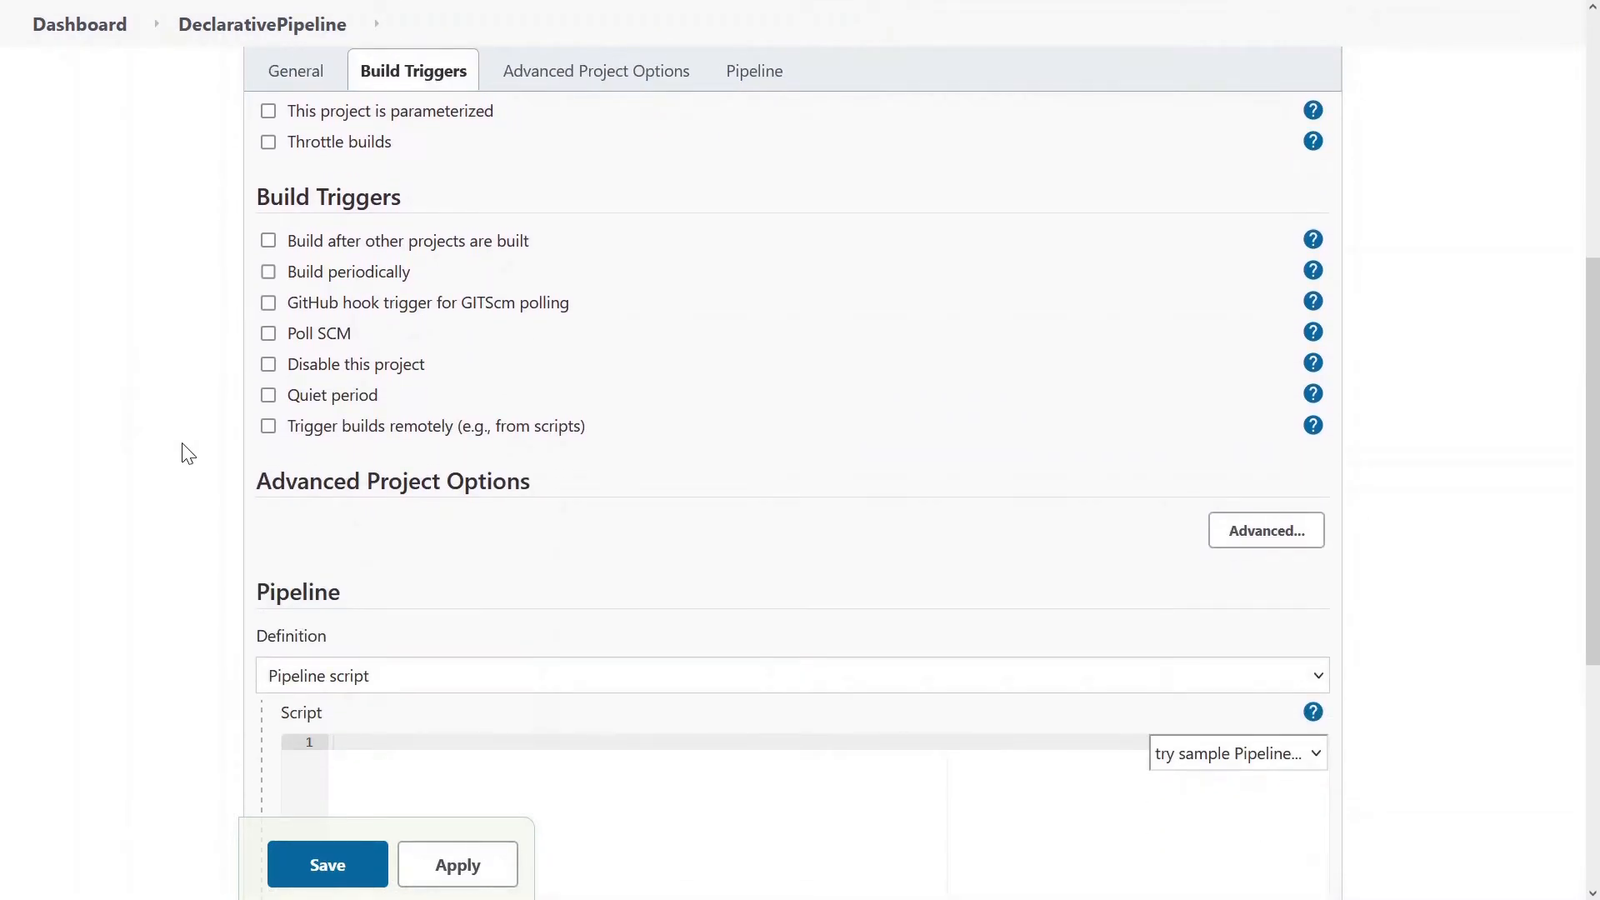
click(593, 70)
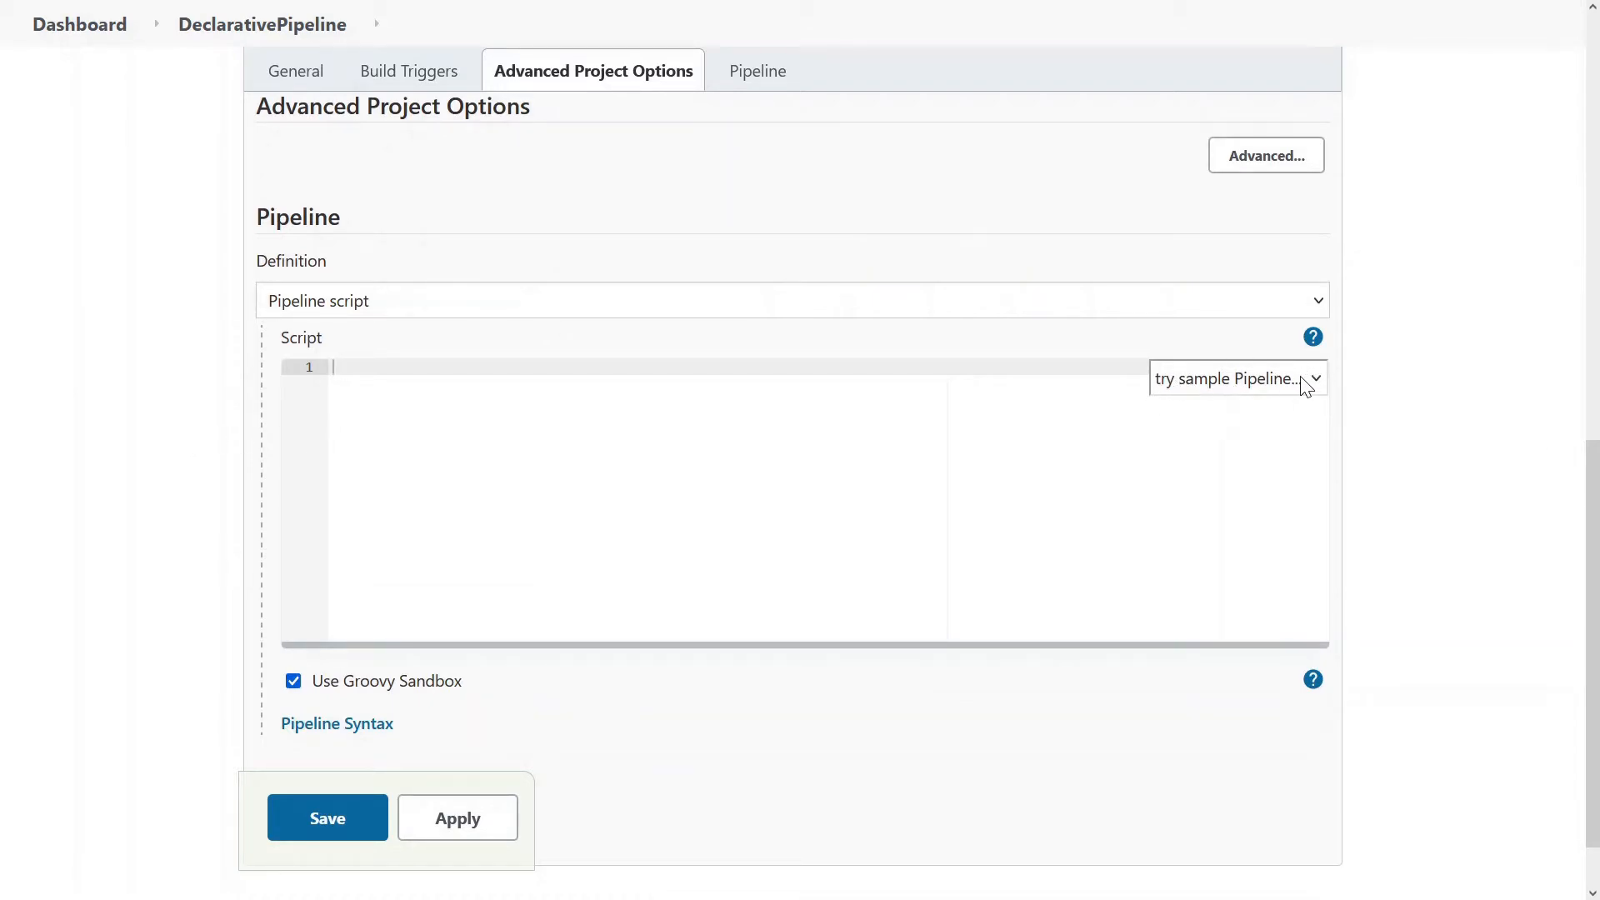
mouse_move(961, 330)
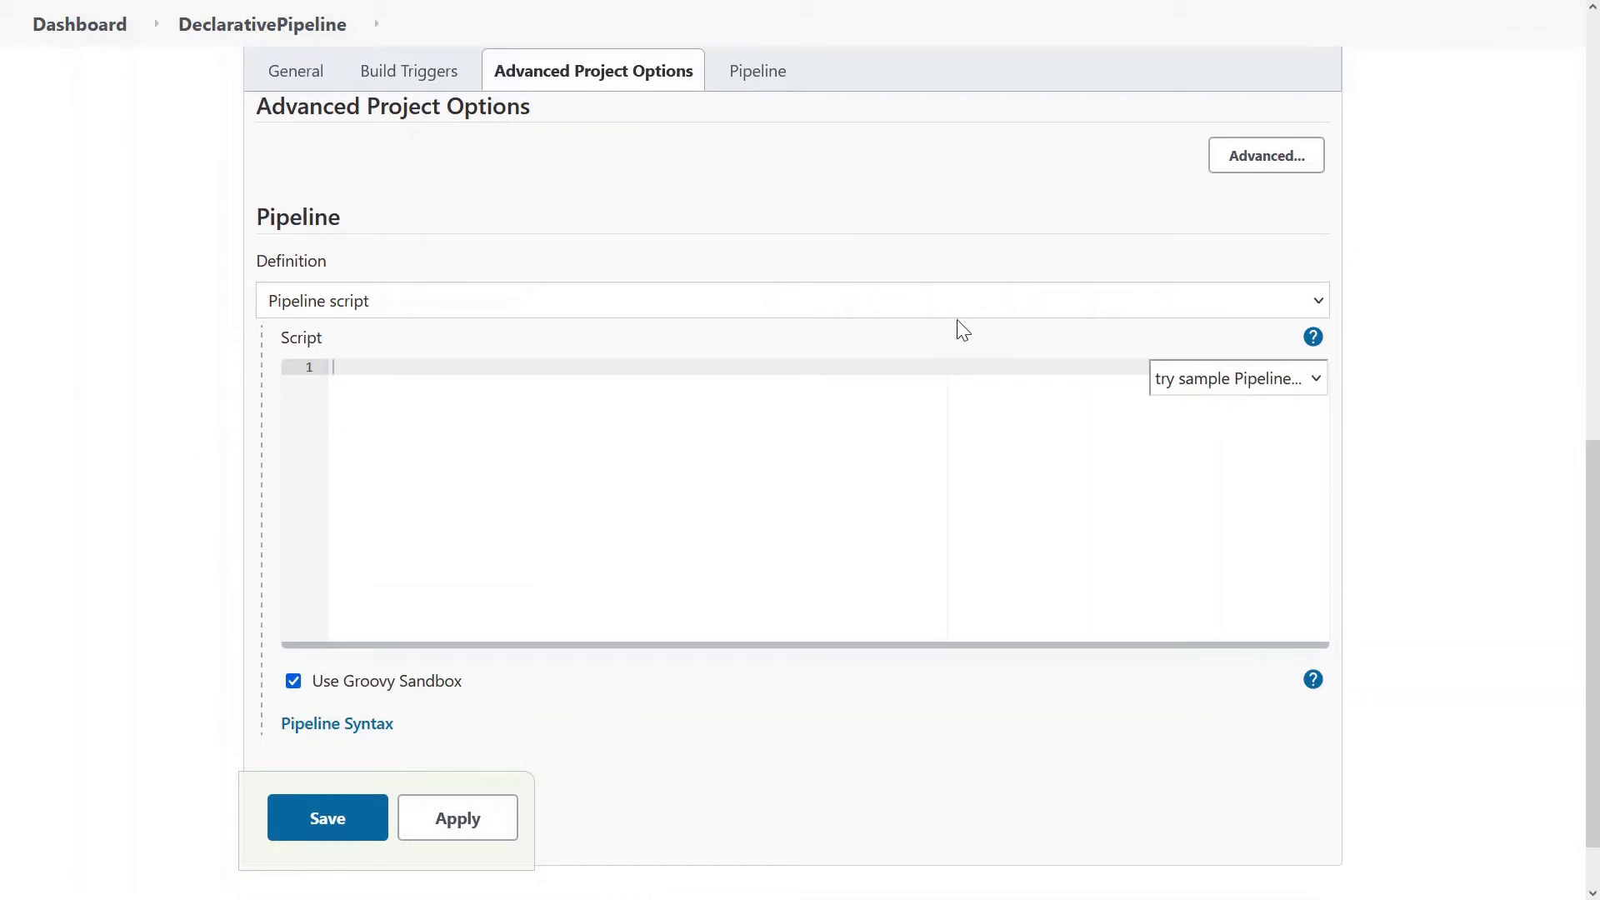
click(790, 300)
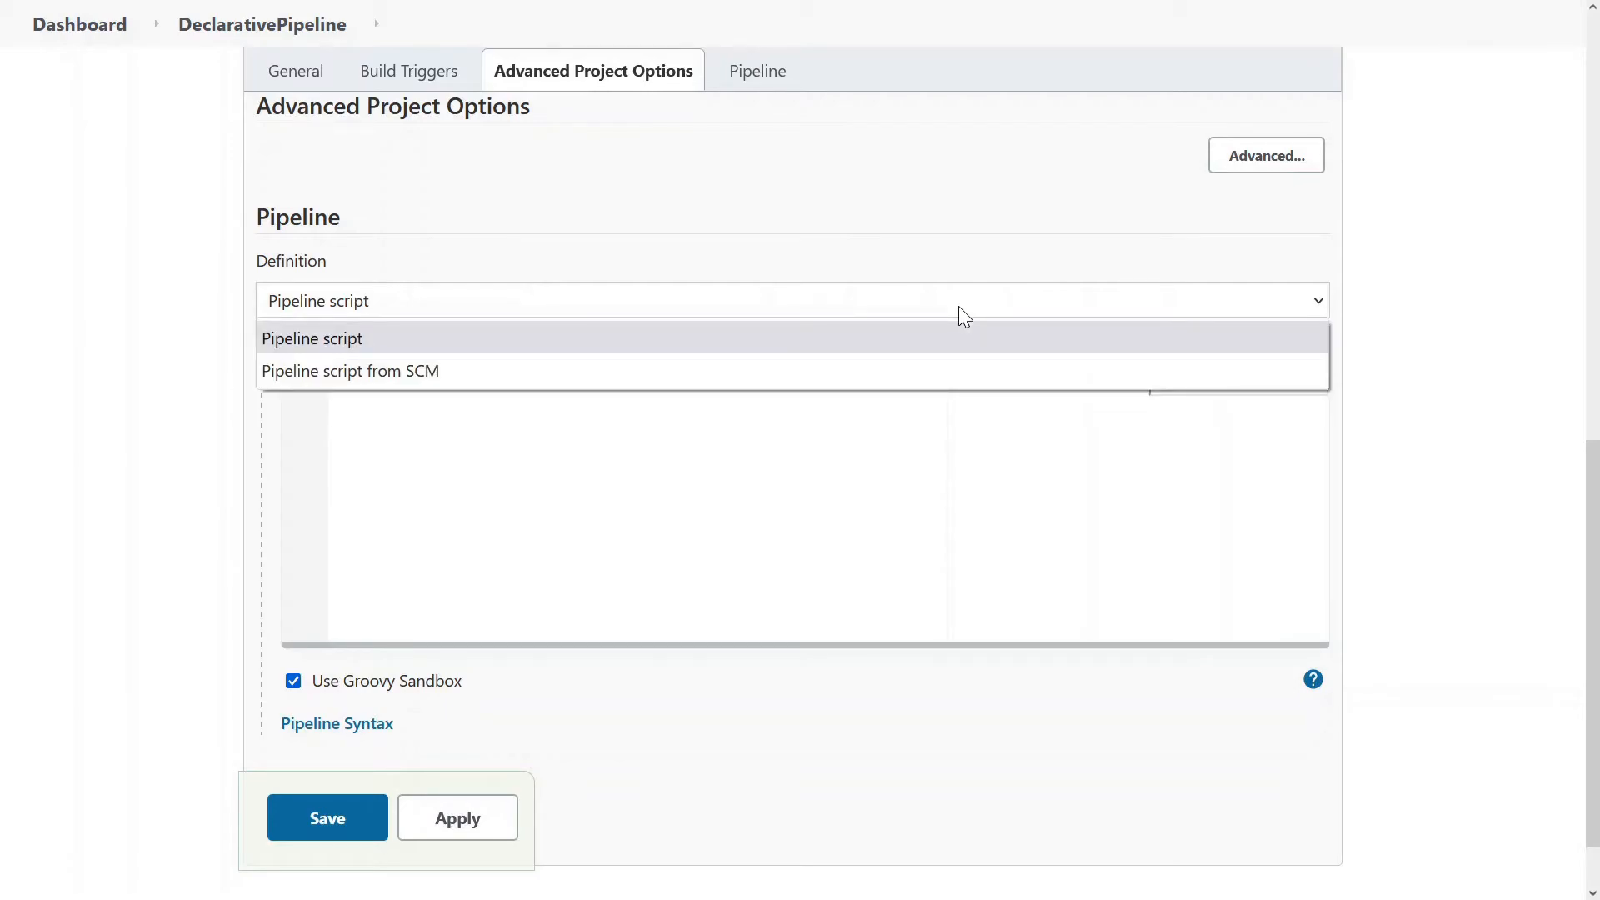
click(312, 338)
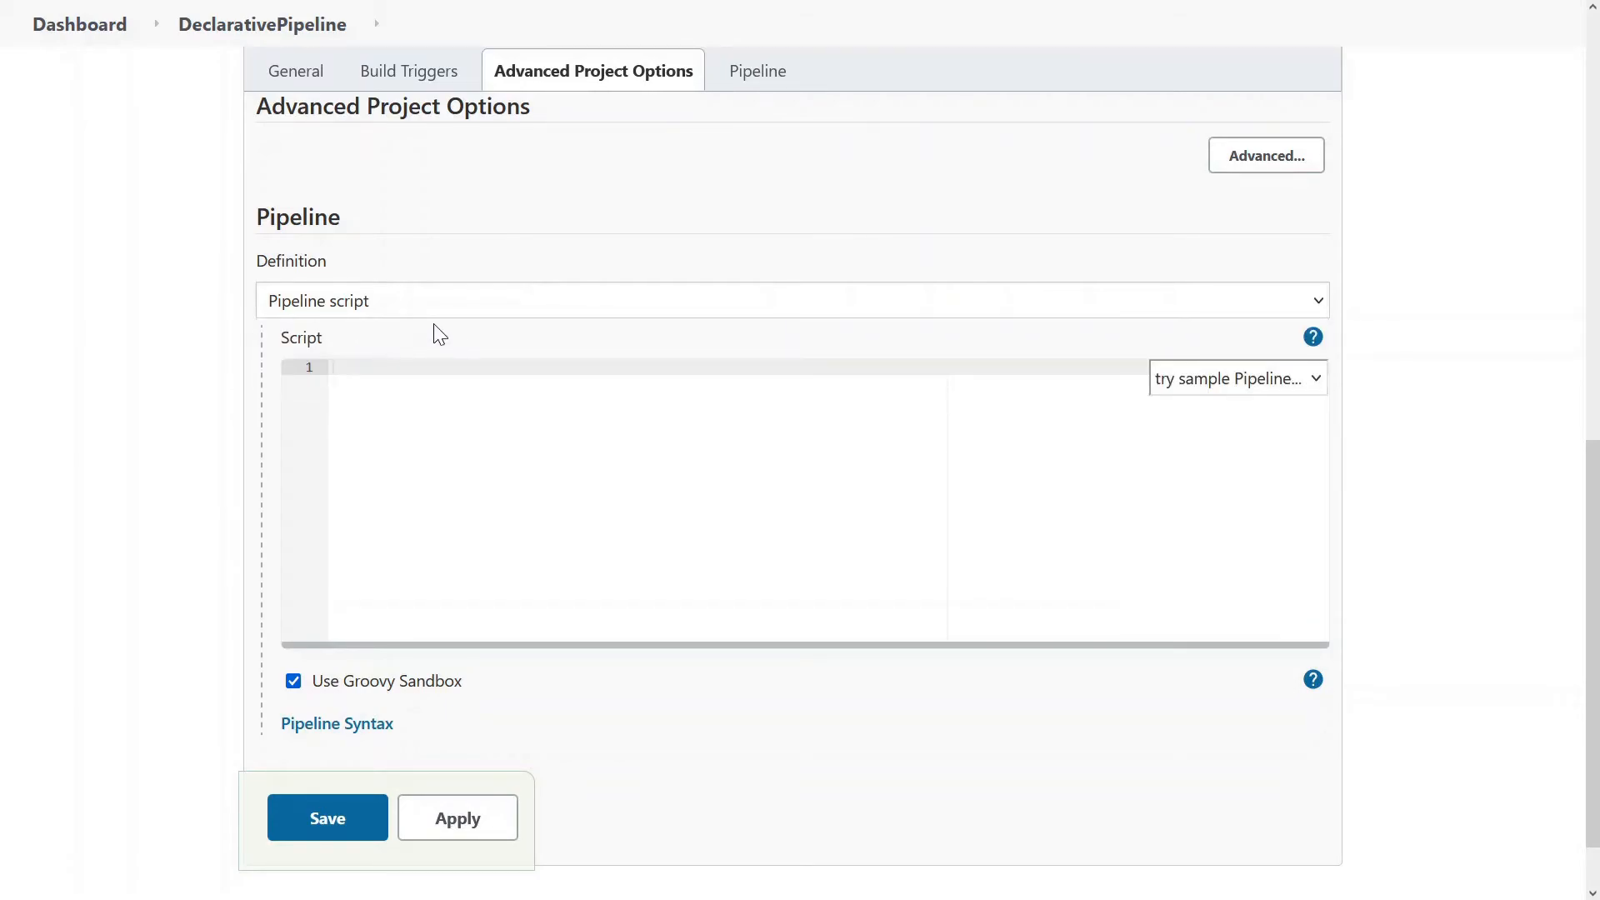
click(1235, 378)
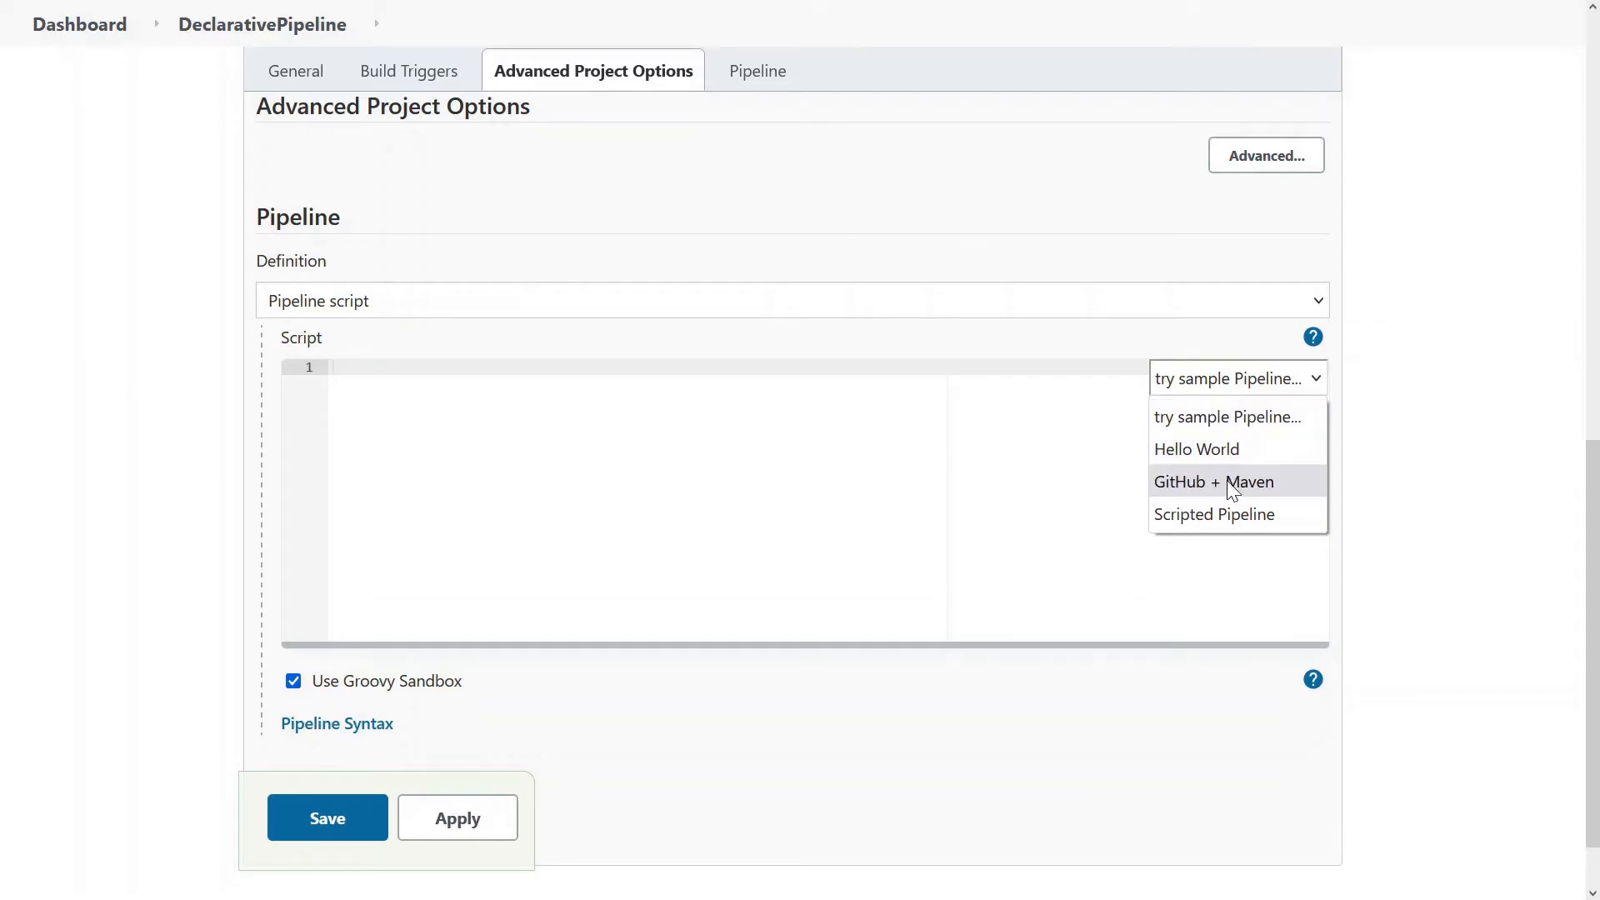
Load the Hello World sample pipeline script into the editor
click(1197, 448)
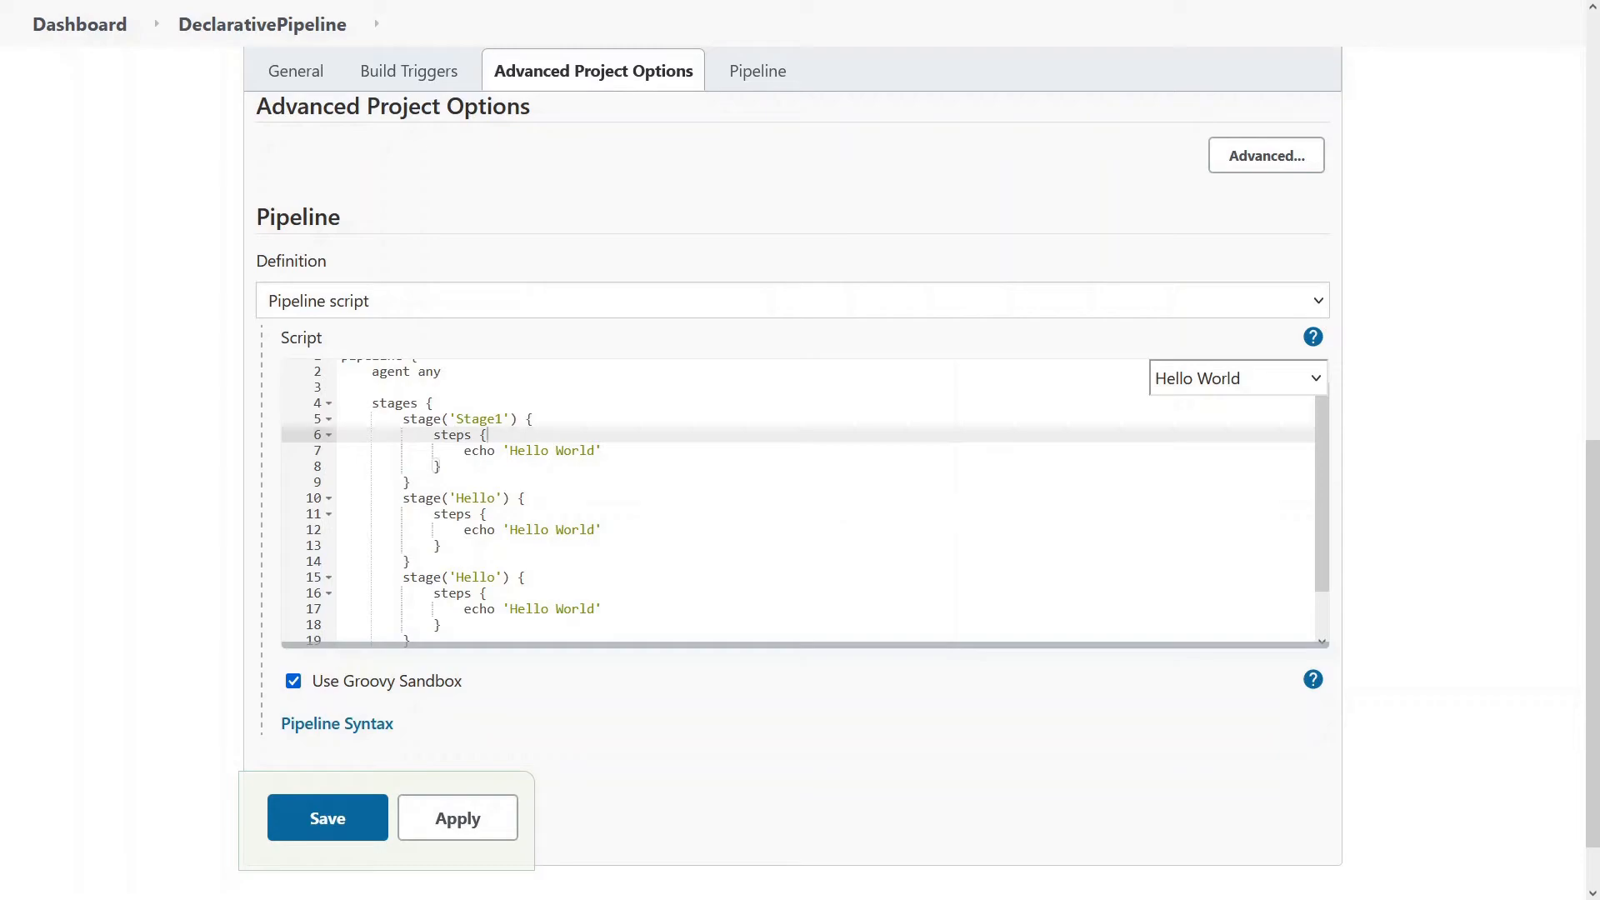
Rename stages to Stage1–Stage4 echoing 'Hello Stage 1' to 'Hello Stage 4'
text(Hello St)
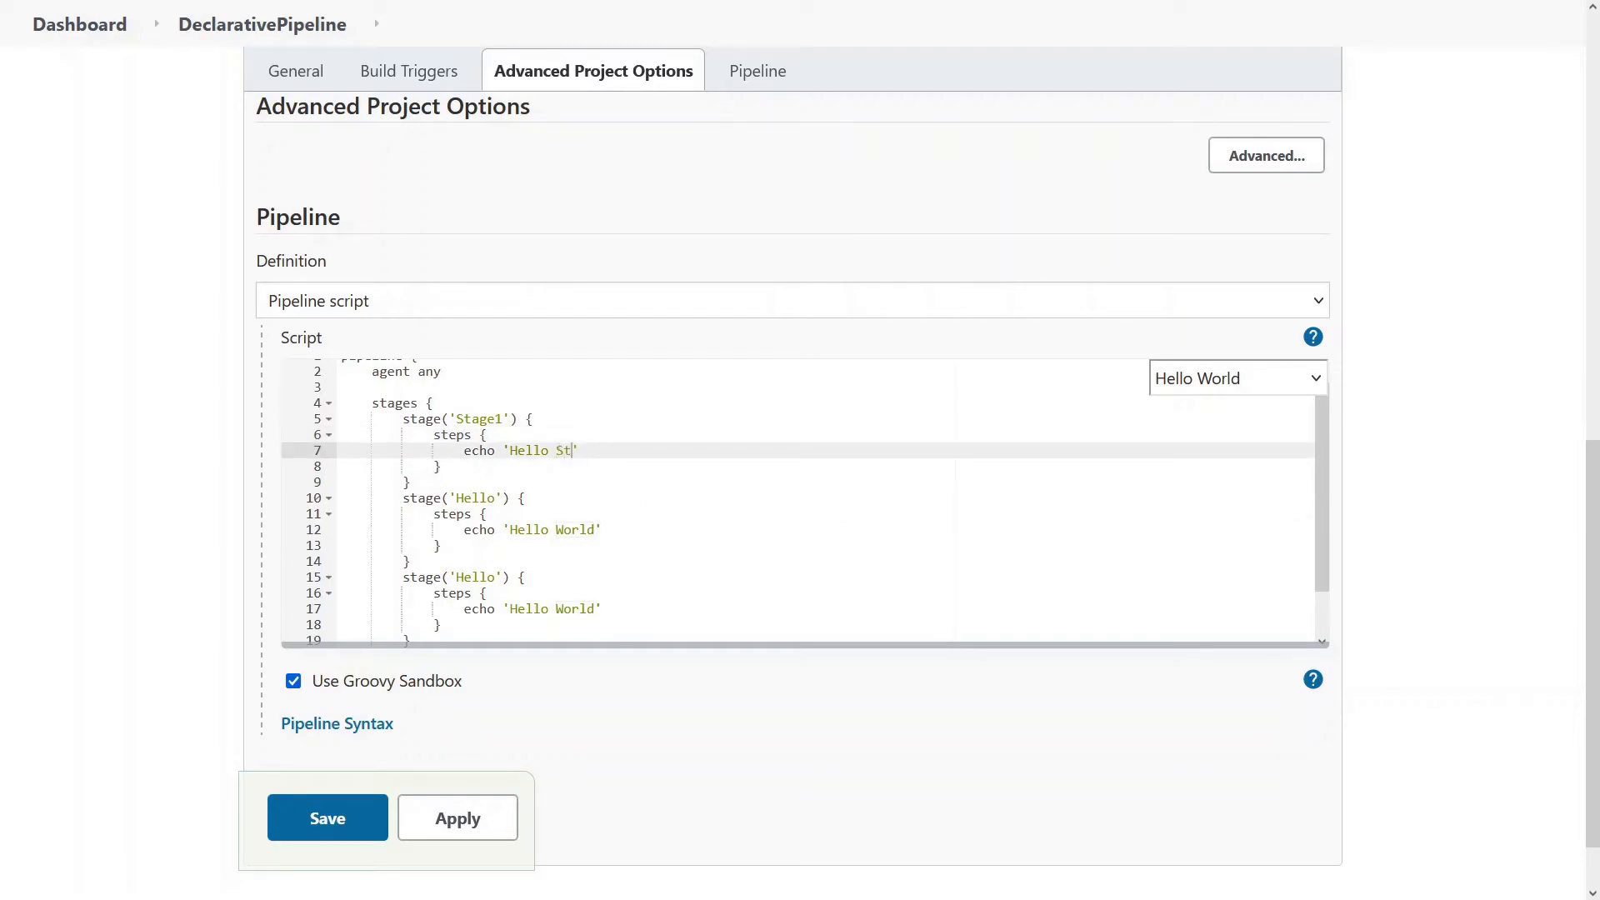
text(age 1)
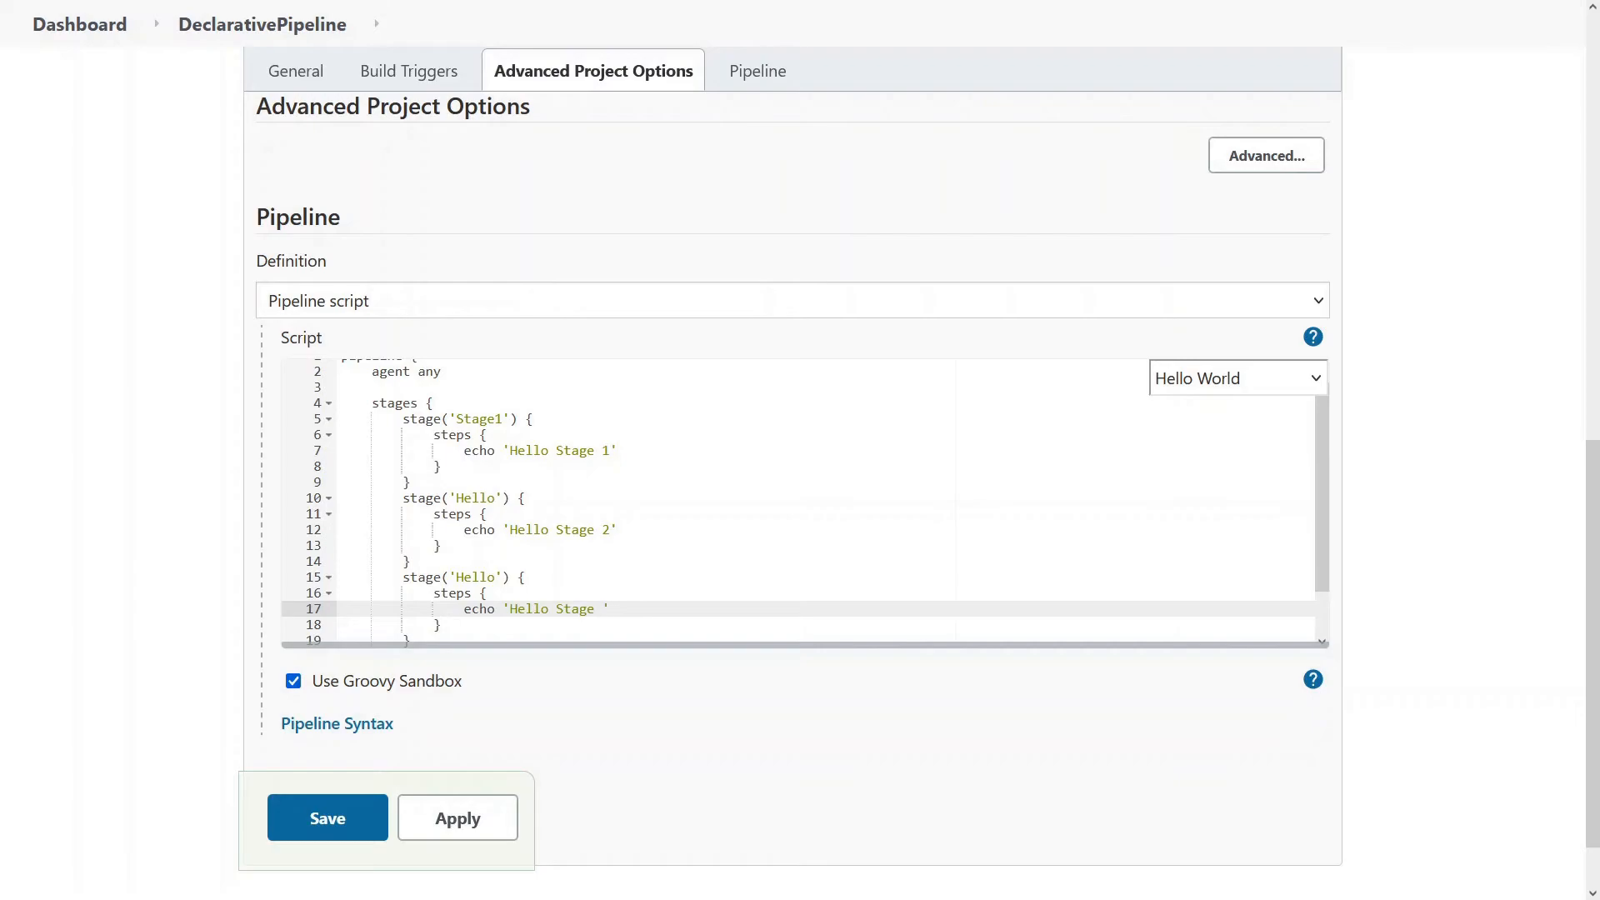
text(3)
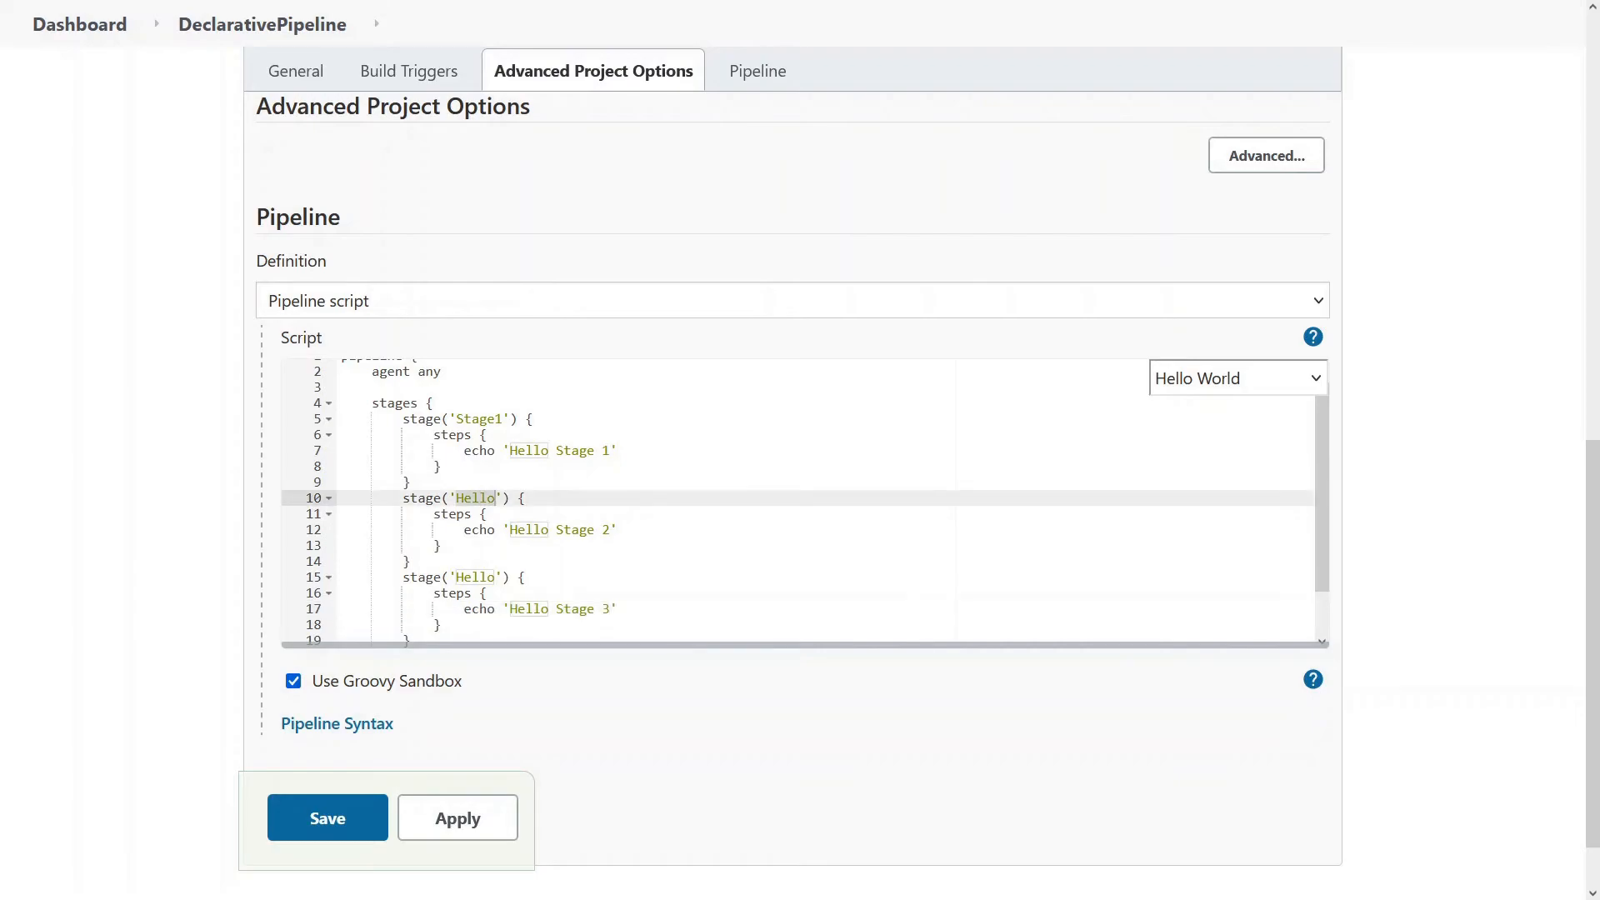
text(Stage)
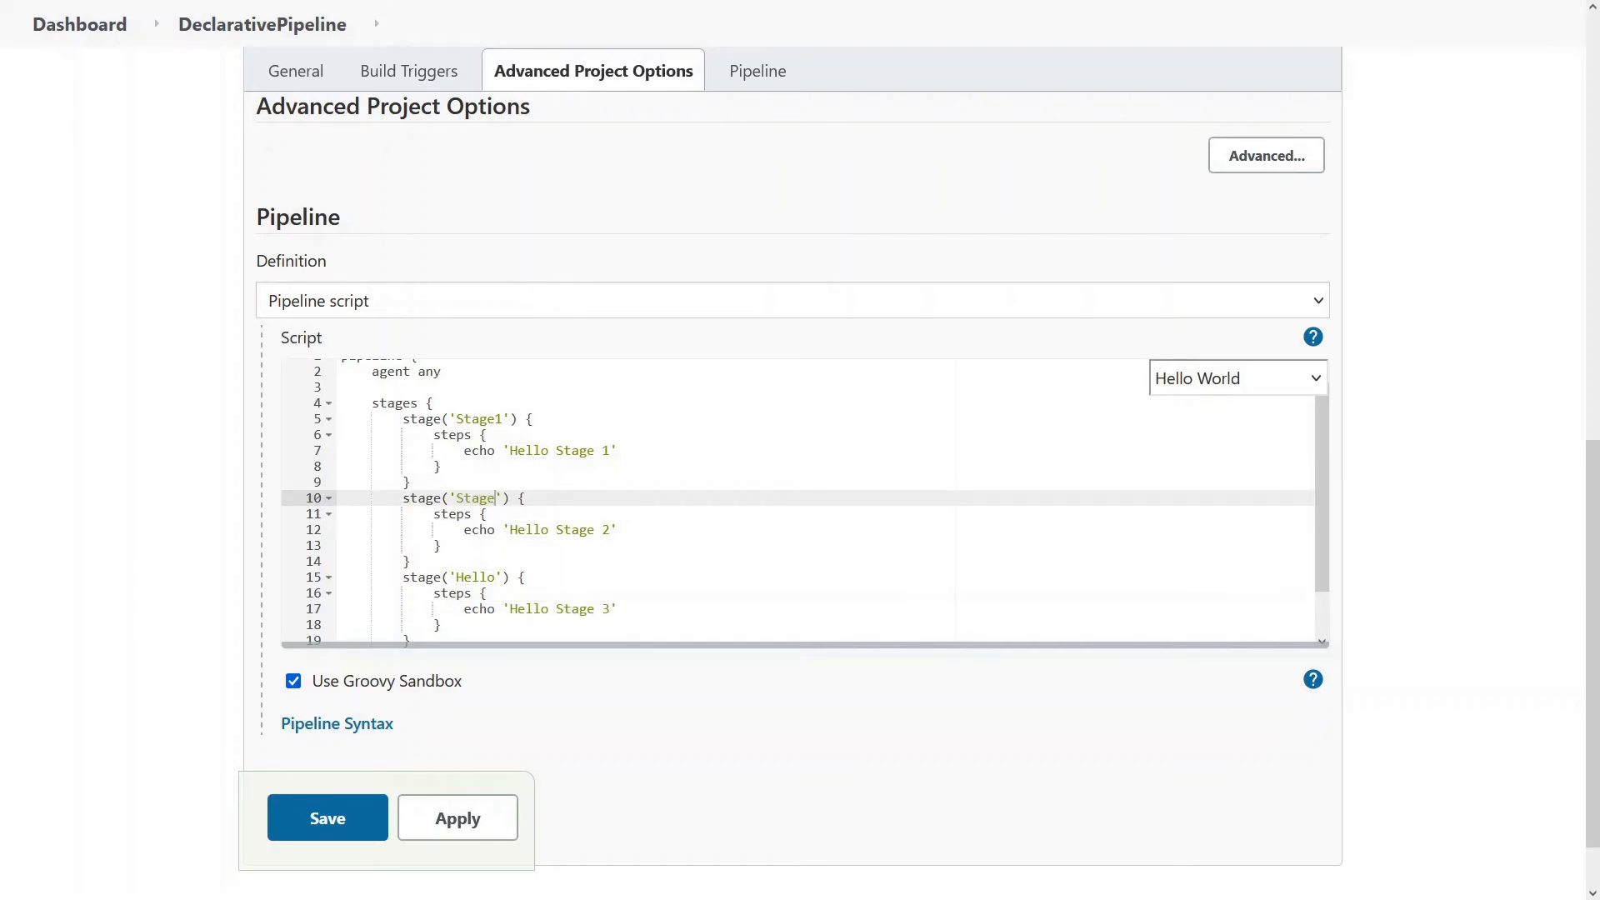
text(2)
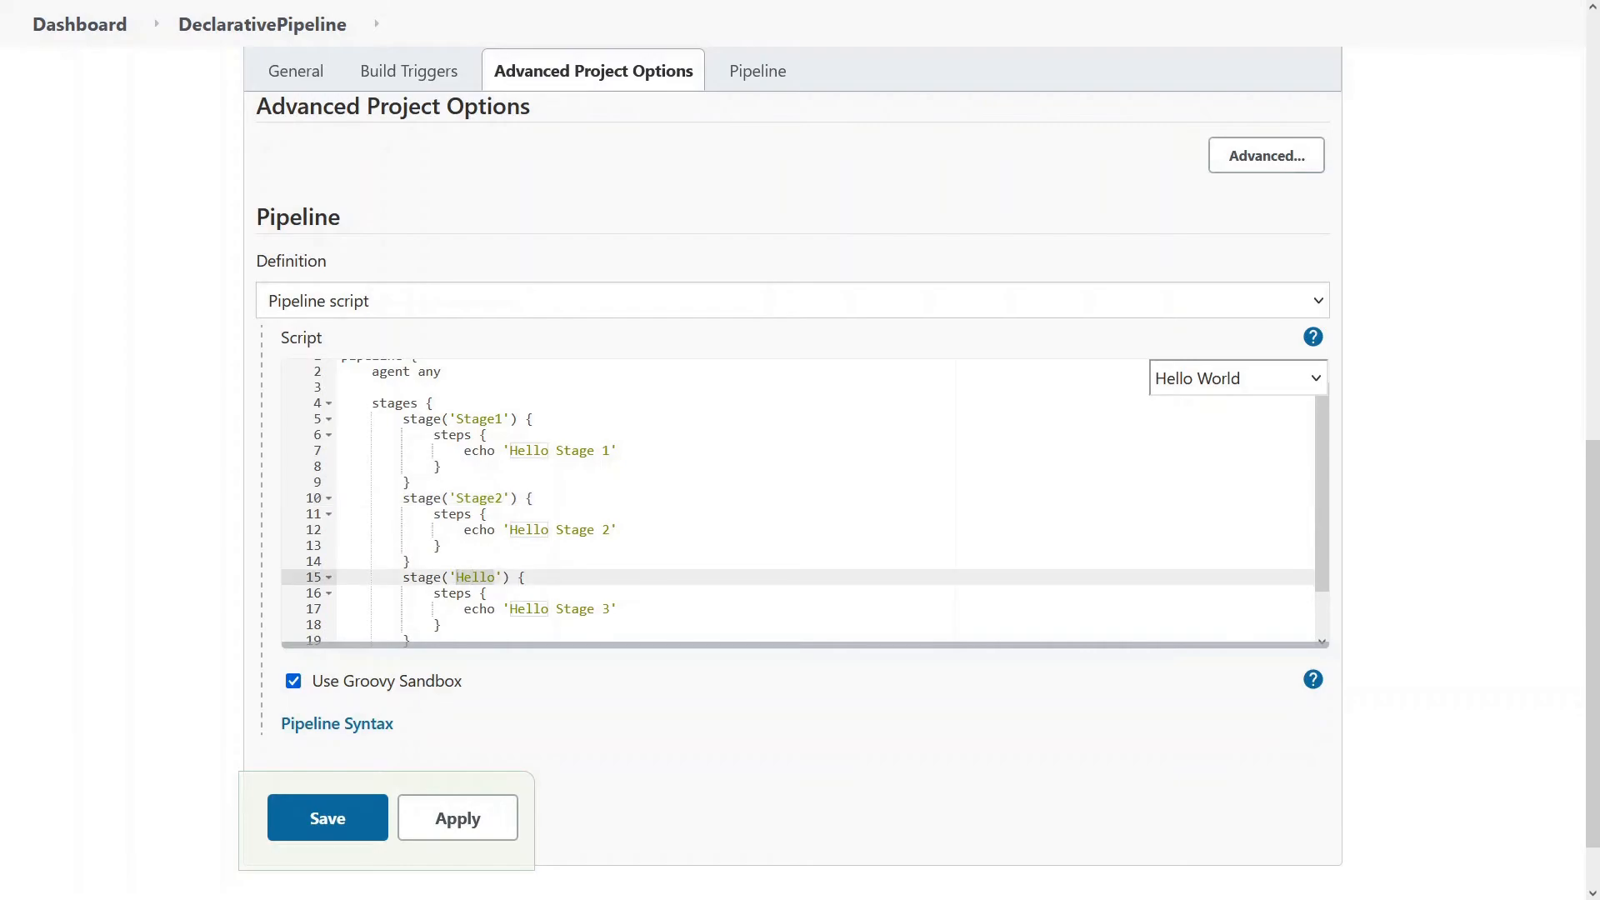
text(Stage 4')
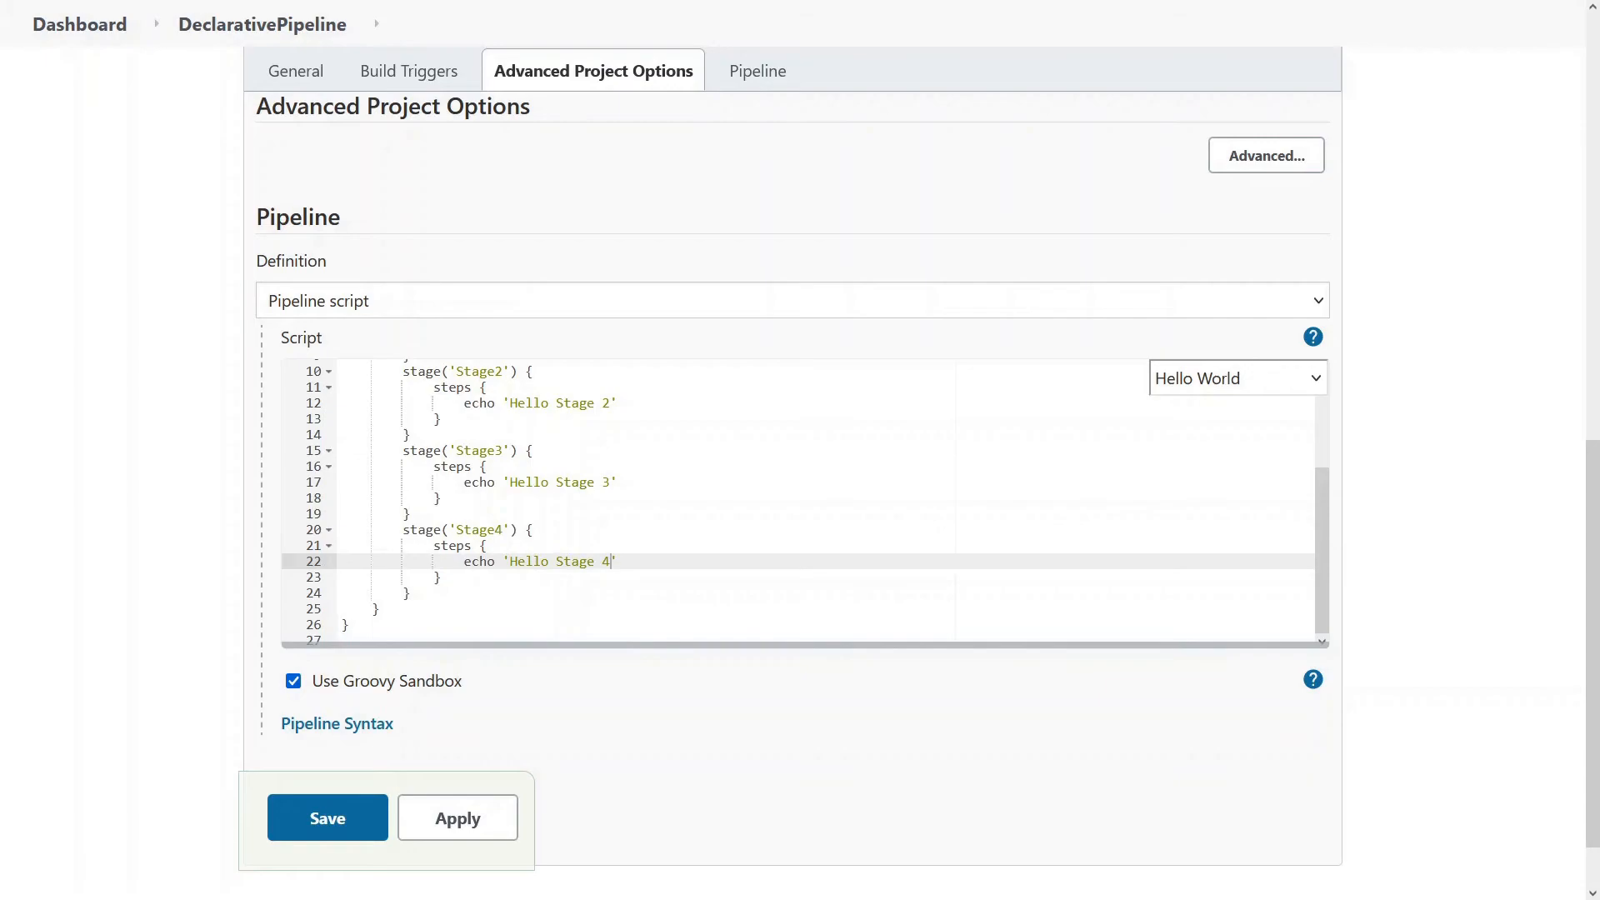
mouse_move(420, 820)
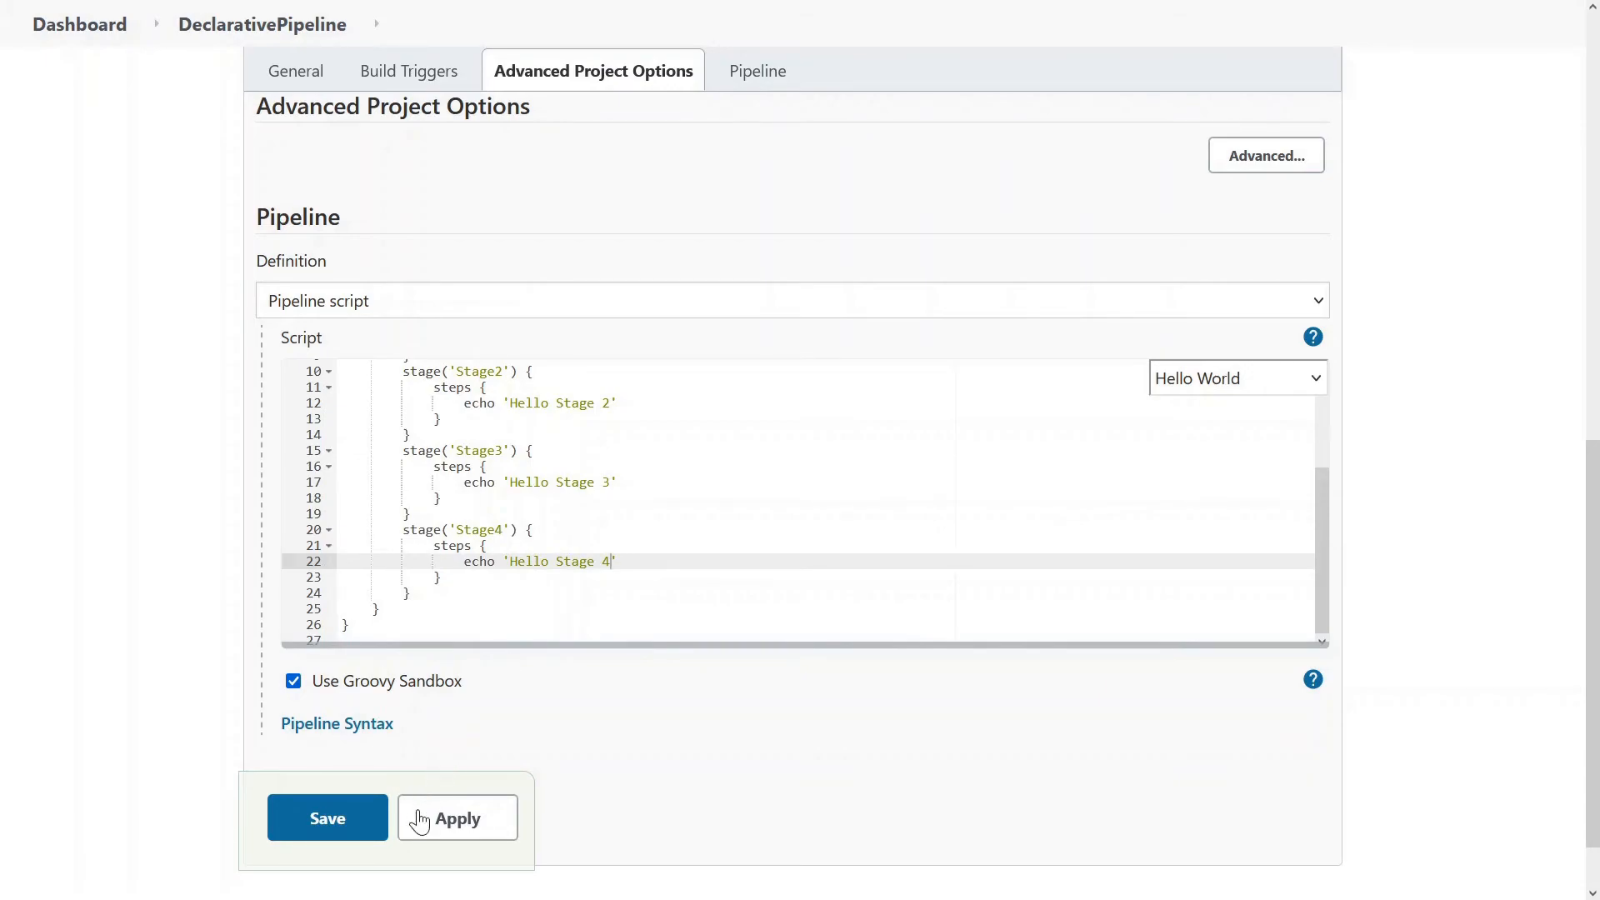
Apply and save the DeclarativePipeline configuration
click(327, 817)
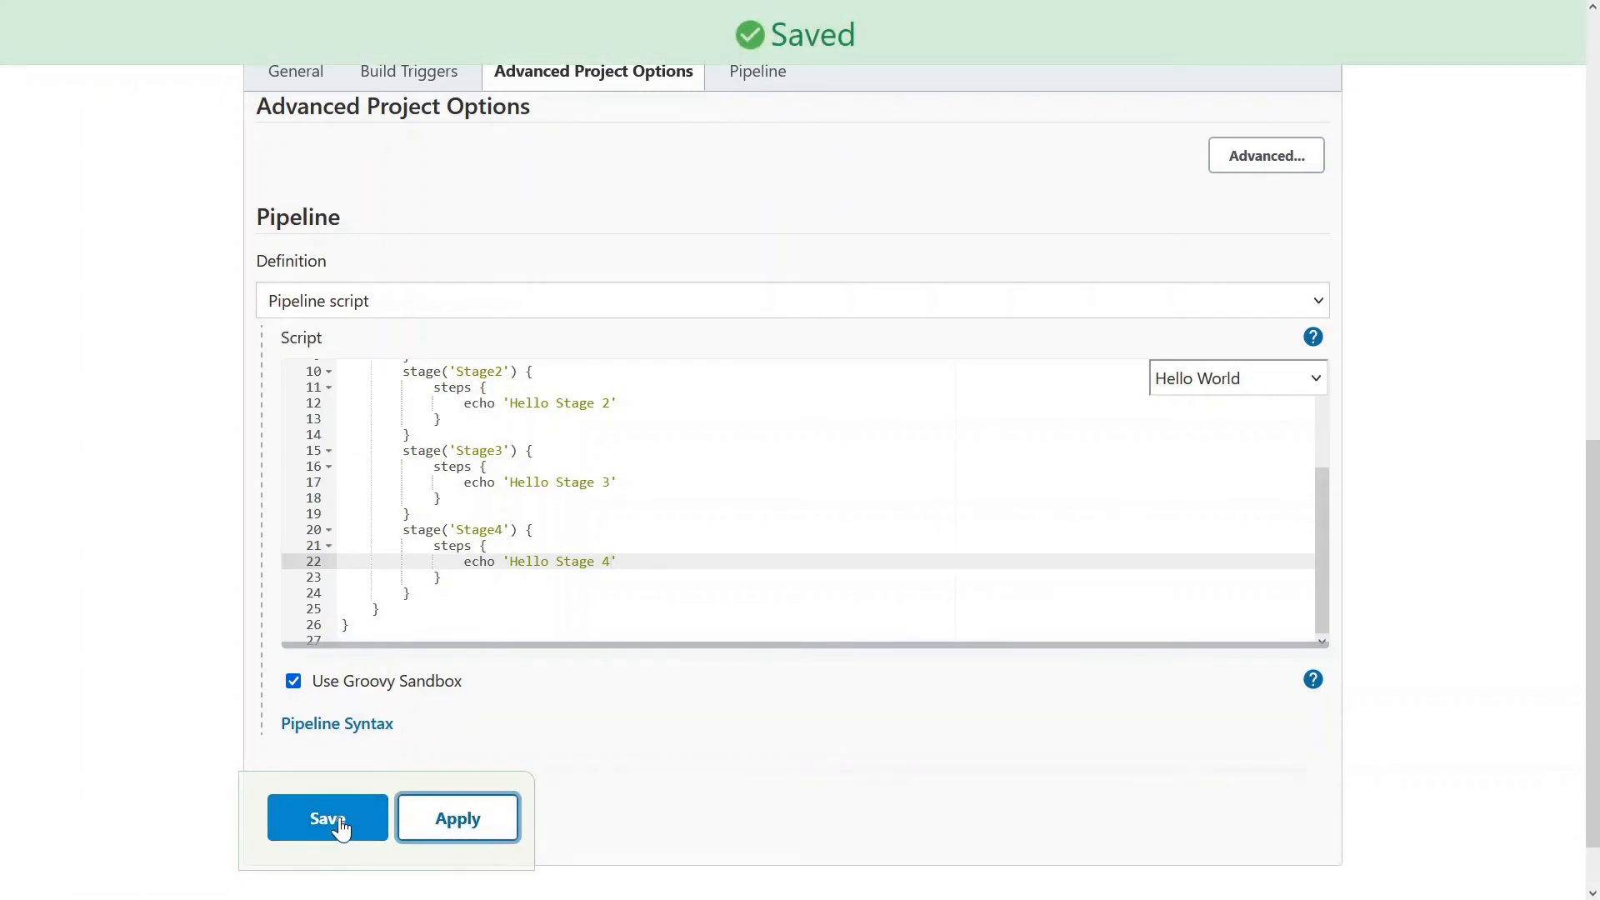
click(327, 817)
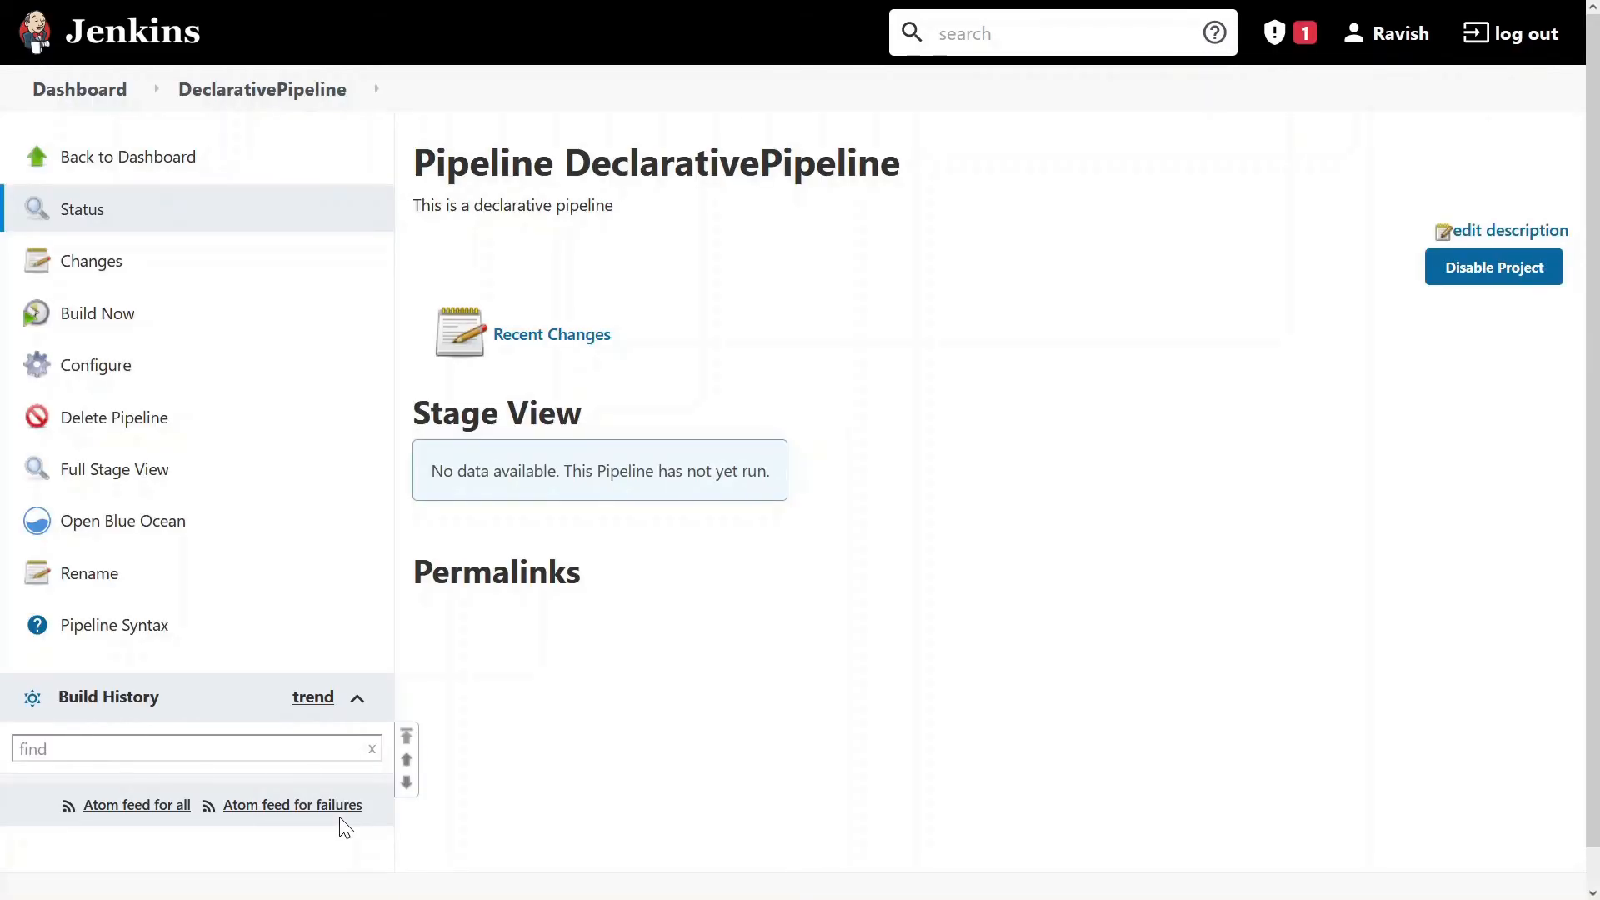
mouse_move(847, 523)
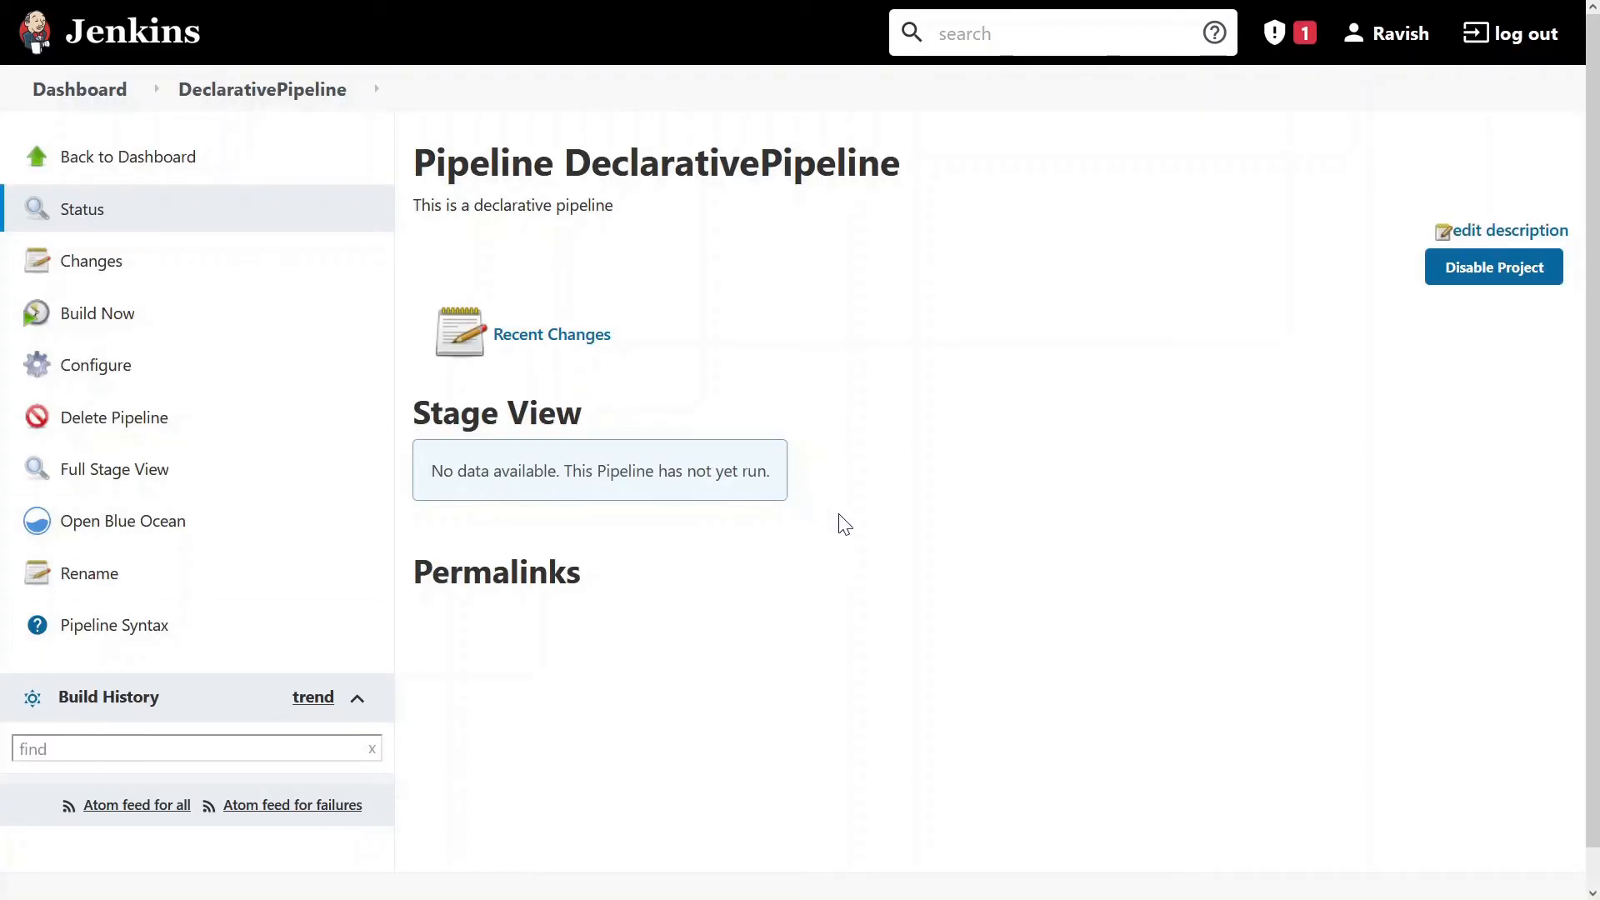
mouse_move(903, 528)
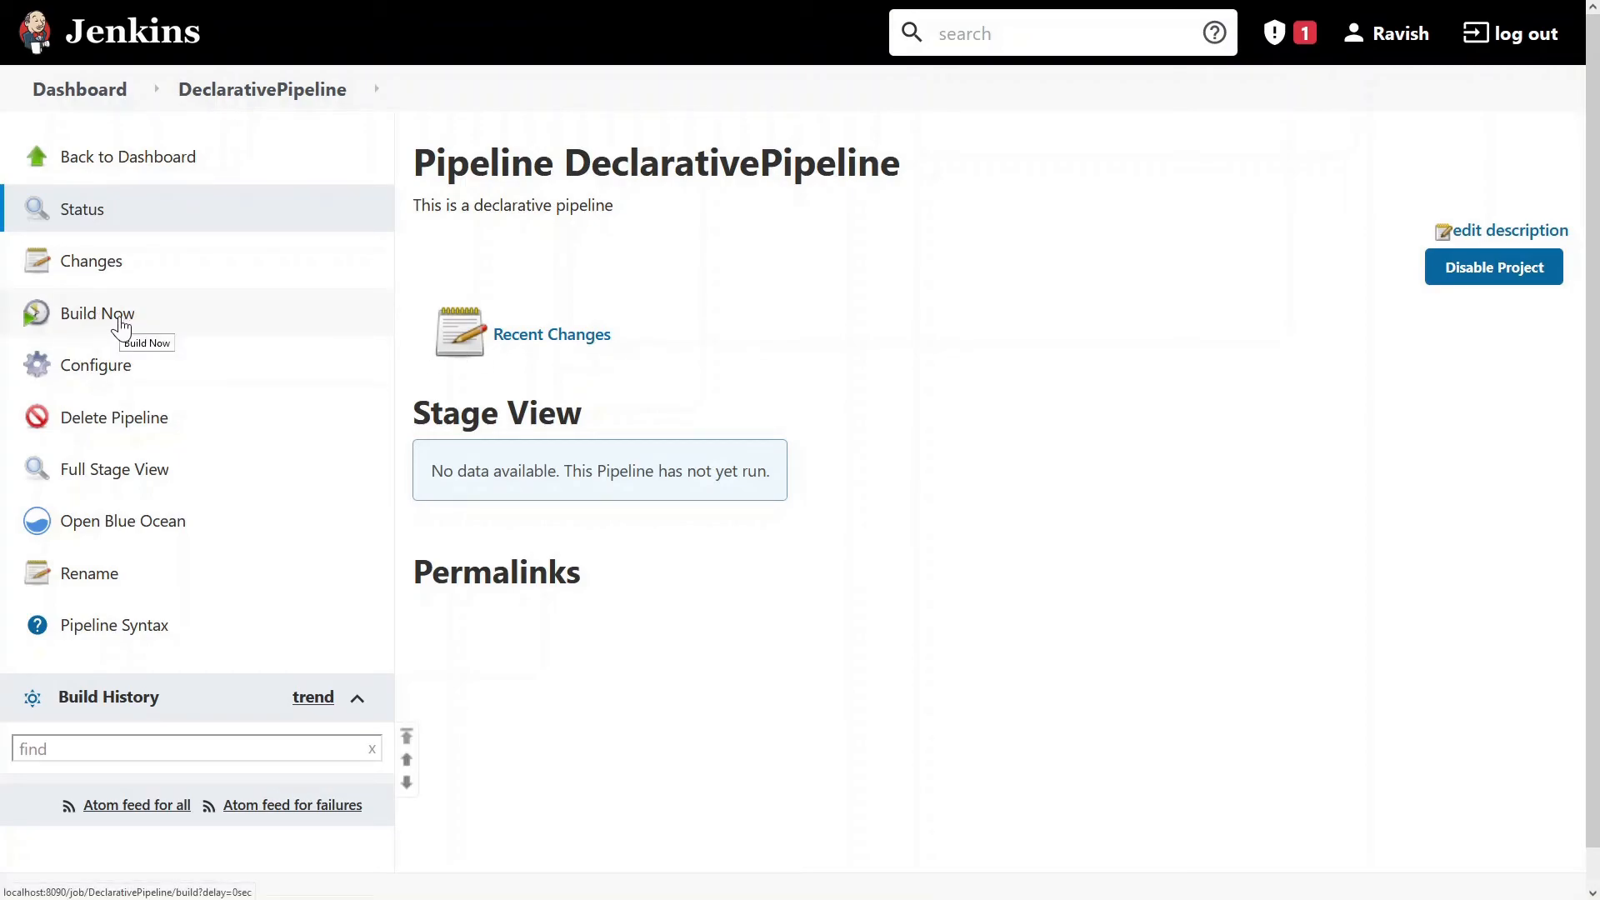
Run Build Now and open build #1's status page
click(97, 313)
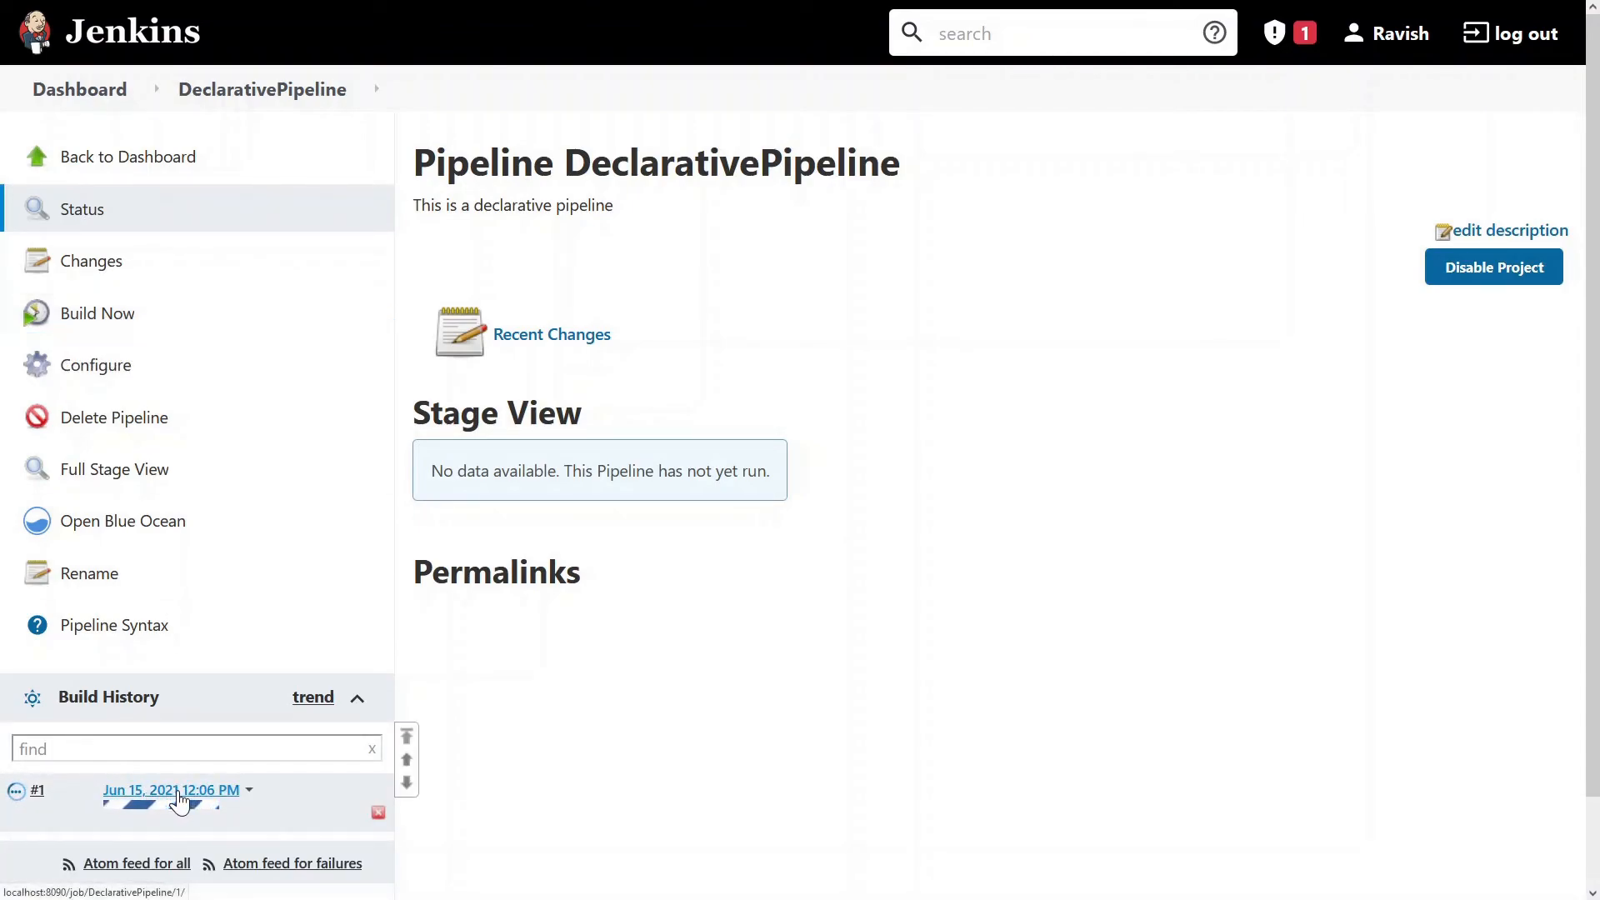
click(172, 789)
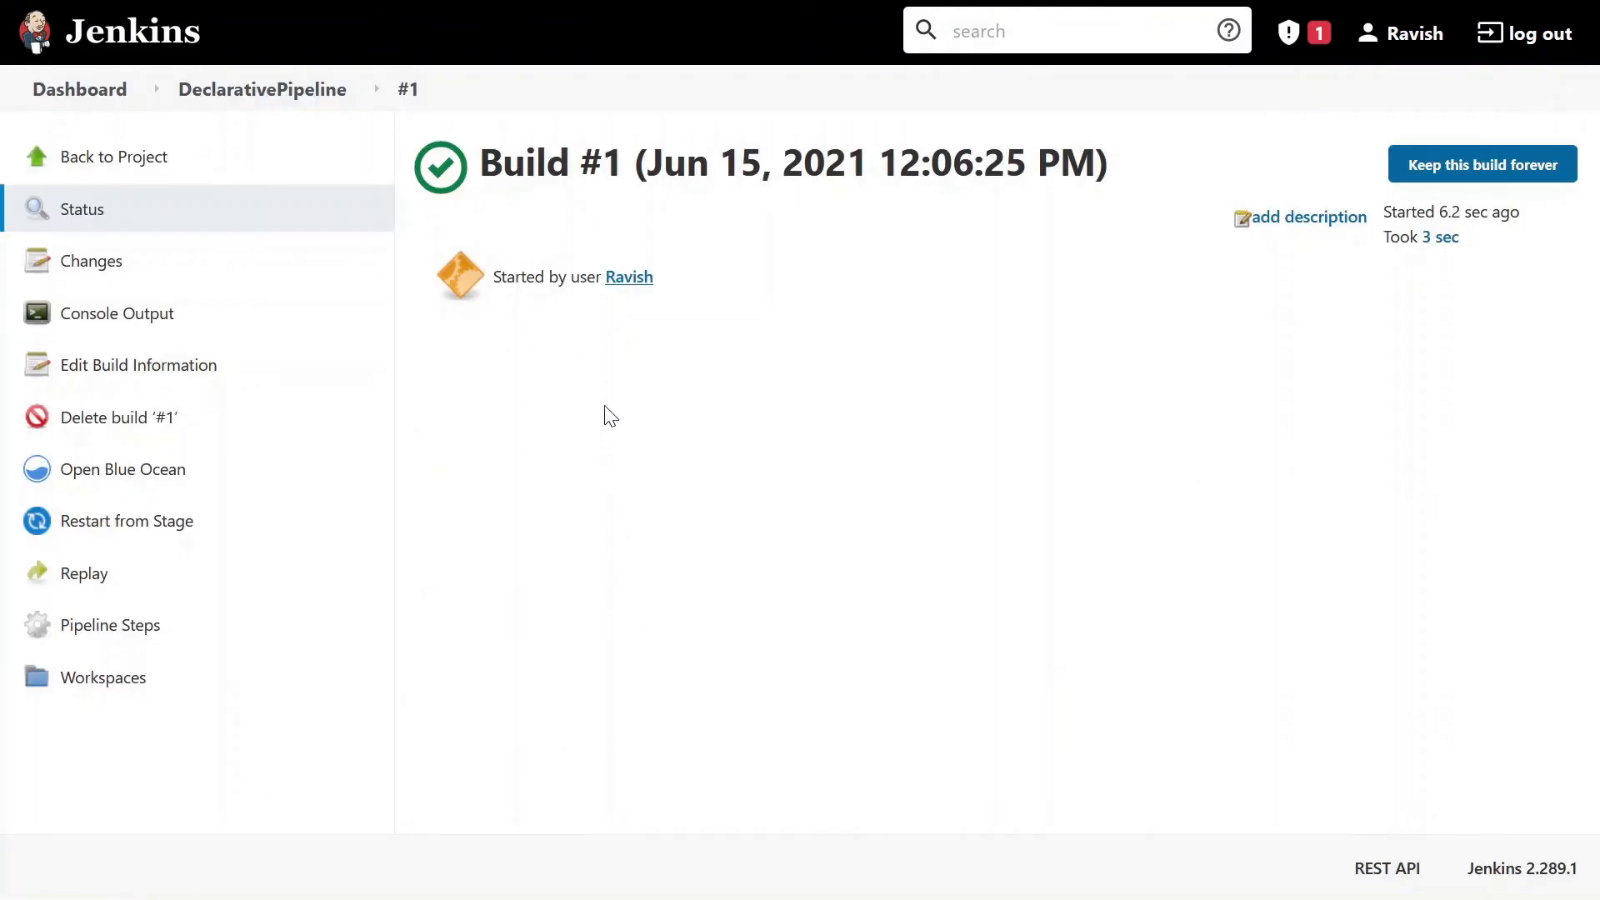
mouse_move(625, 285)
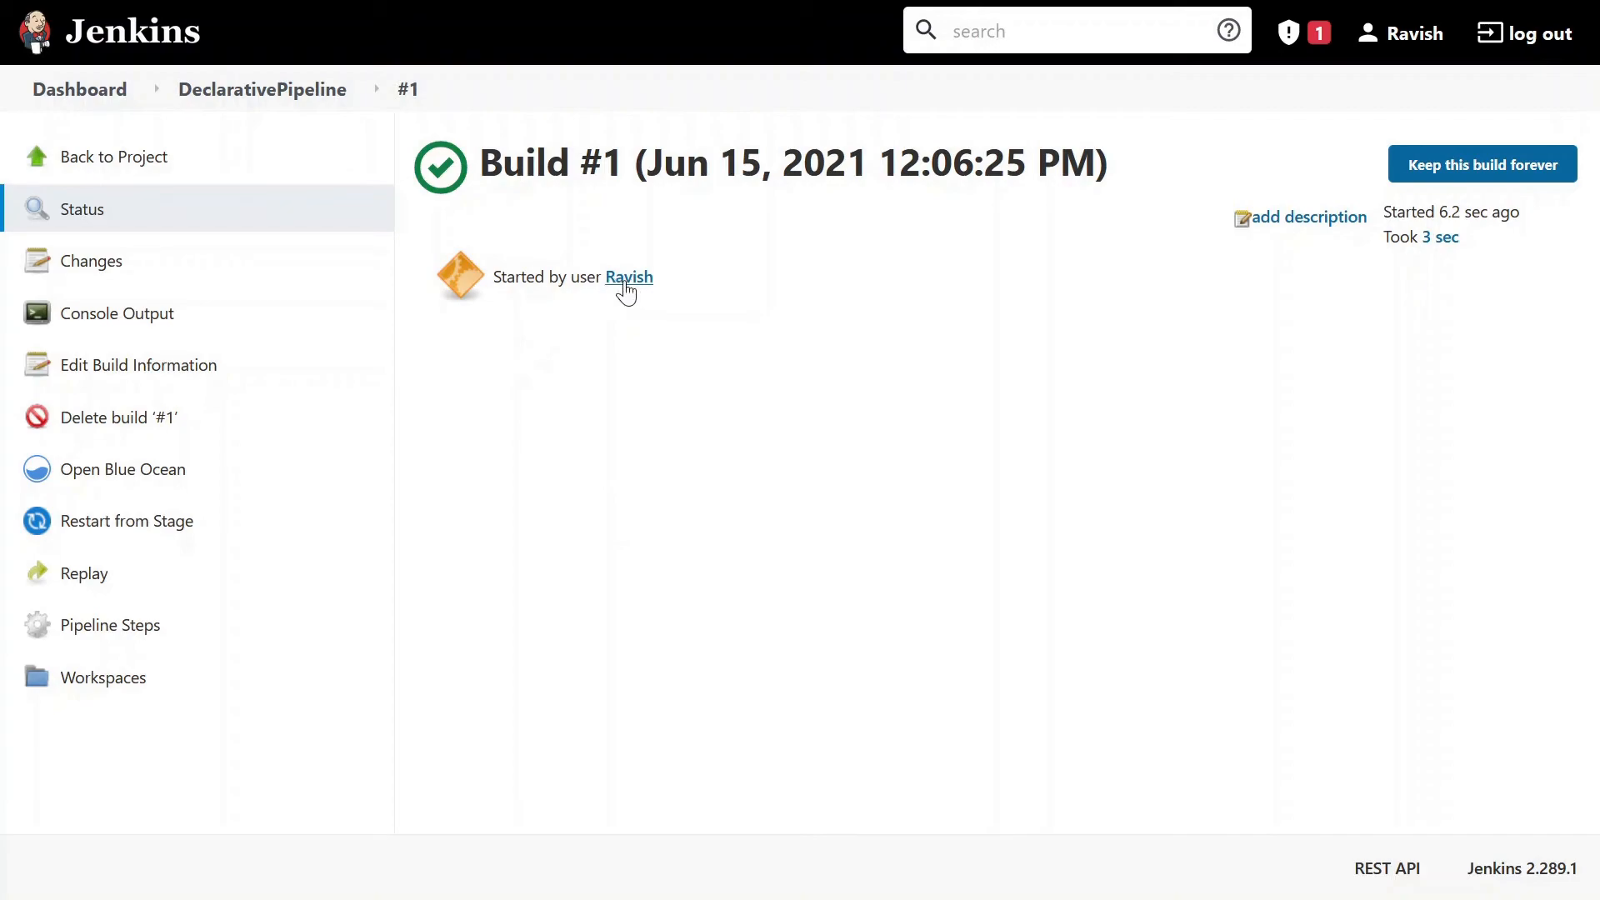
View build #1's console output showing each stage's Hello Stage message
click(117, 313)
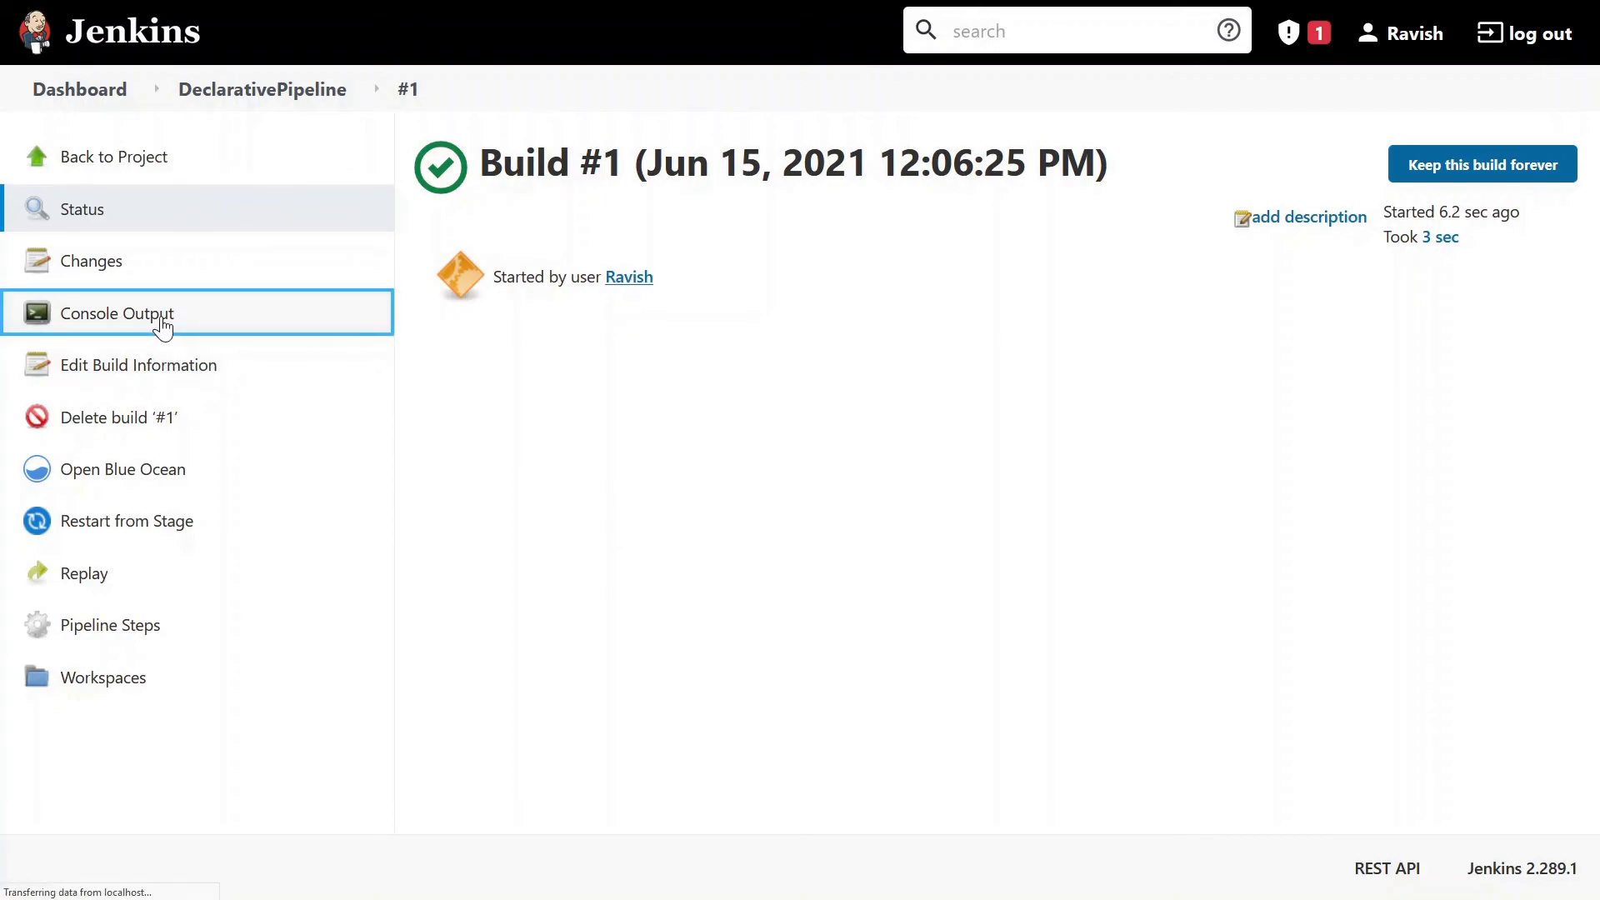
click(117, 313)
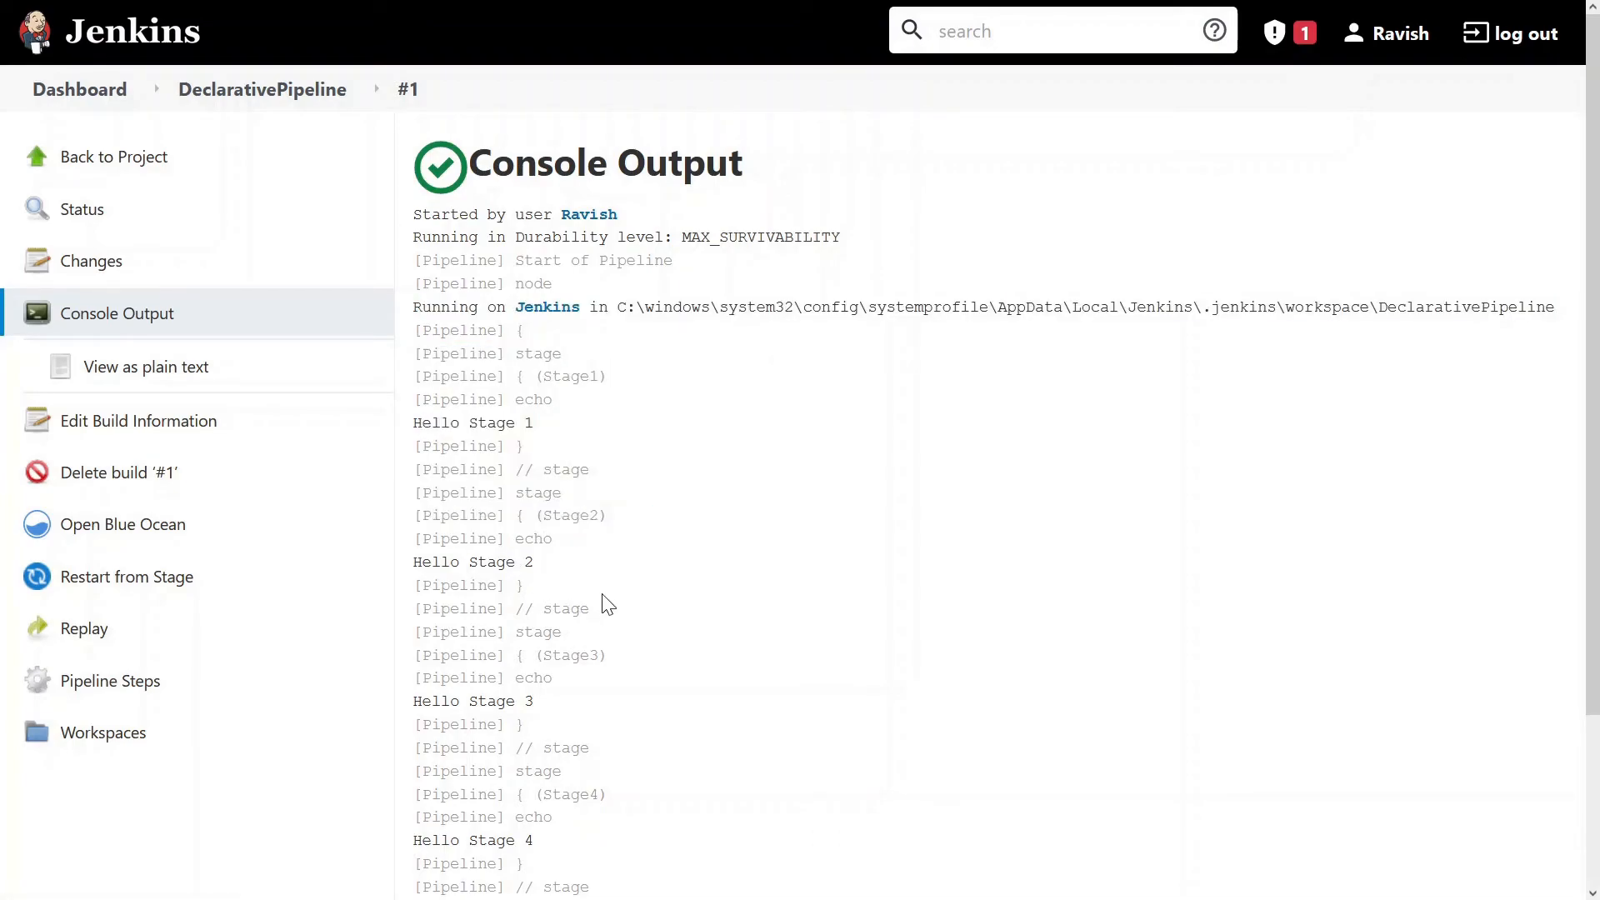
scroll(down, 3)
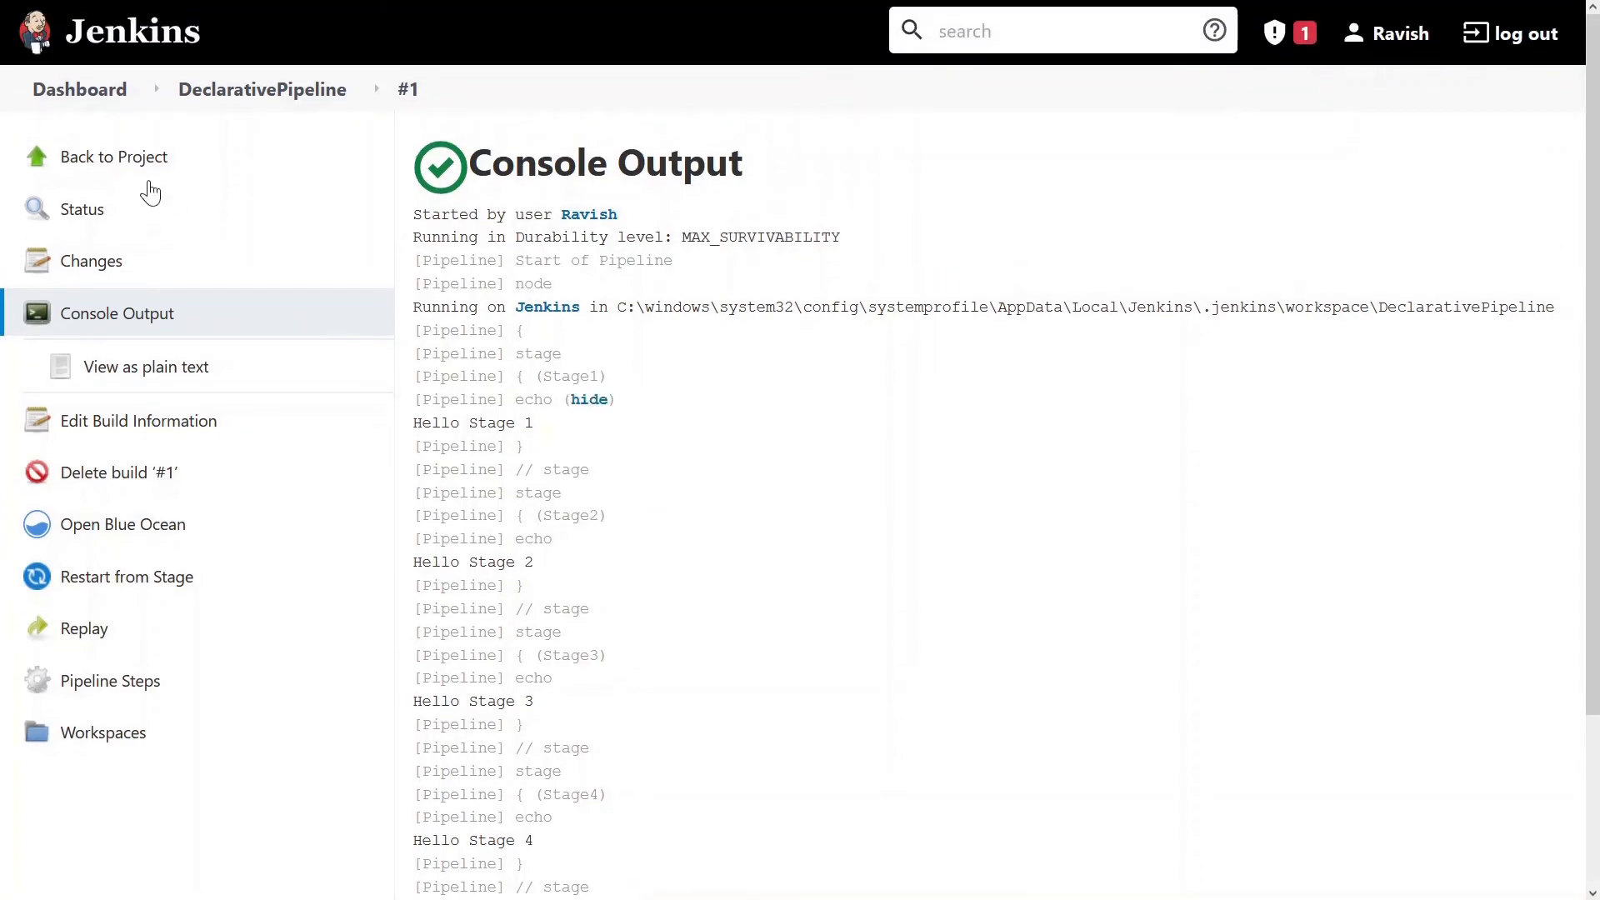
Return to the DeclarativePipeline project page via Back to Project
click(115, 156)
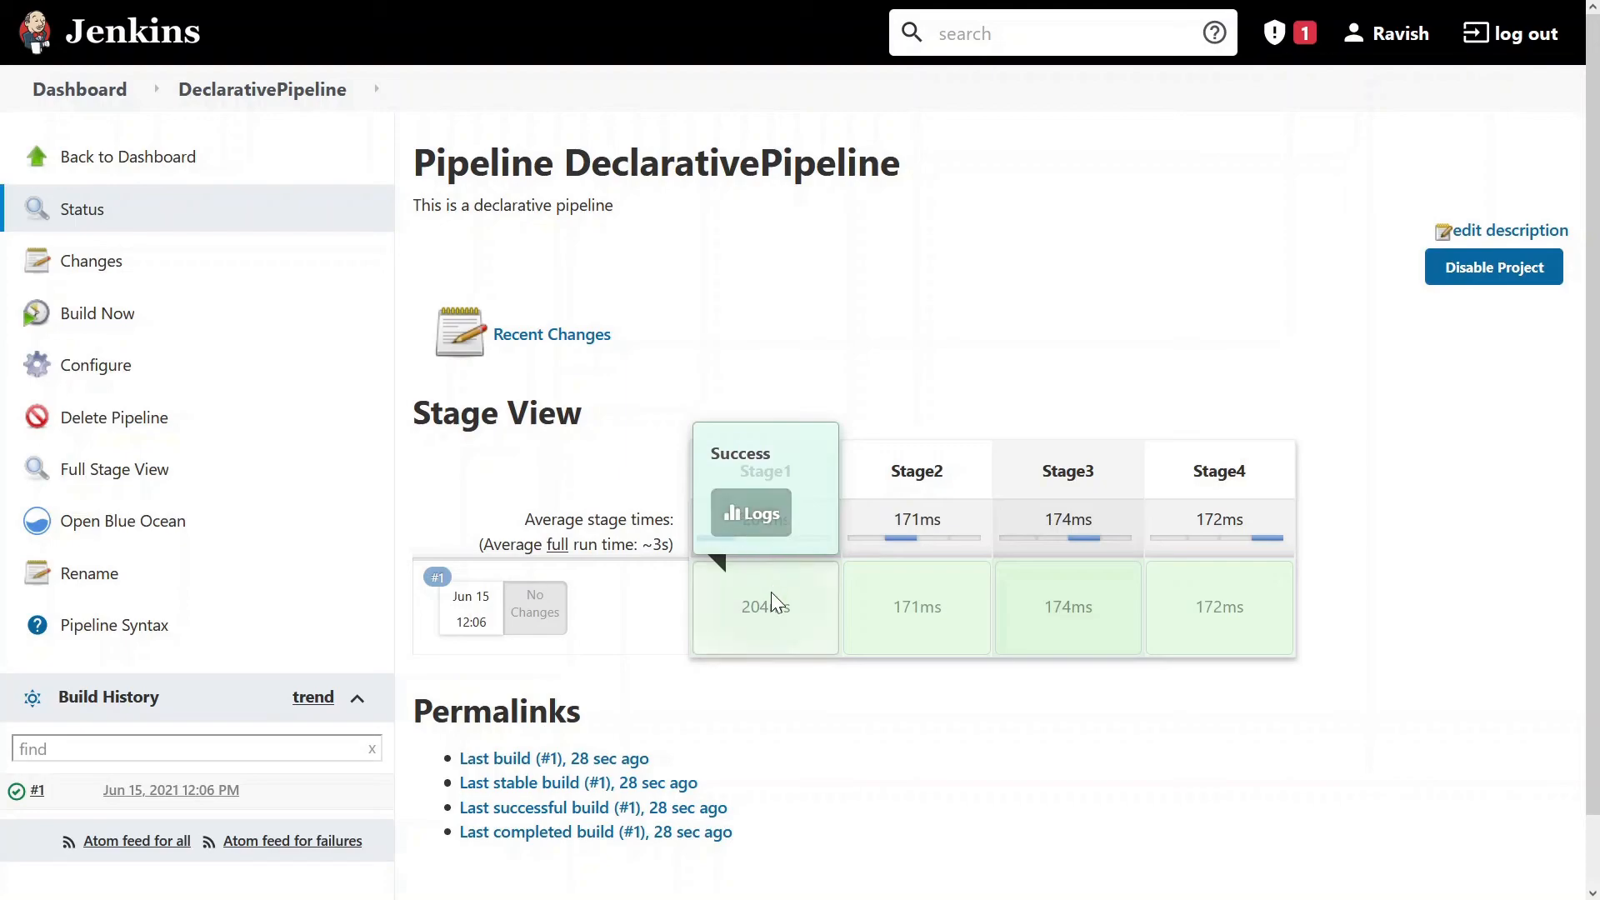
mouse_move(1037, 621)
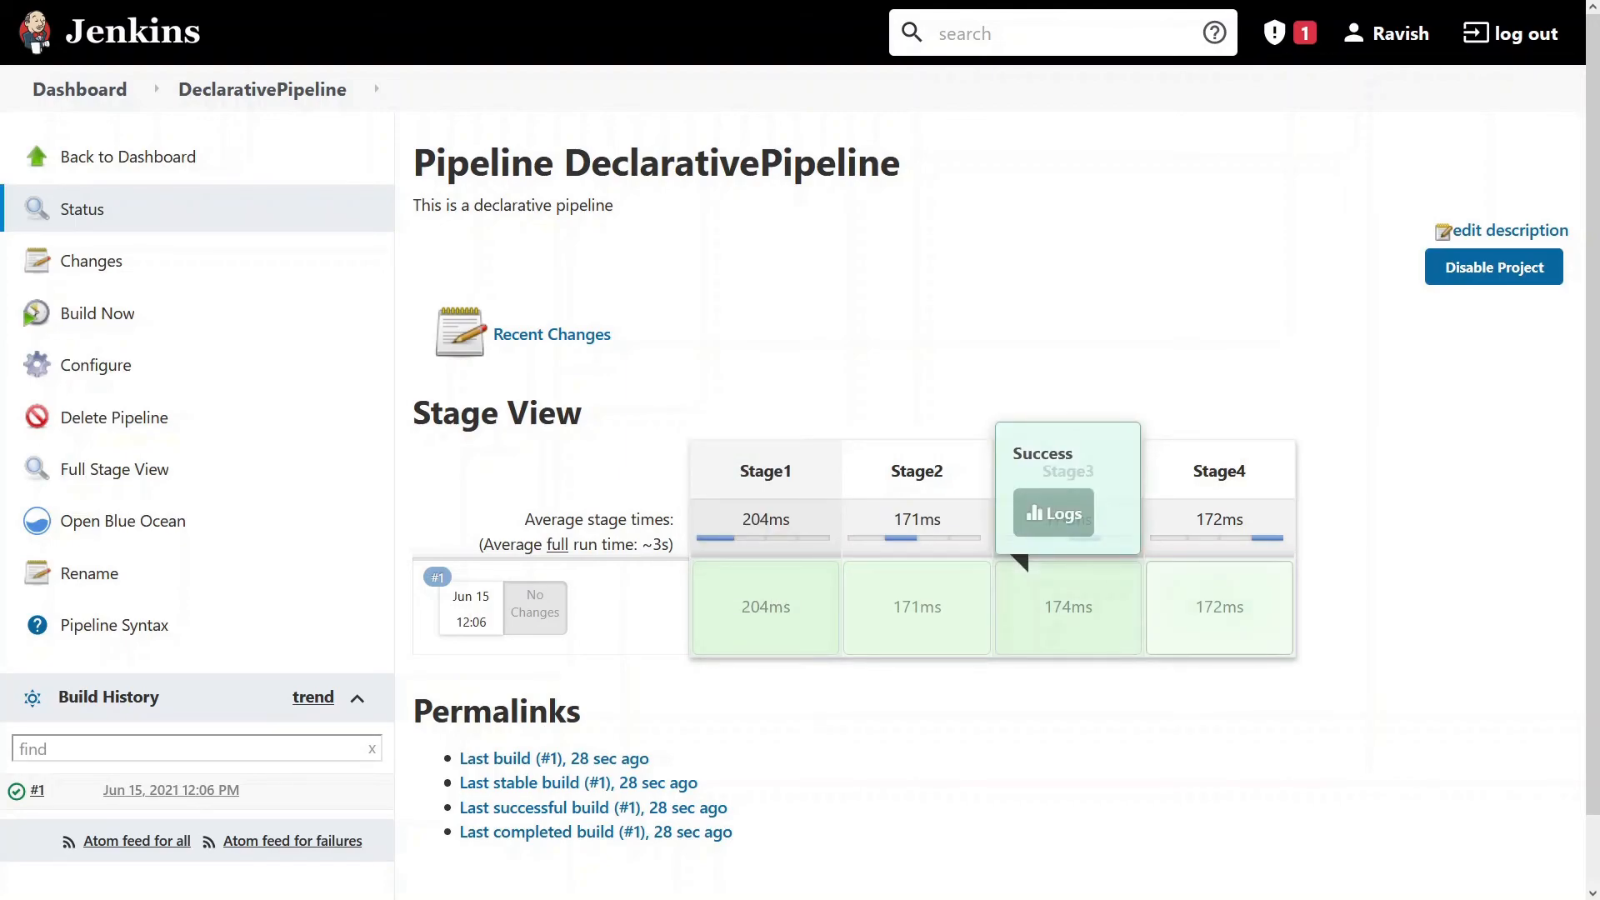
mouse_move(1183, 754)
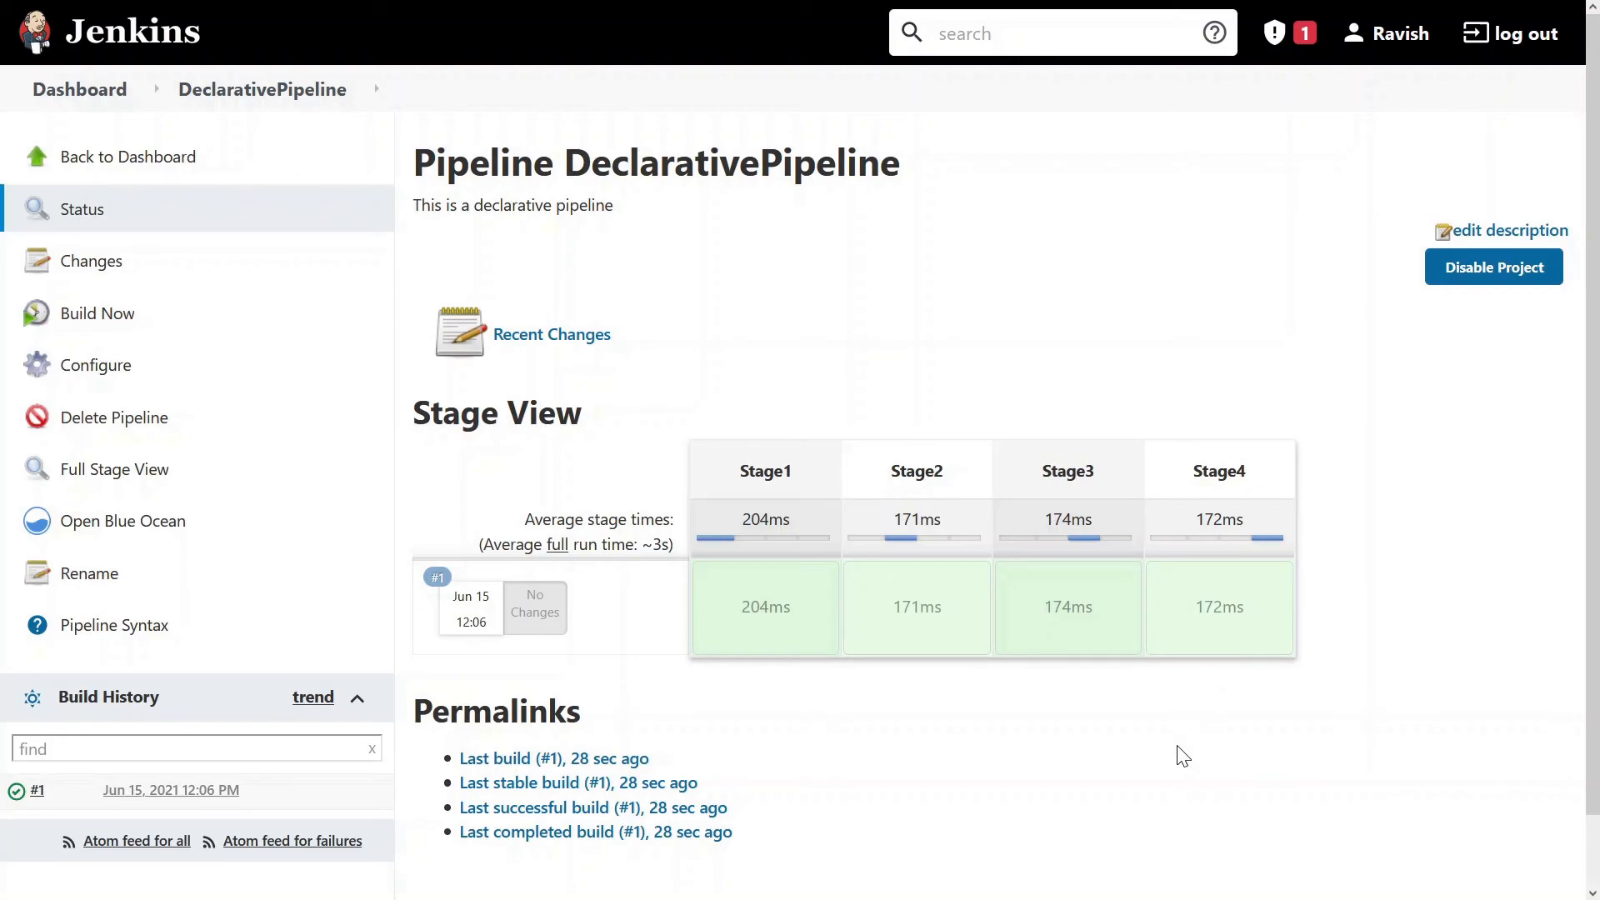
mouse_move(1357, 428)
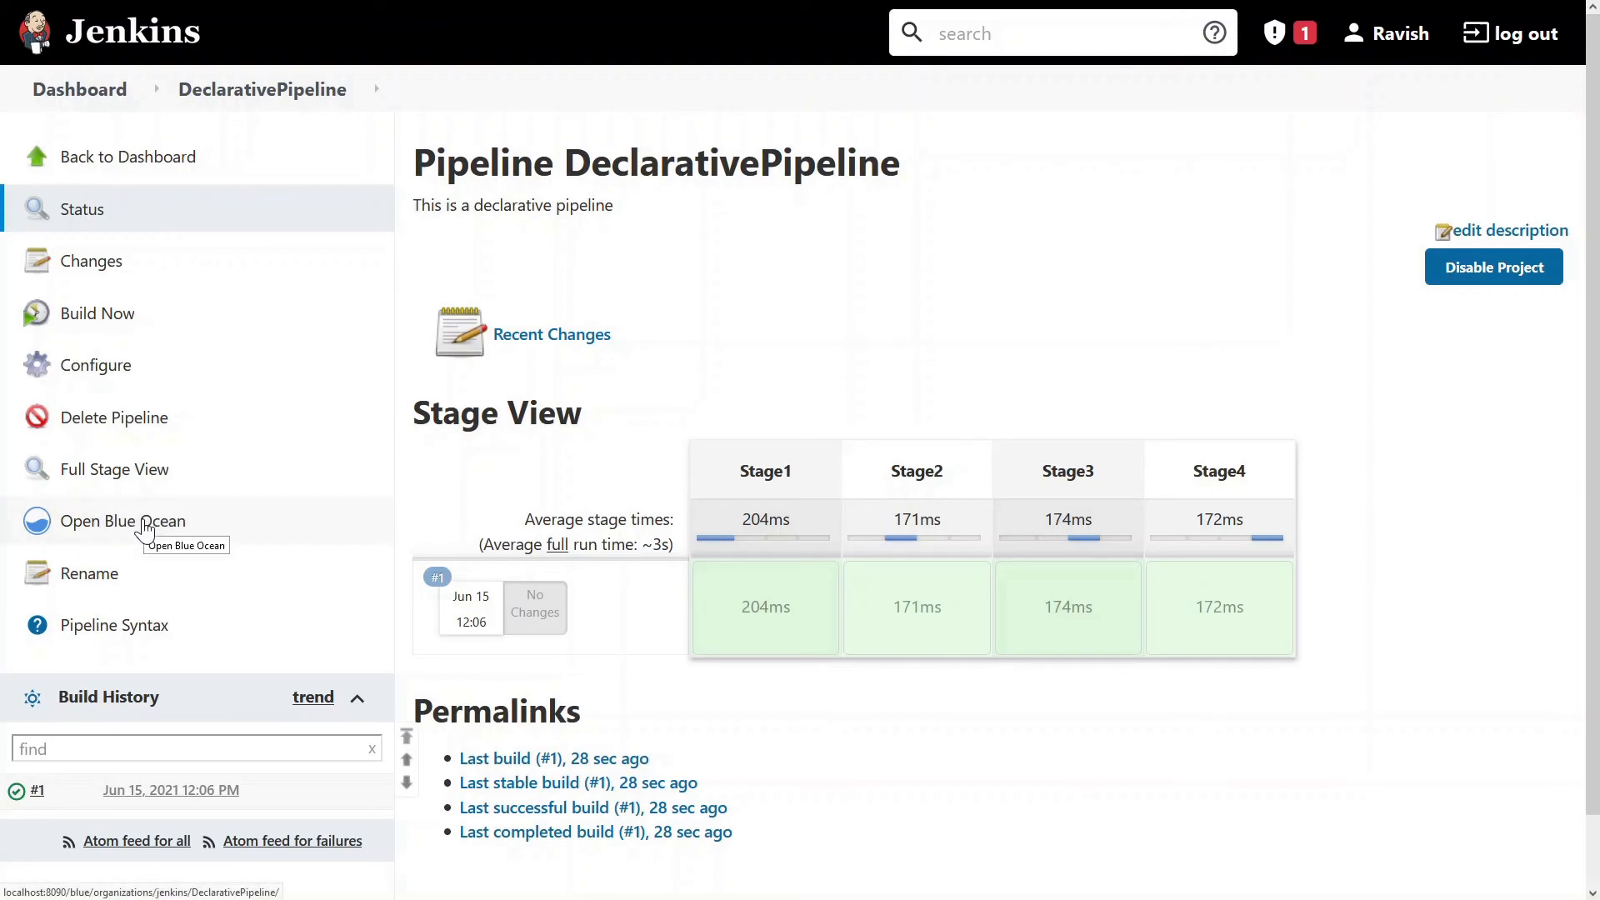
Switch to the Blue Ocean view of DeclarativePipeline
click(123, 521)
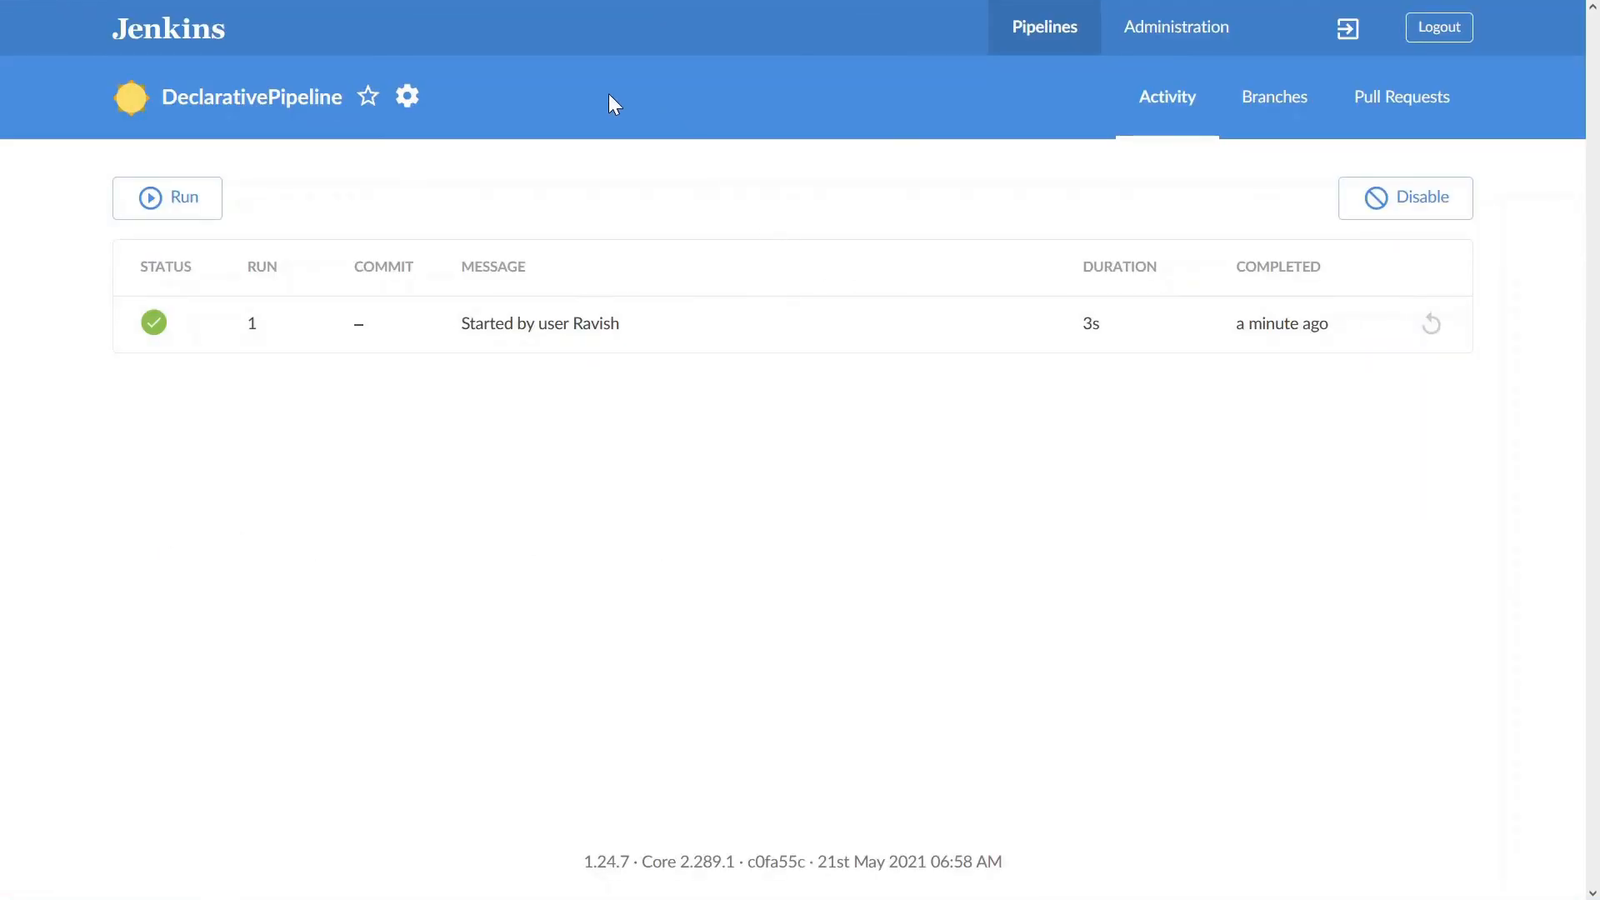
mouse_move(1004, 477)
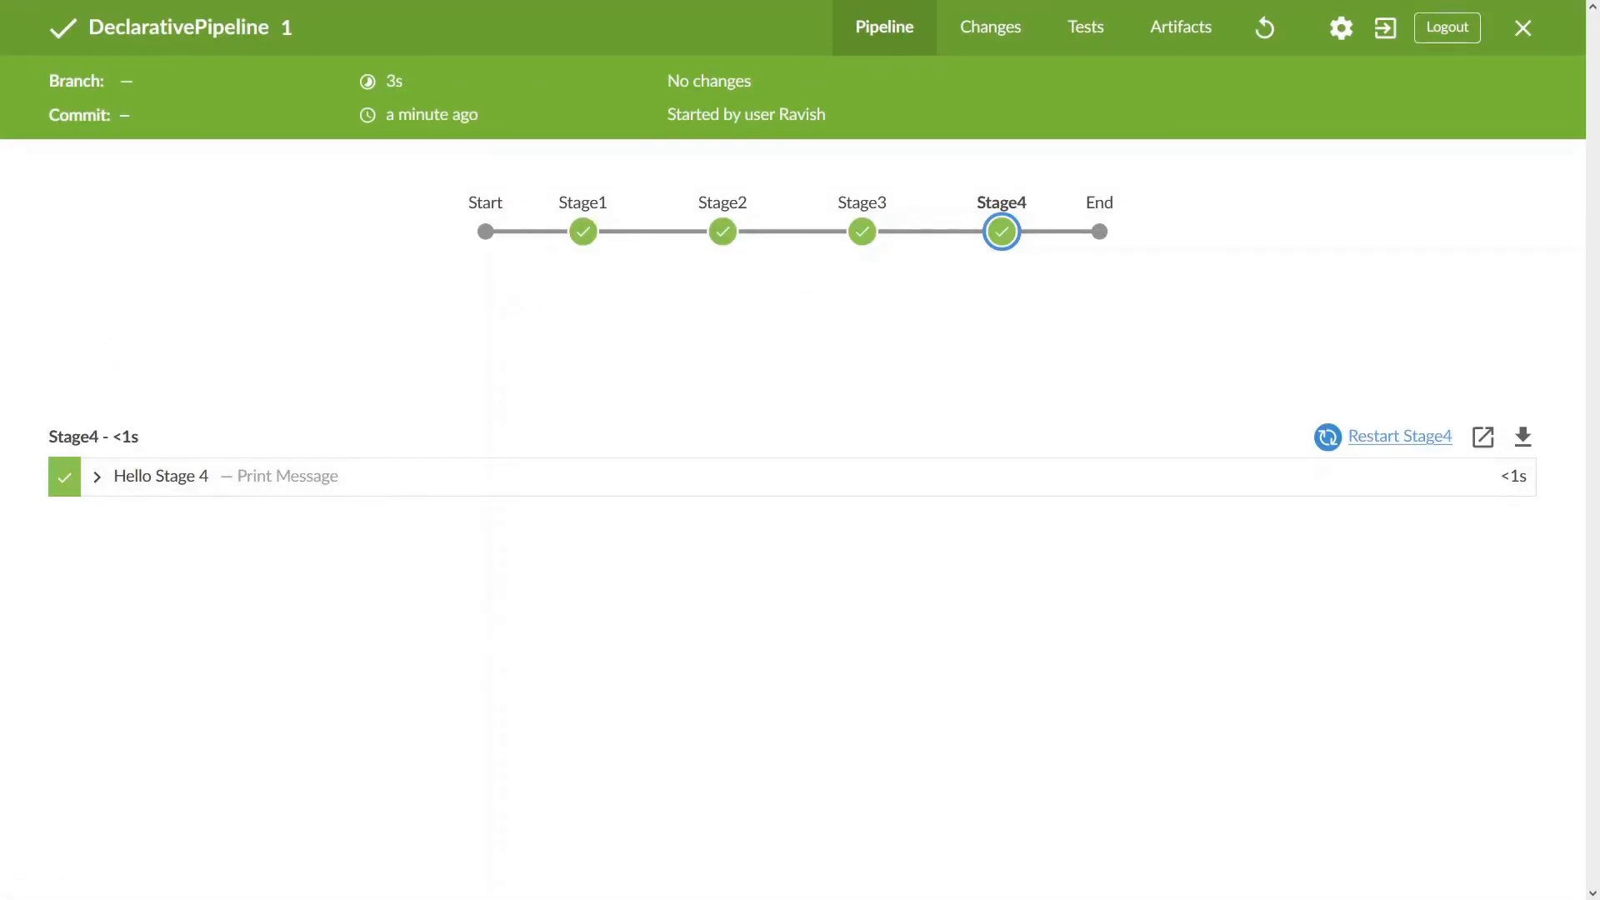
mouse_move(861, 230)
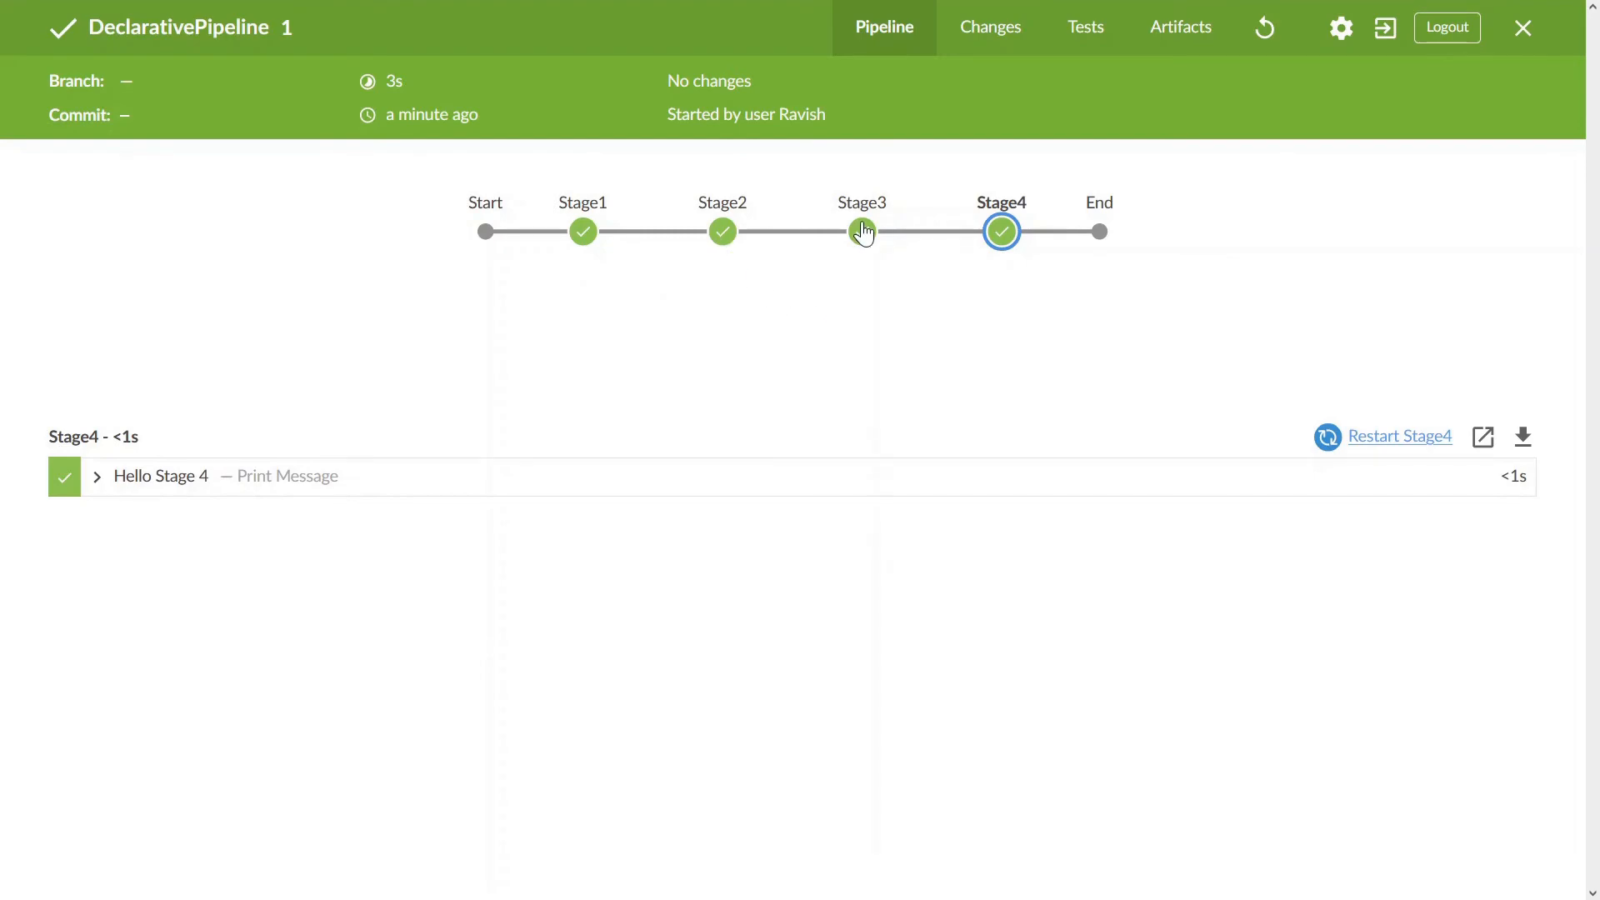
mouse_move(401, 446)
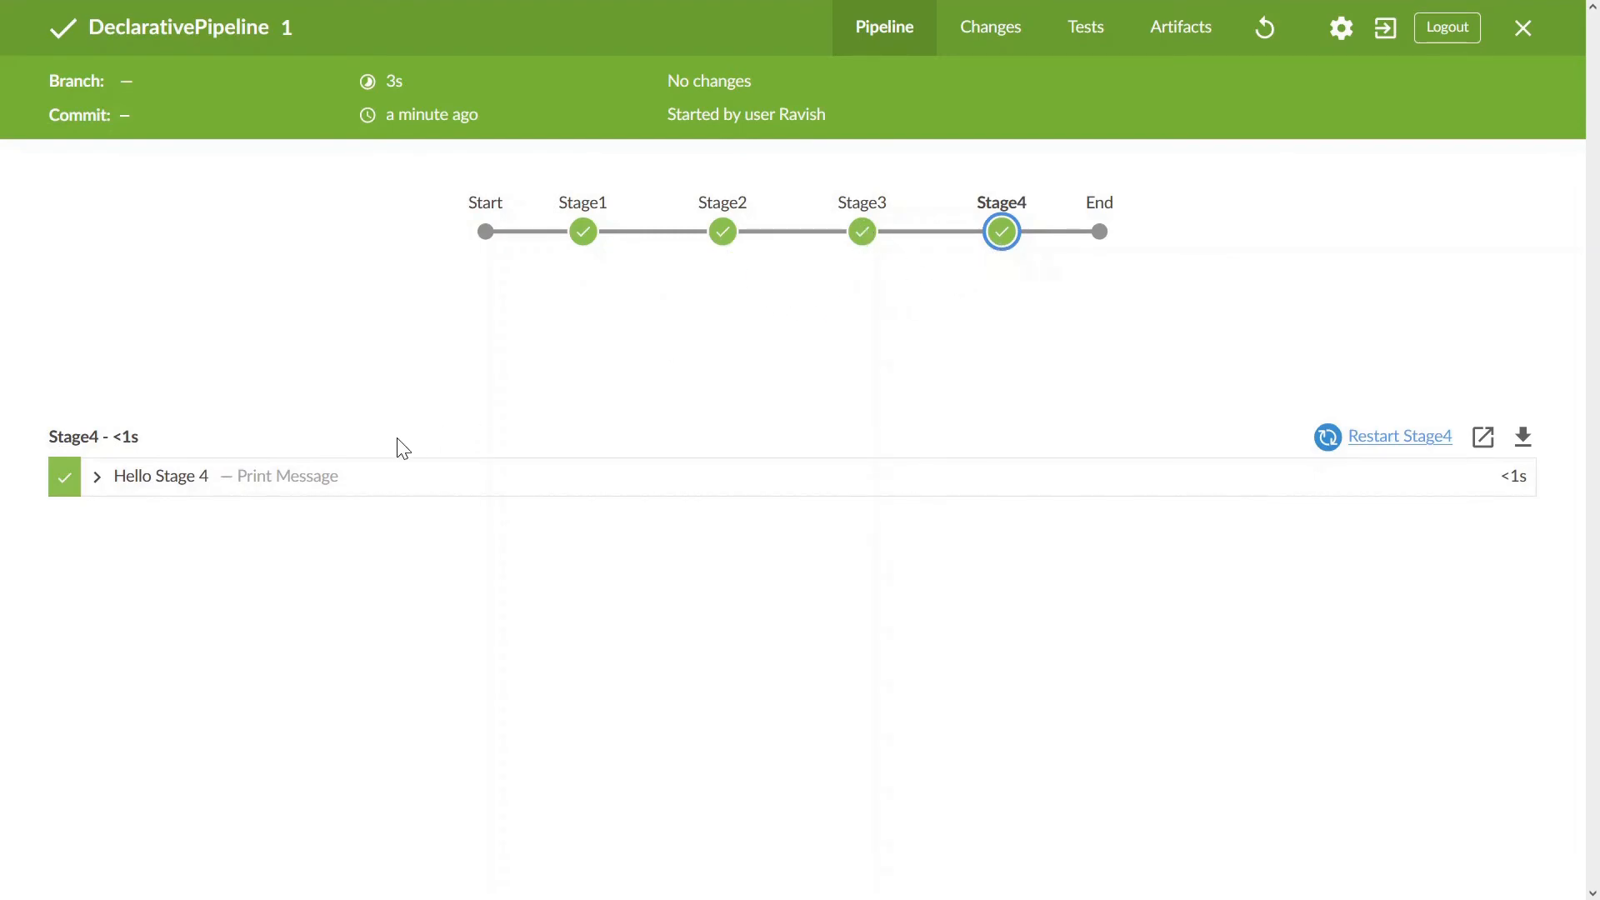
click(583, 230)
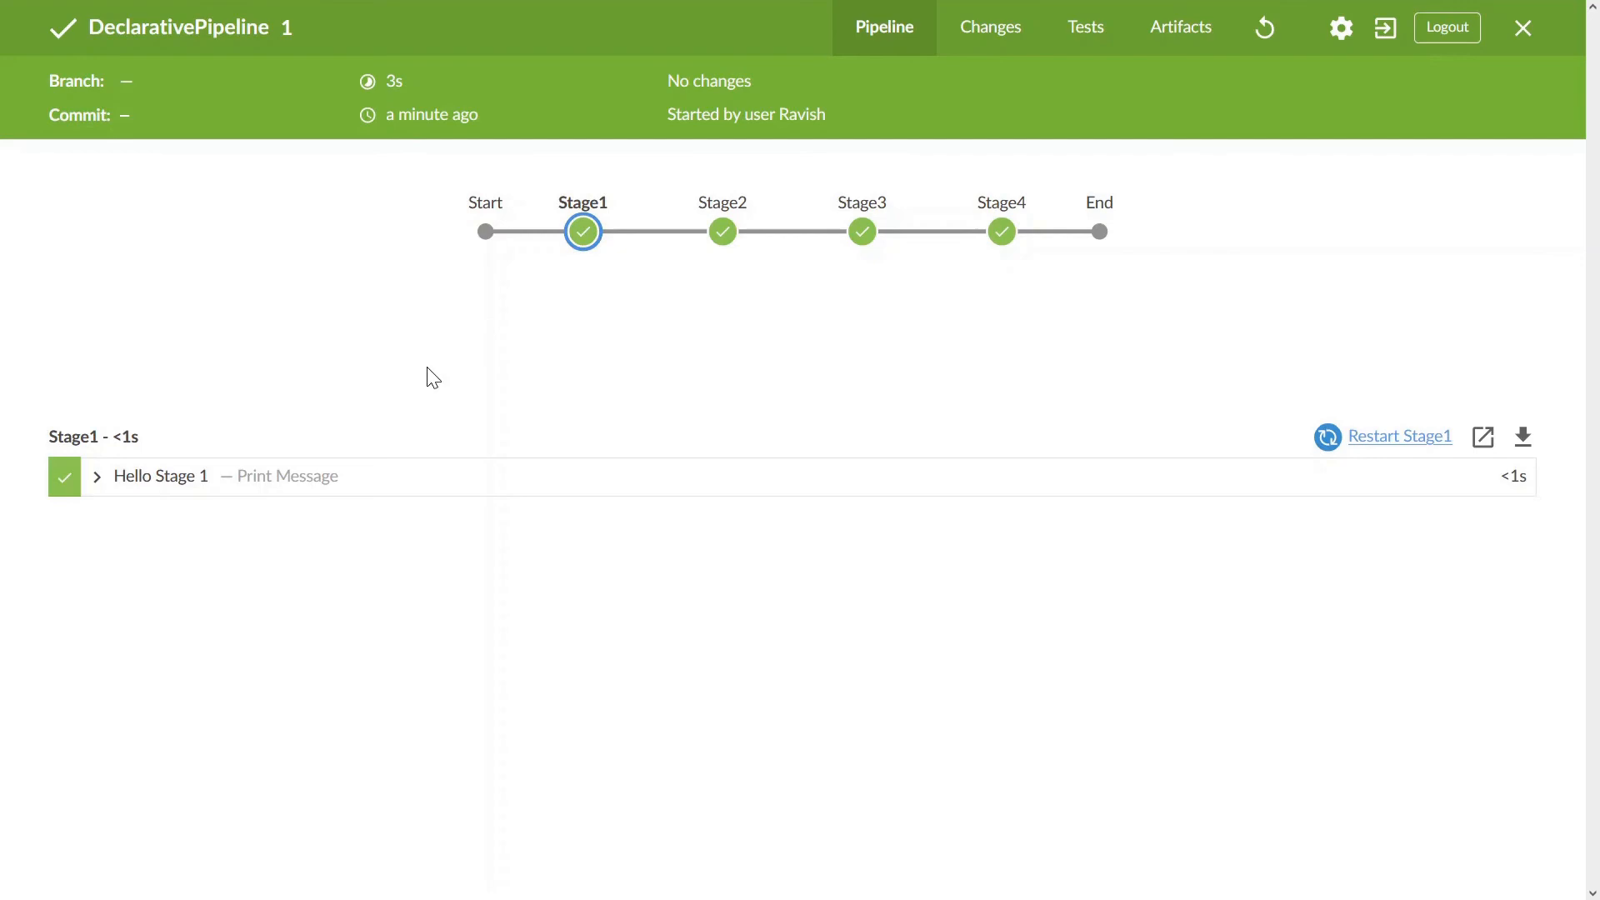
click(160, 475)
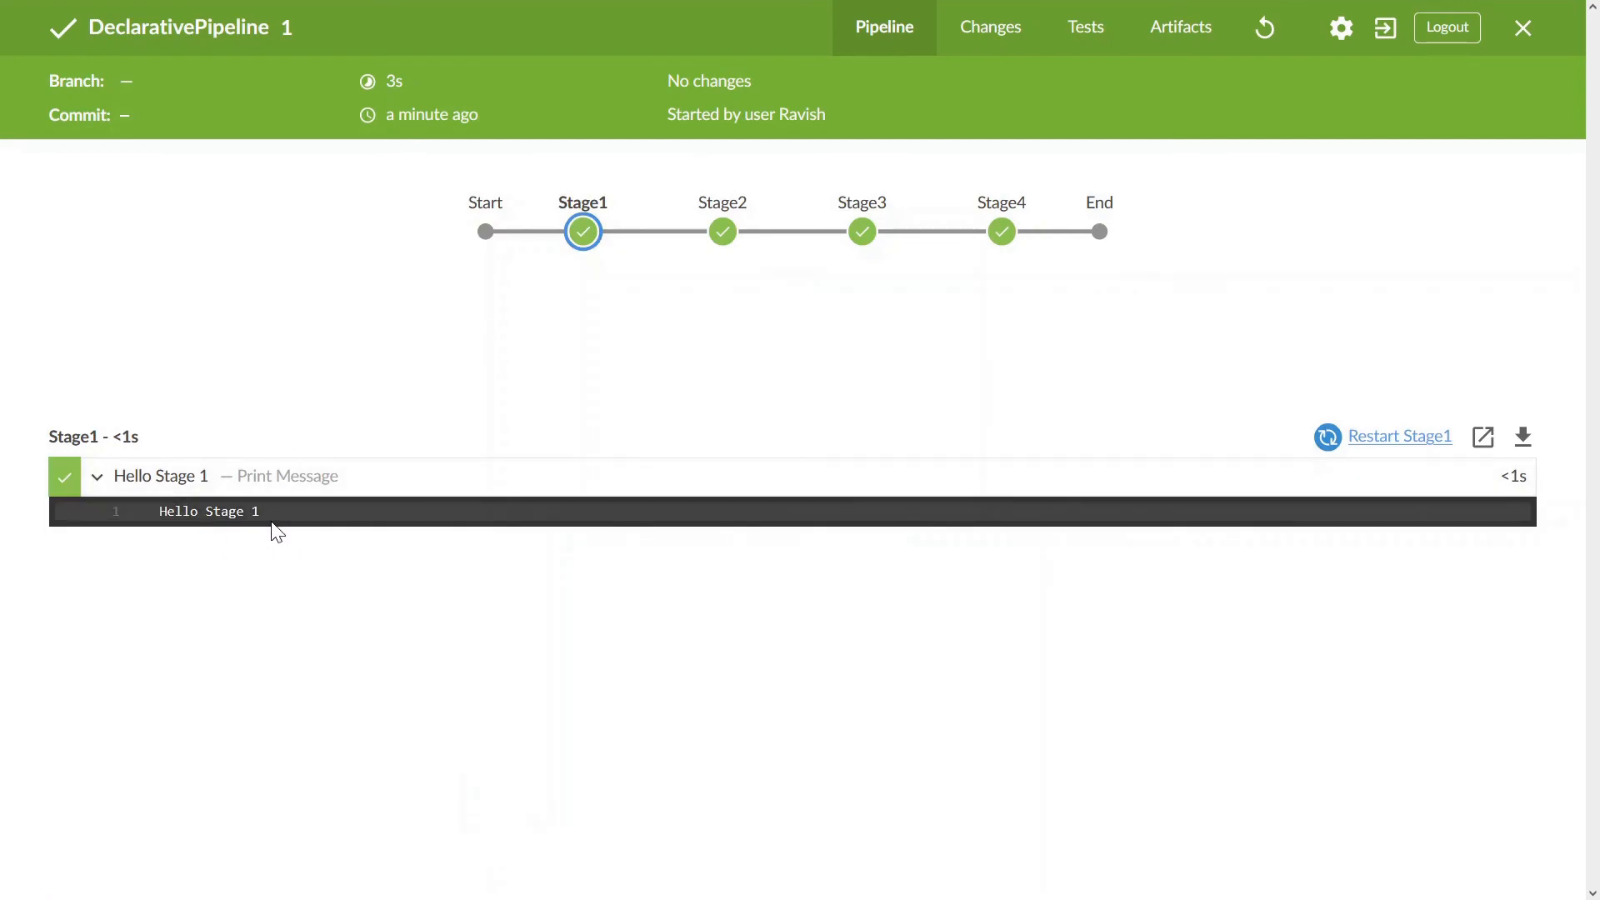
click(722, 231)
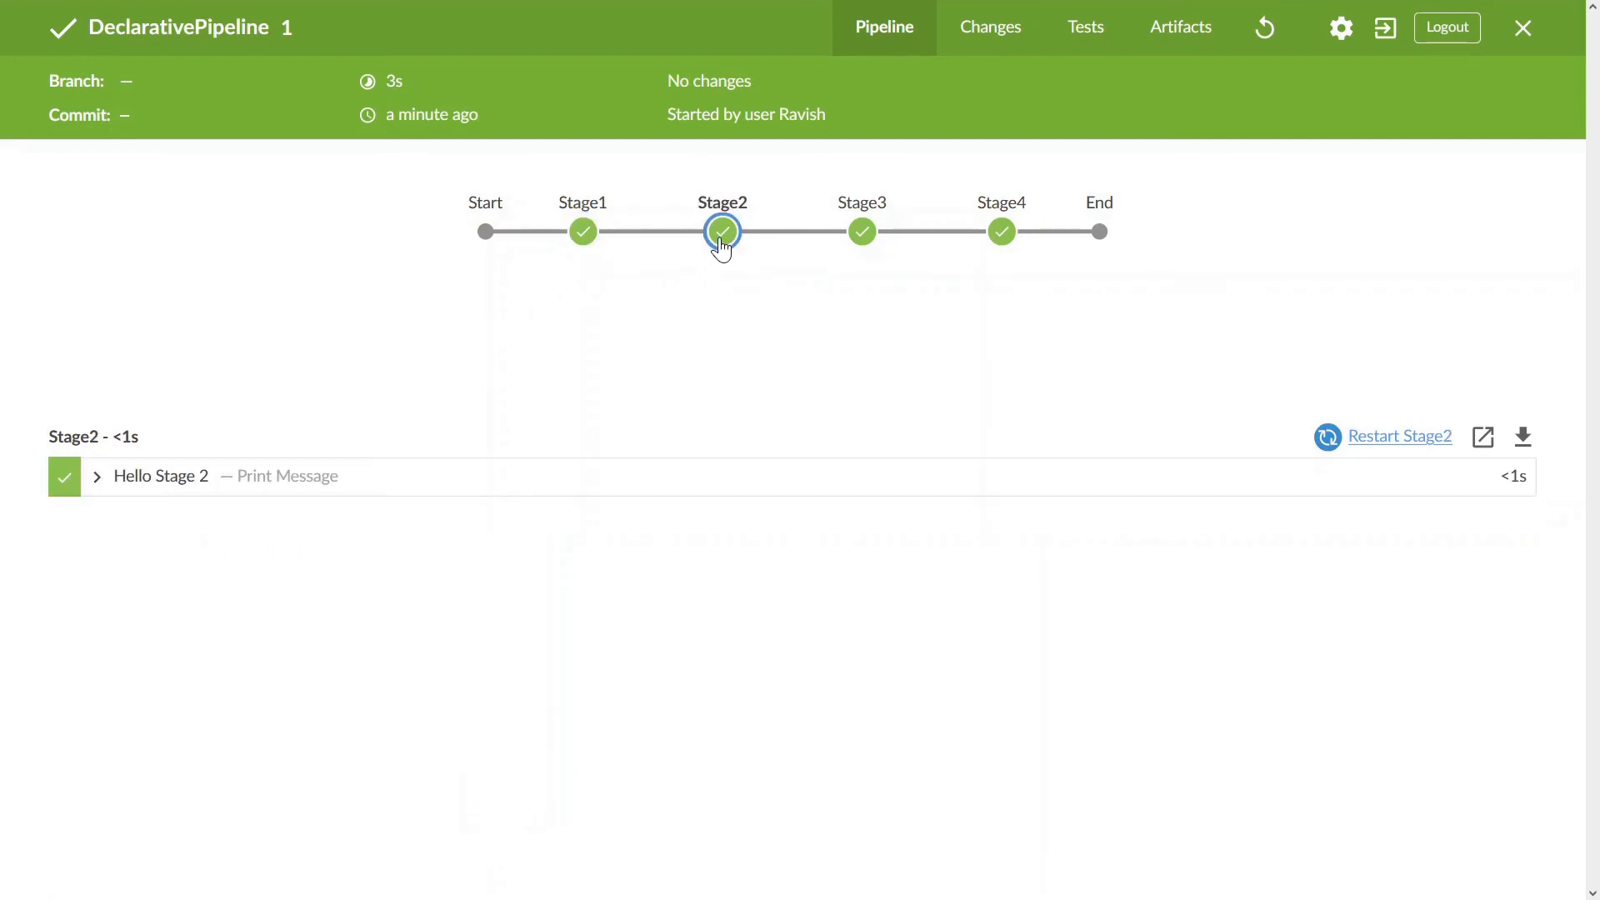
click(160, 475)
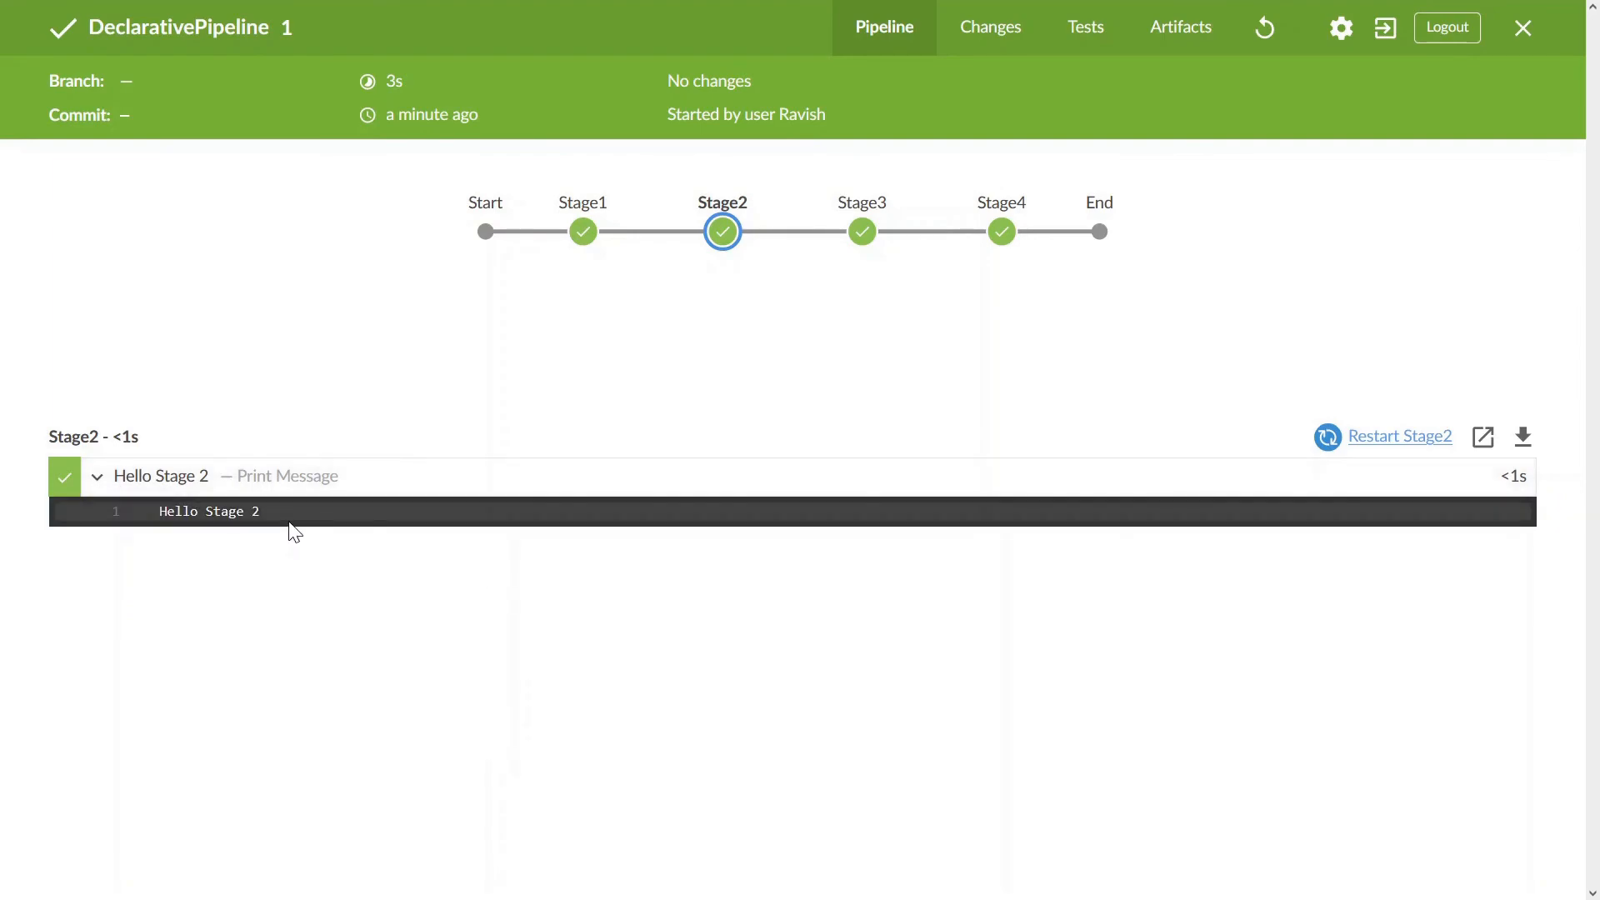
click(860, 230)
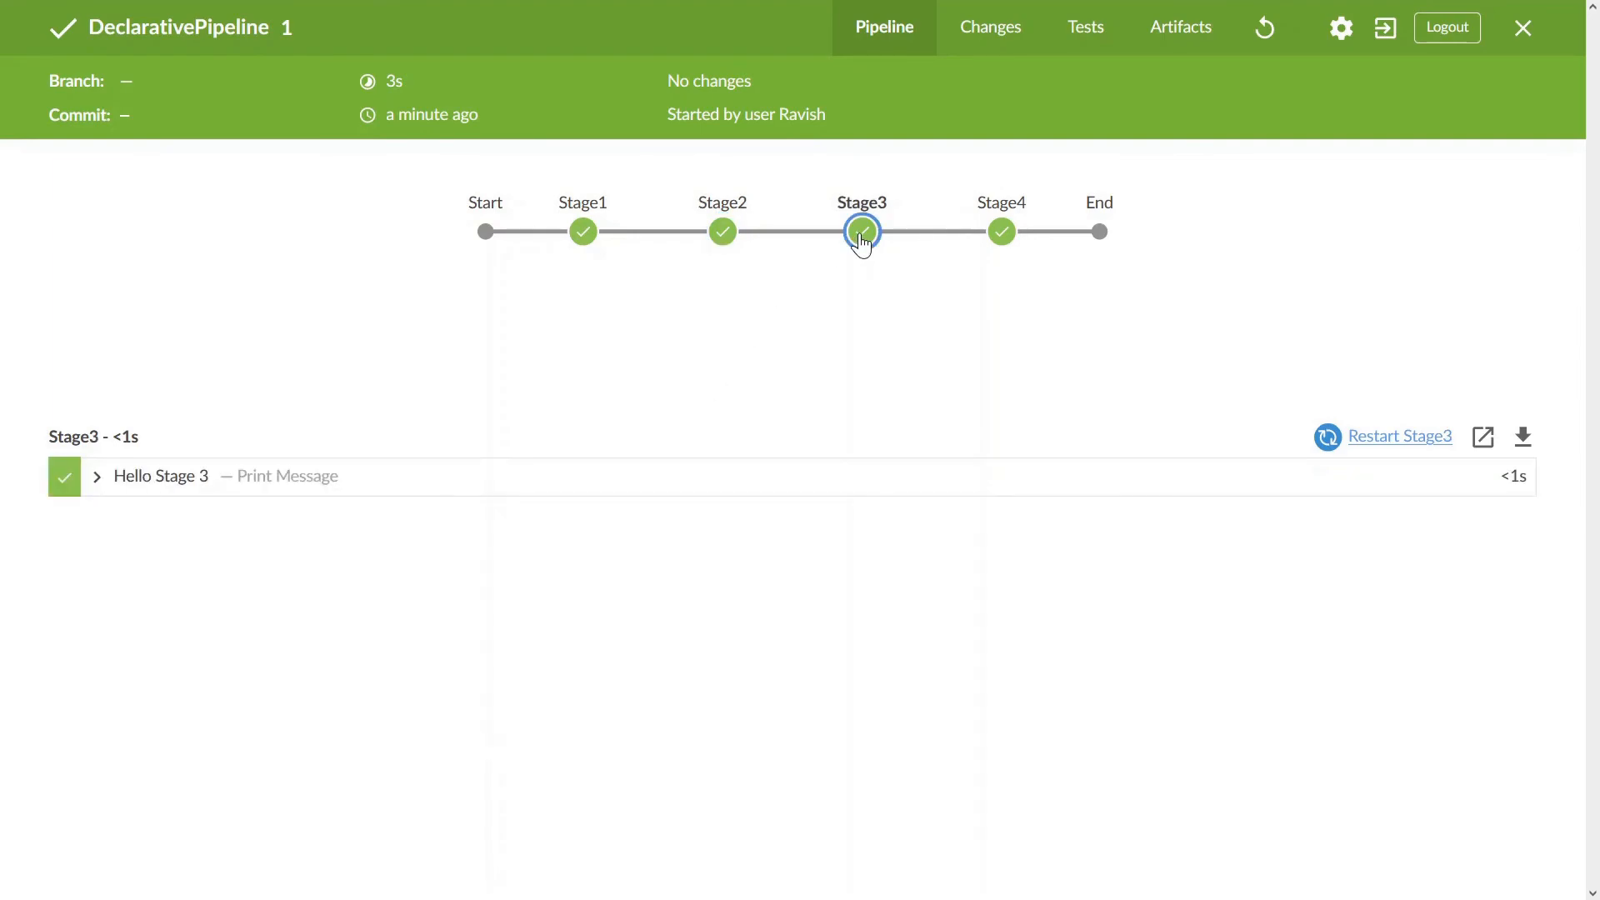
click(160, 475)
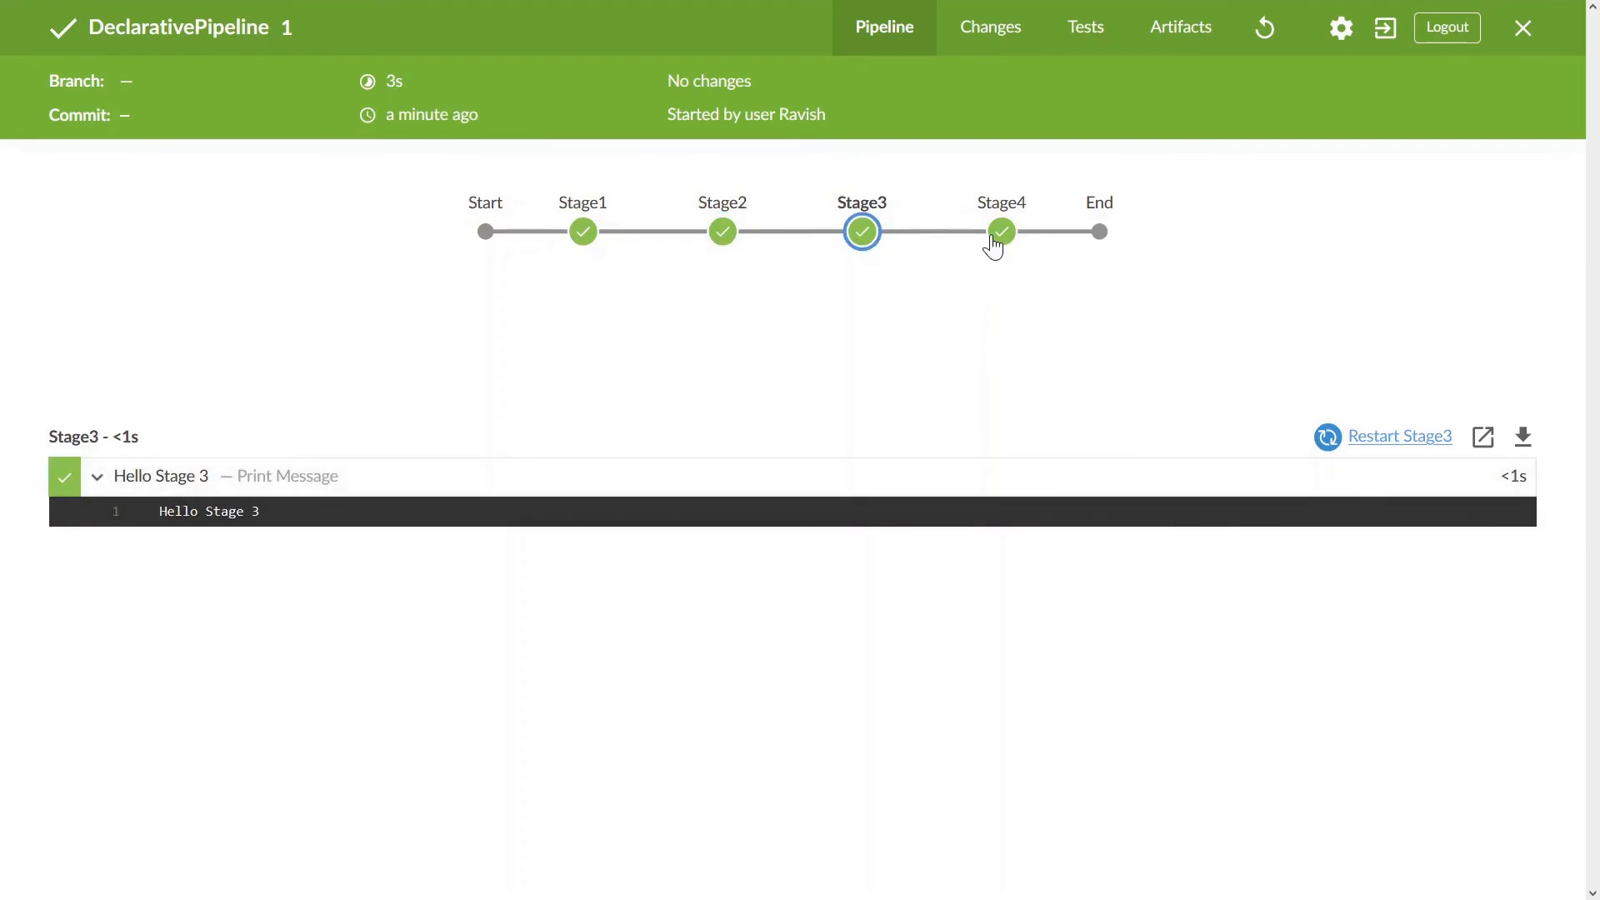
click(1001, 231)
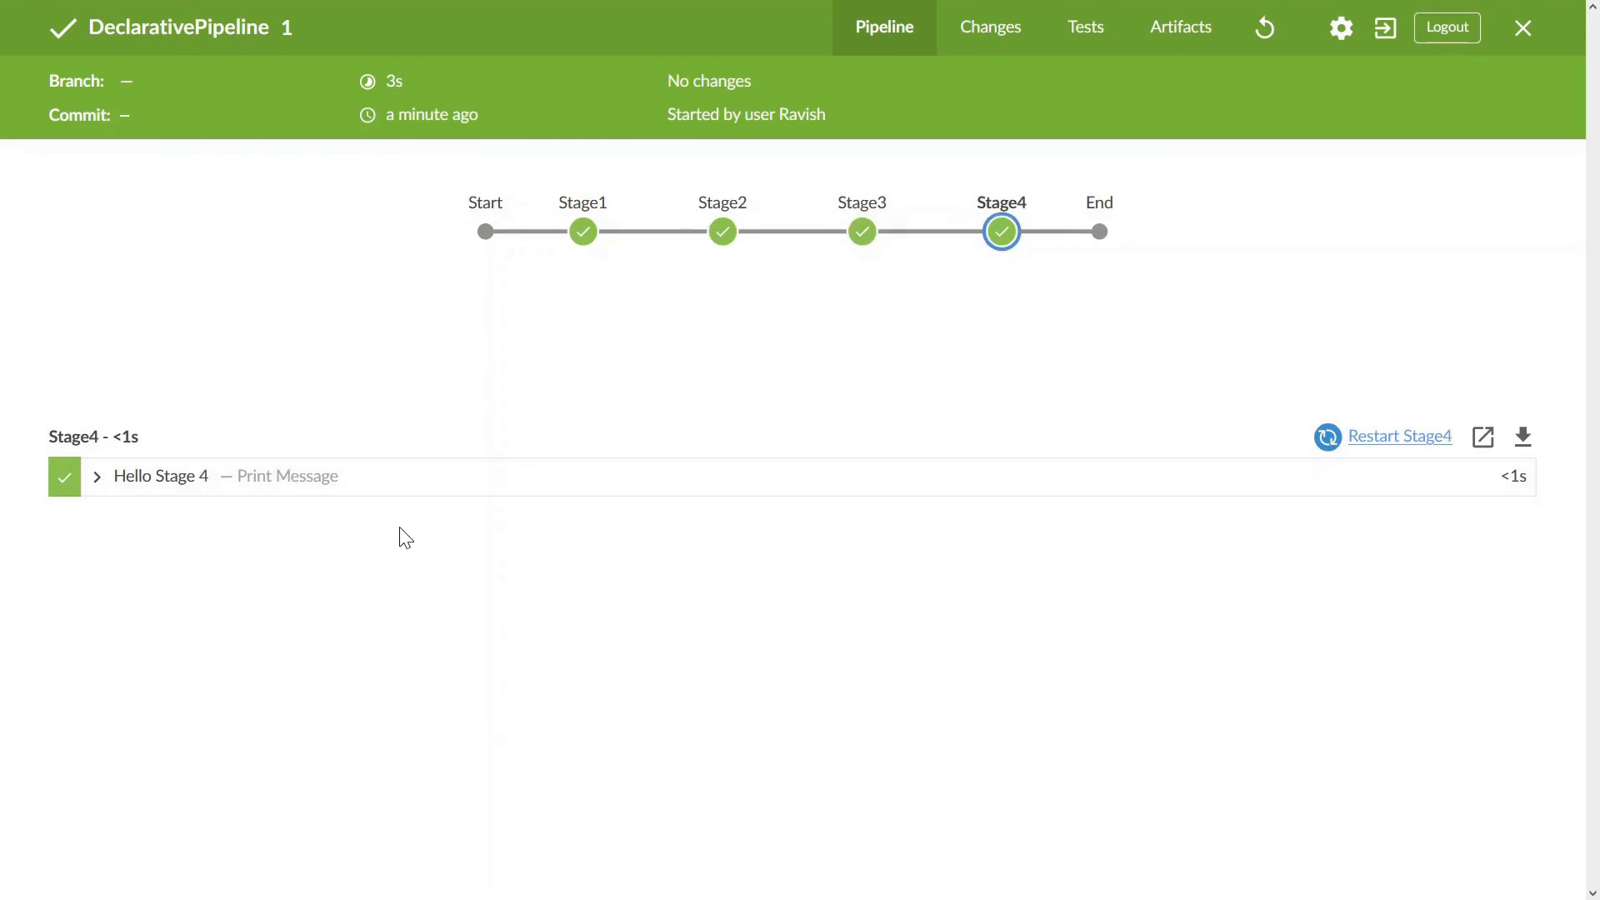
mouse_move(445, 567)
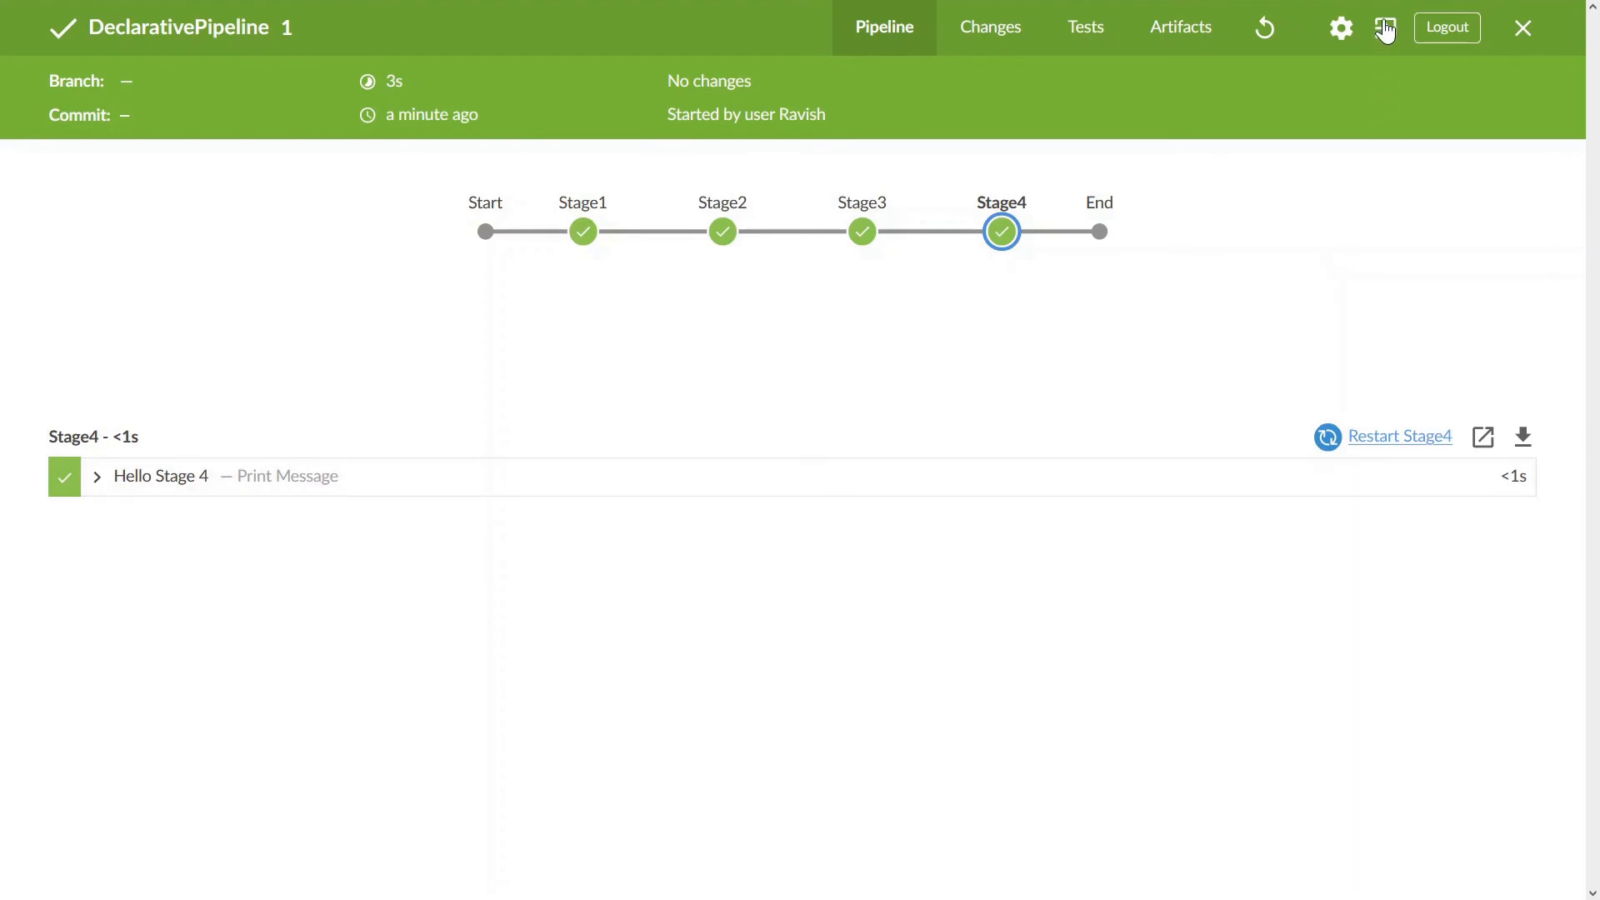
Leave Blue Ocean for the classic build #1 status page
click(1522, 28)
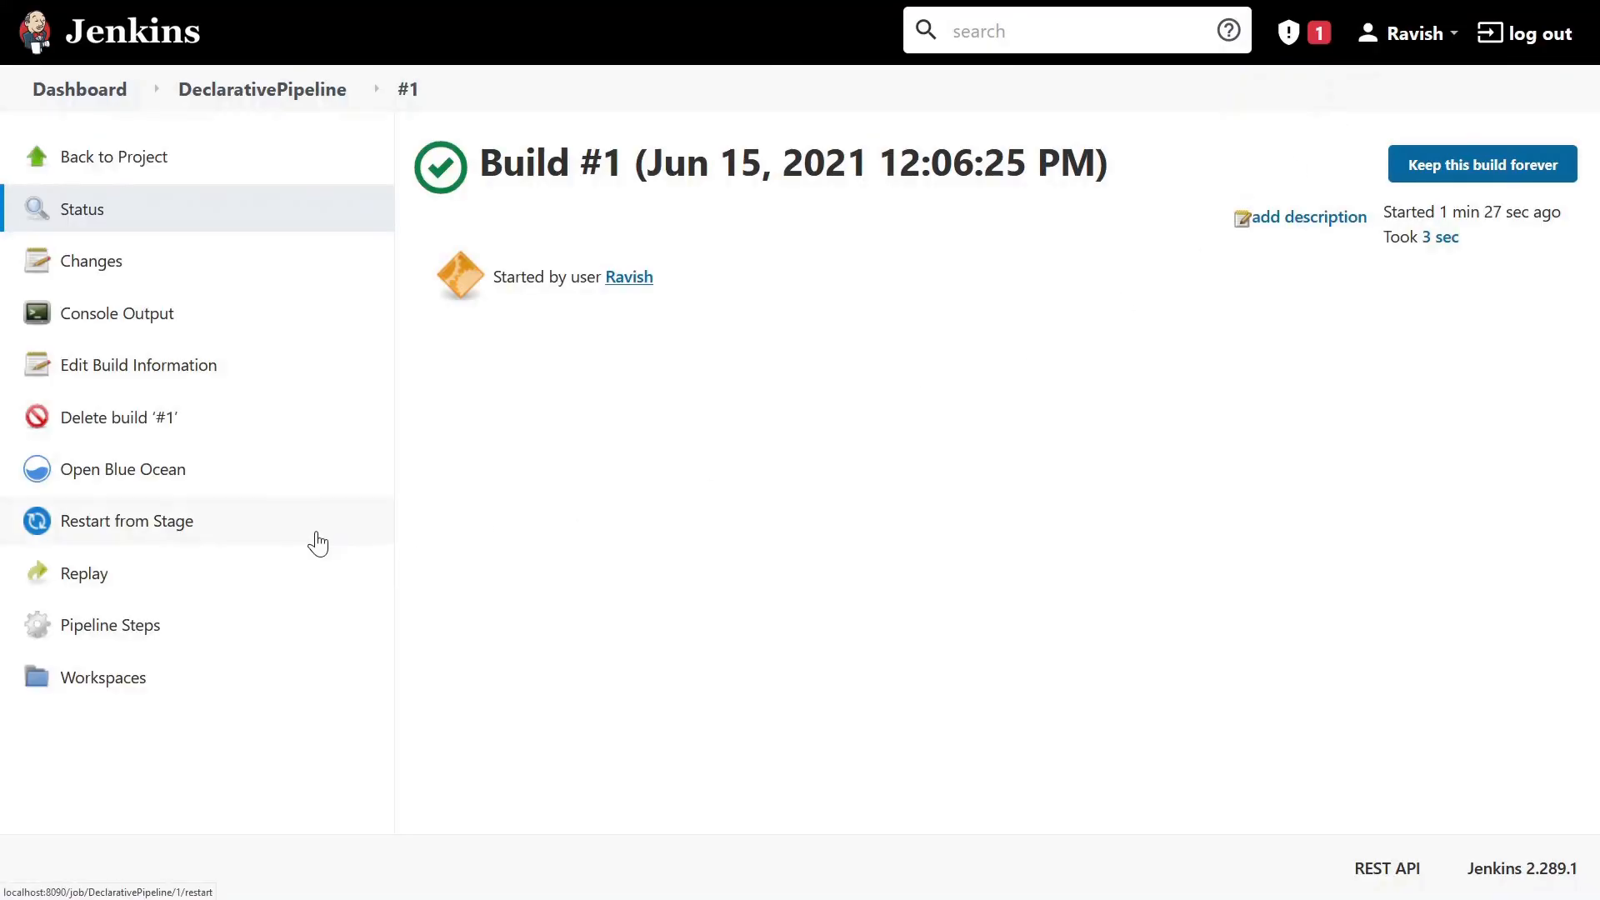
mouse_move(139, 204)
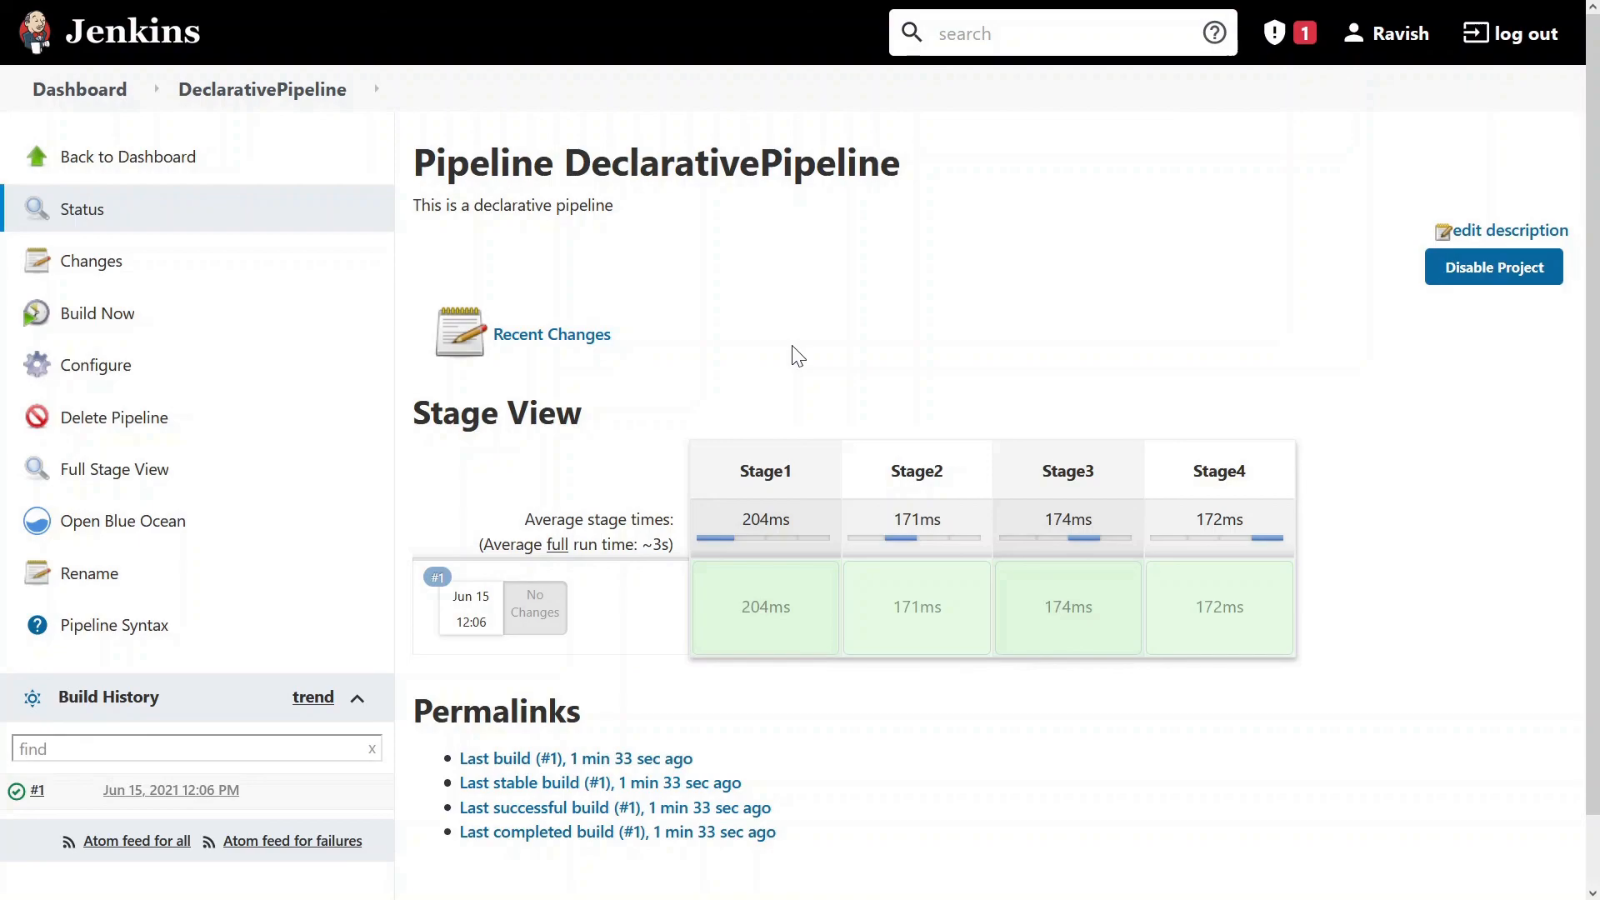
mouse_move(786, 354)
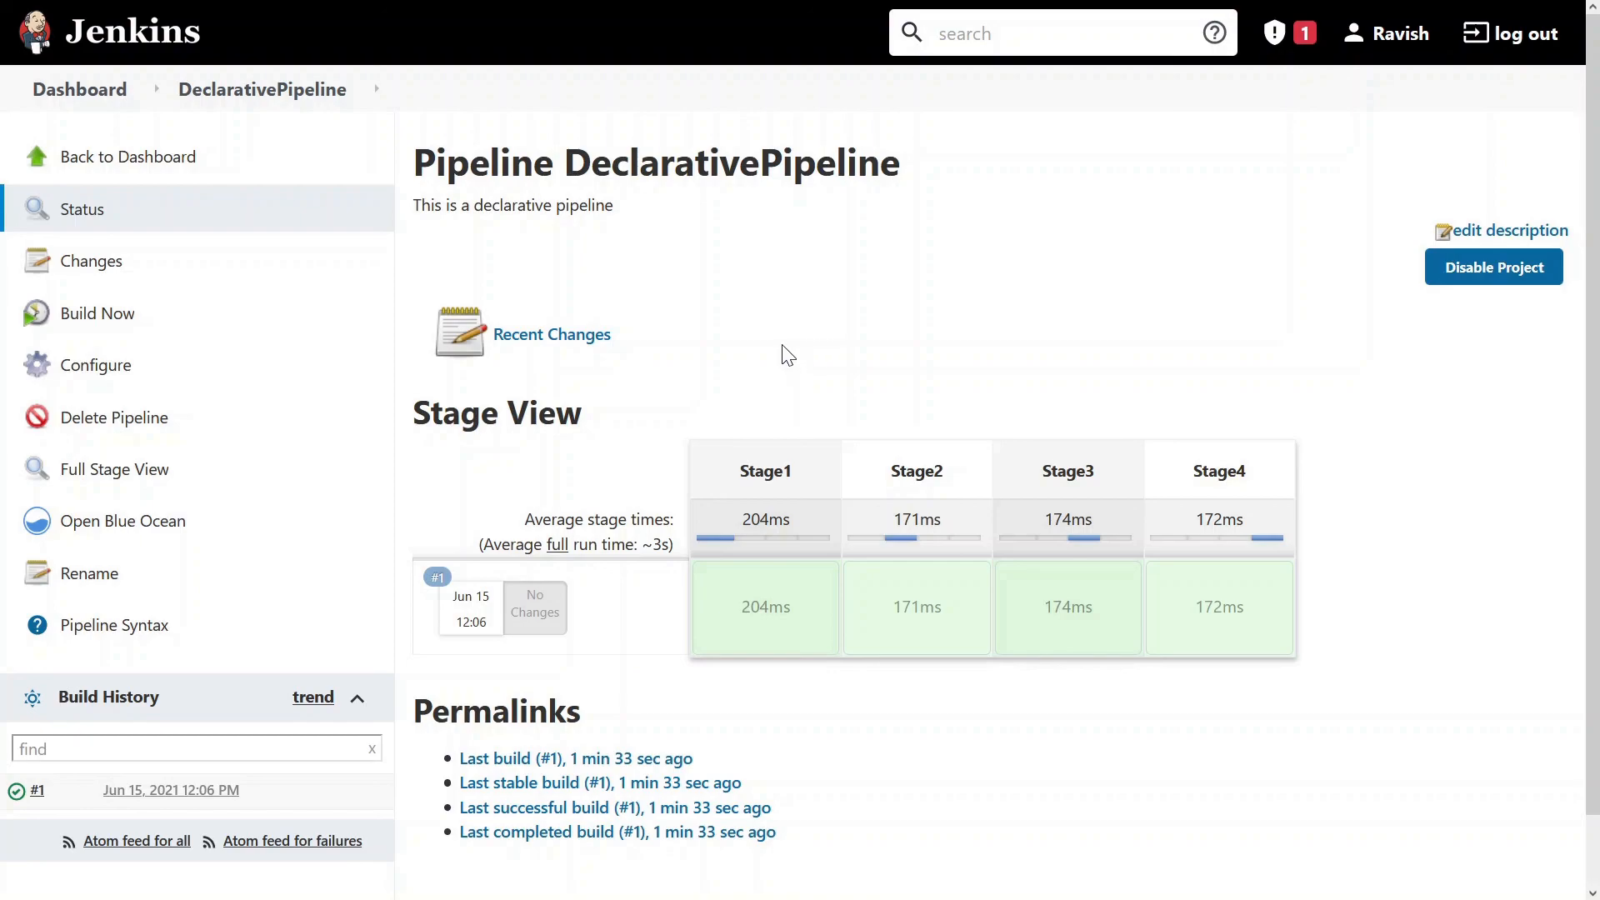